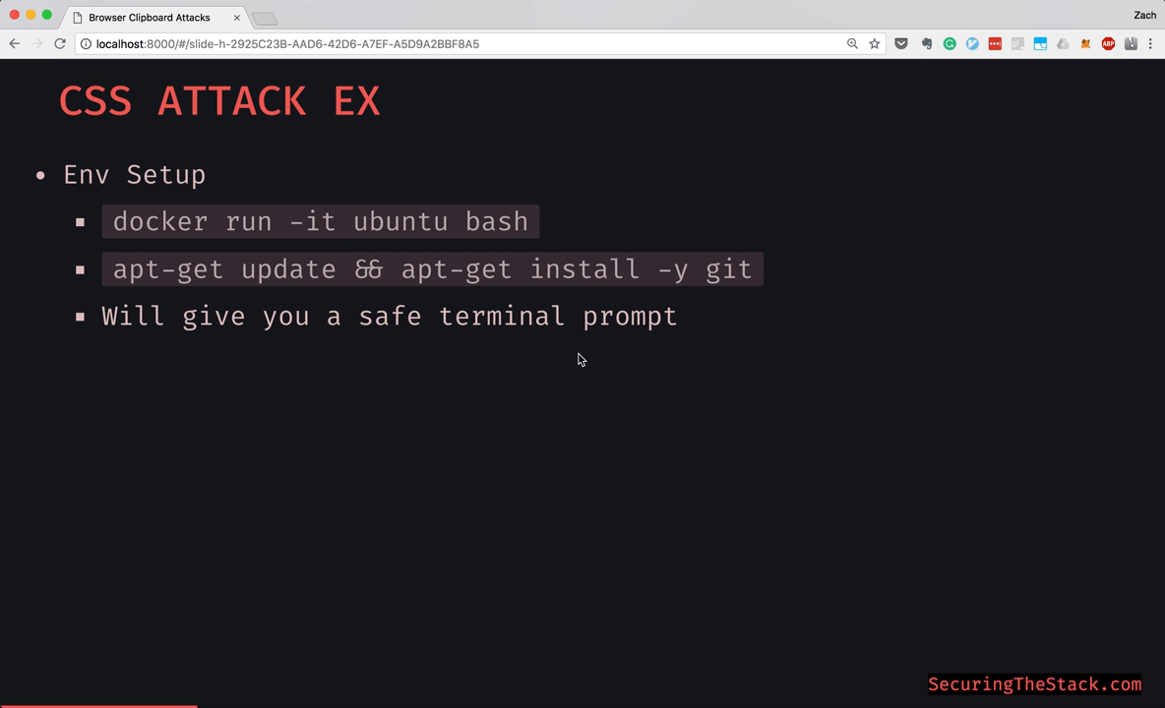
pyautogui.moveTo(291, 295)
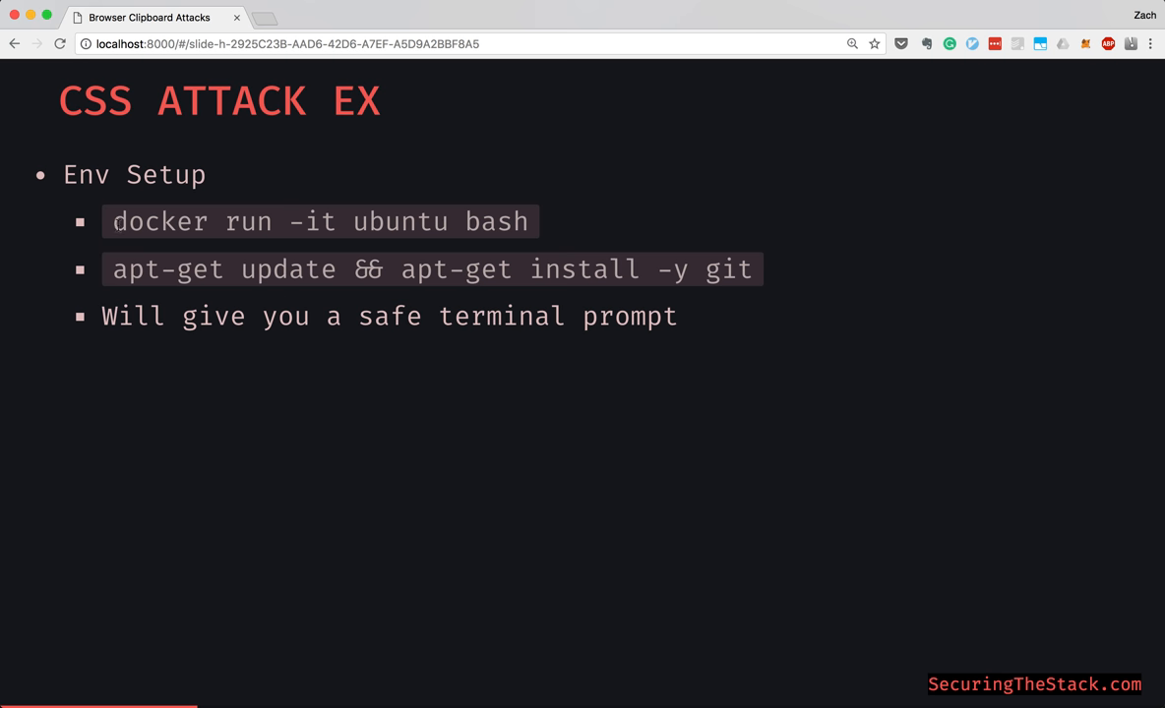
pyautogui.moveTo(113, 281)
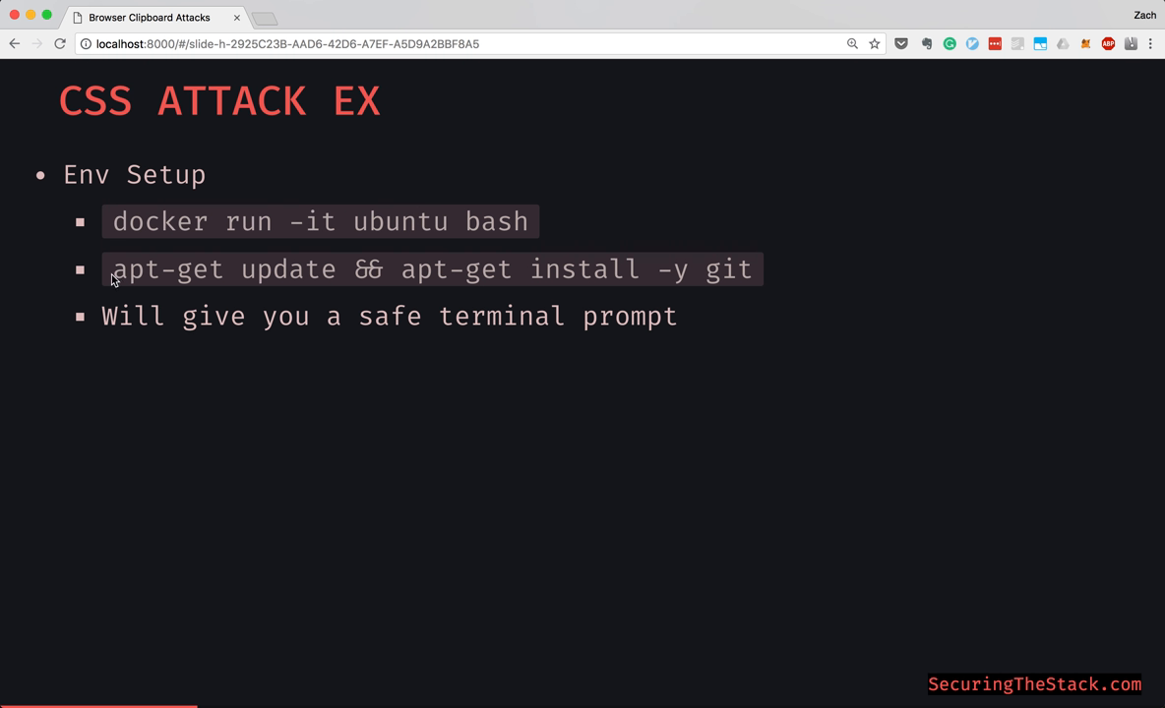
pyautogui.moveTo(683, 295)
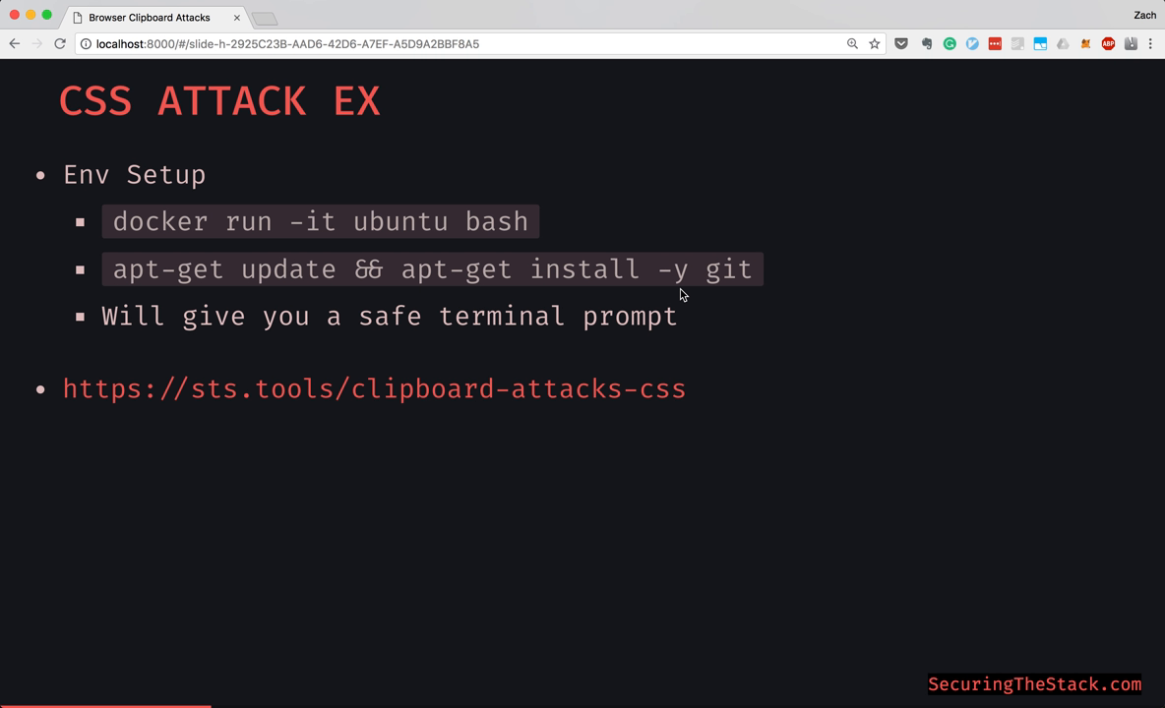
pyautogui.moveTo(745, 399)
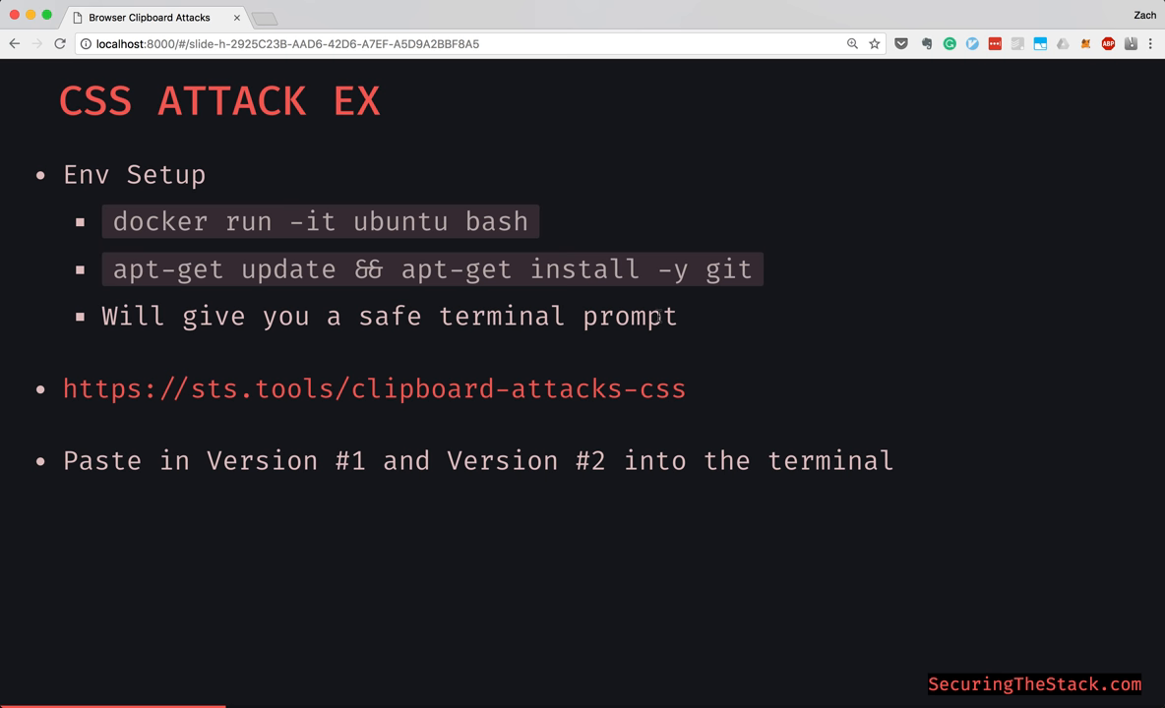
pyautogui.moveTo(792, 407)
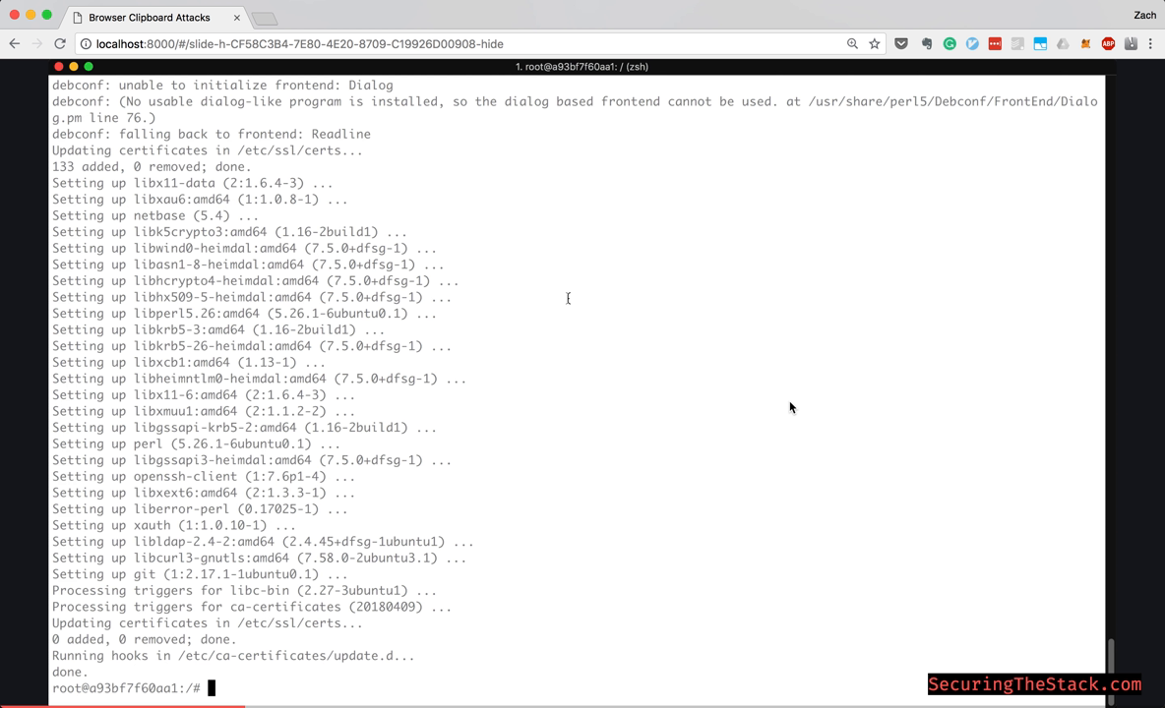
# Clone kup.git from git.kernel.org in the container shell and list the root directory
pyautogui.write('git clone git://git.kernel.org/pub/scm/utils/kup/kup.git')
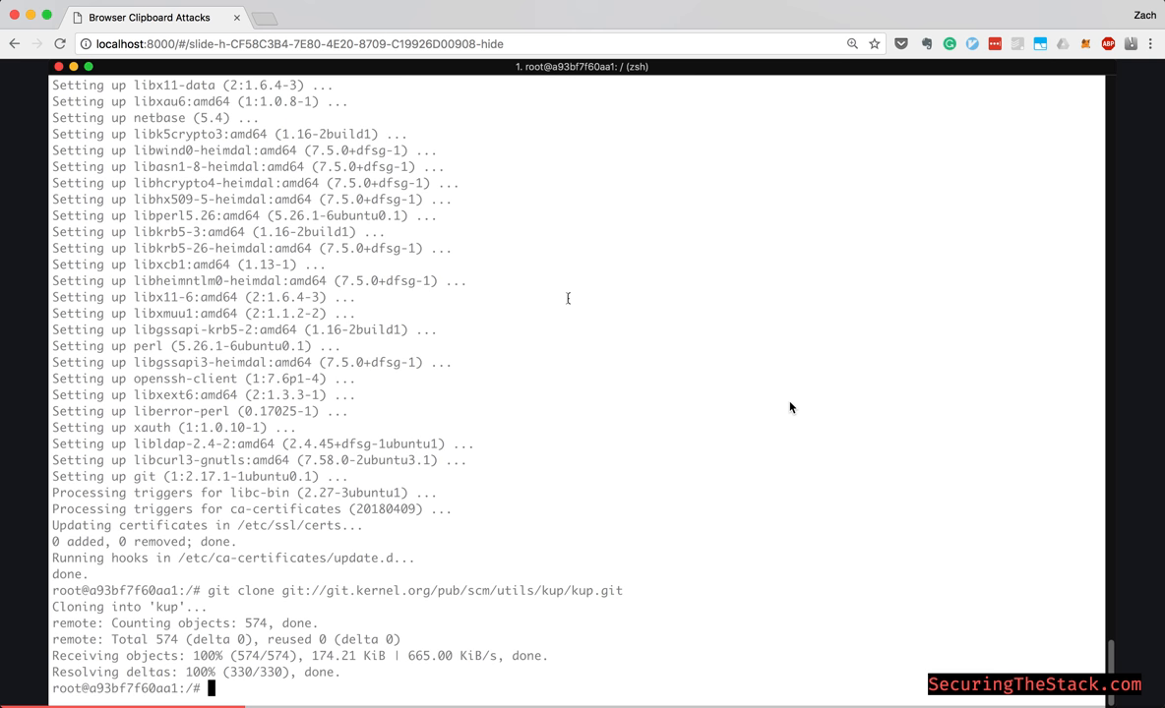
pyautogui.write('ls')
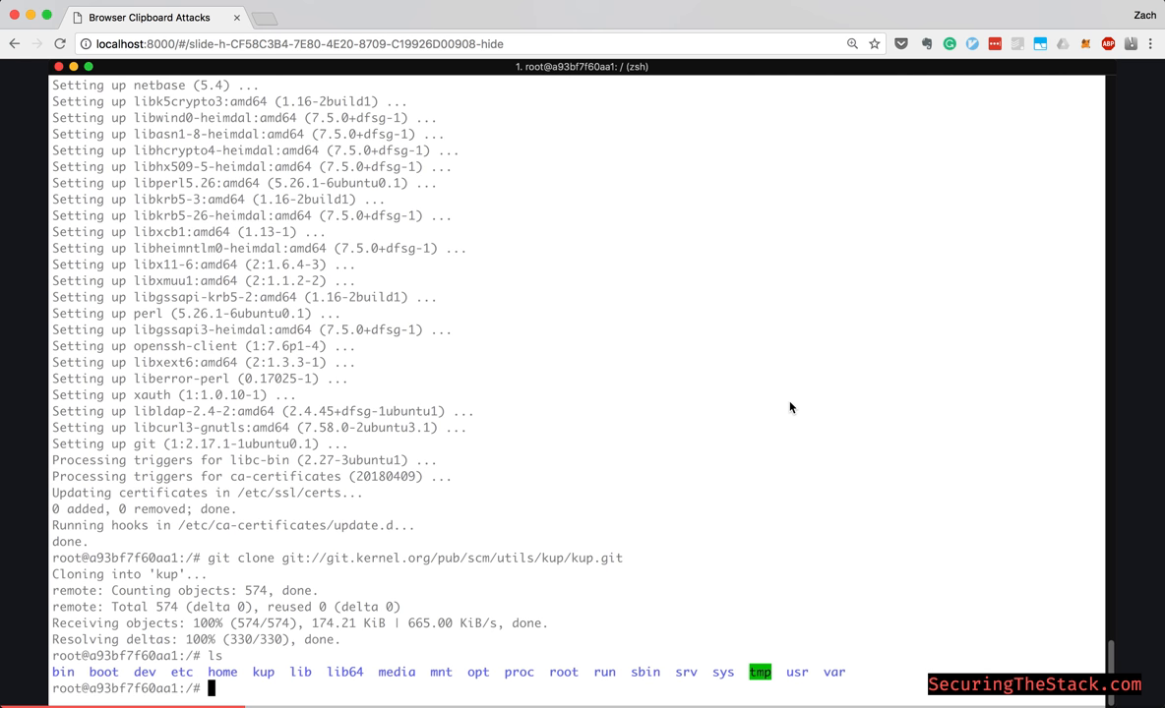
pyautogui.write('cd $')
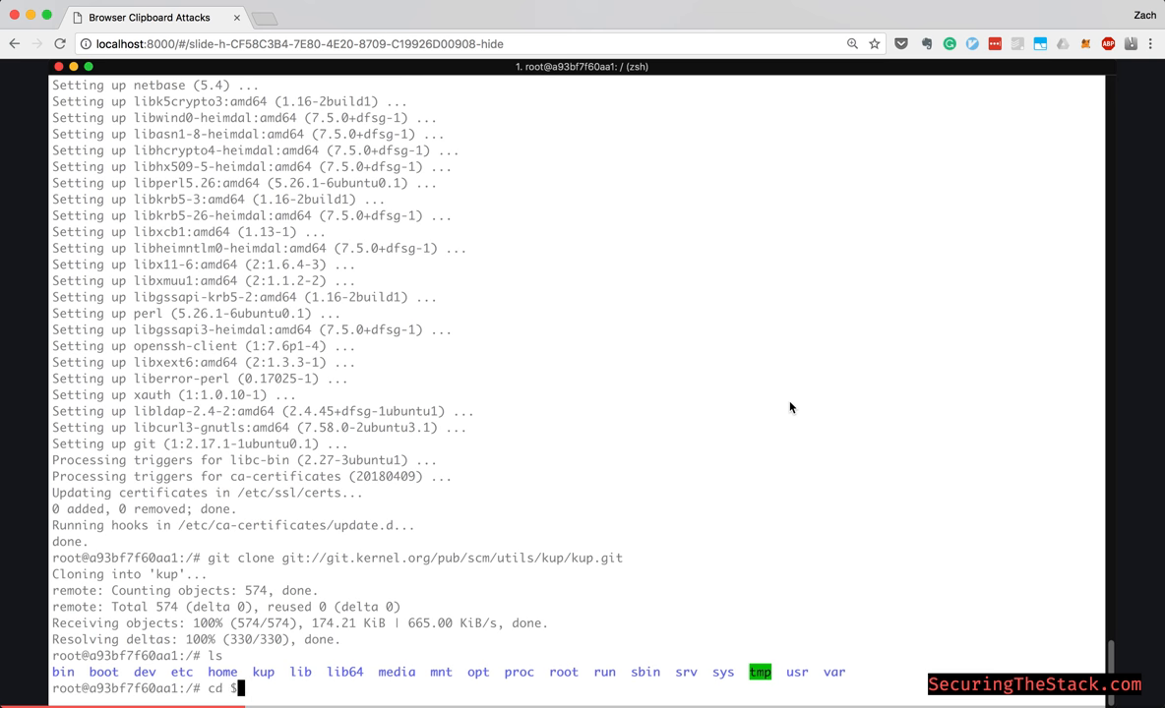
pyautogui.press('Return')
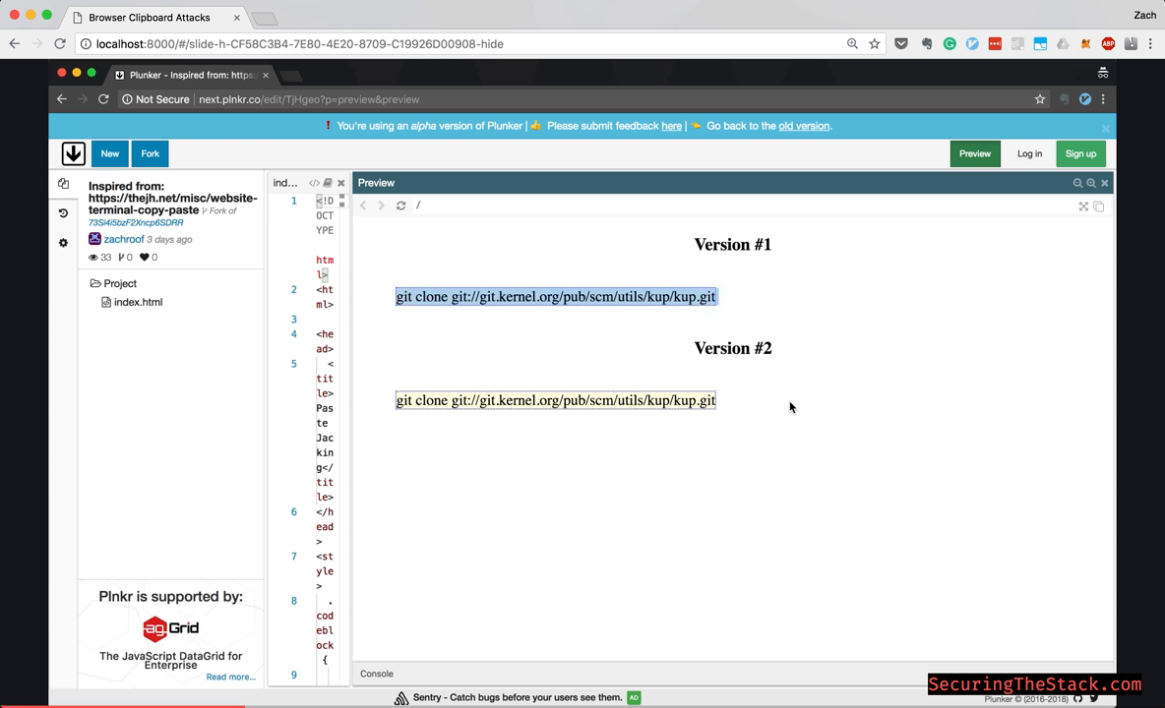
pyautogui.moveTo(638, 321)
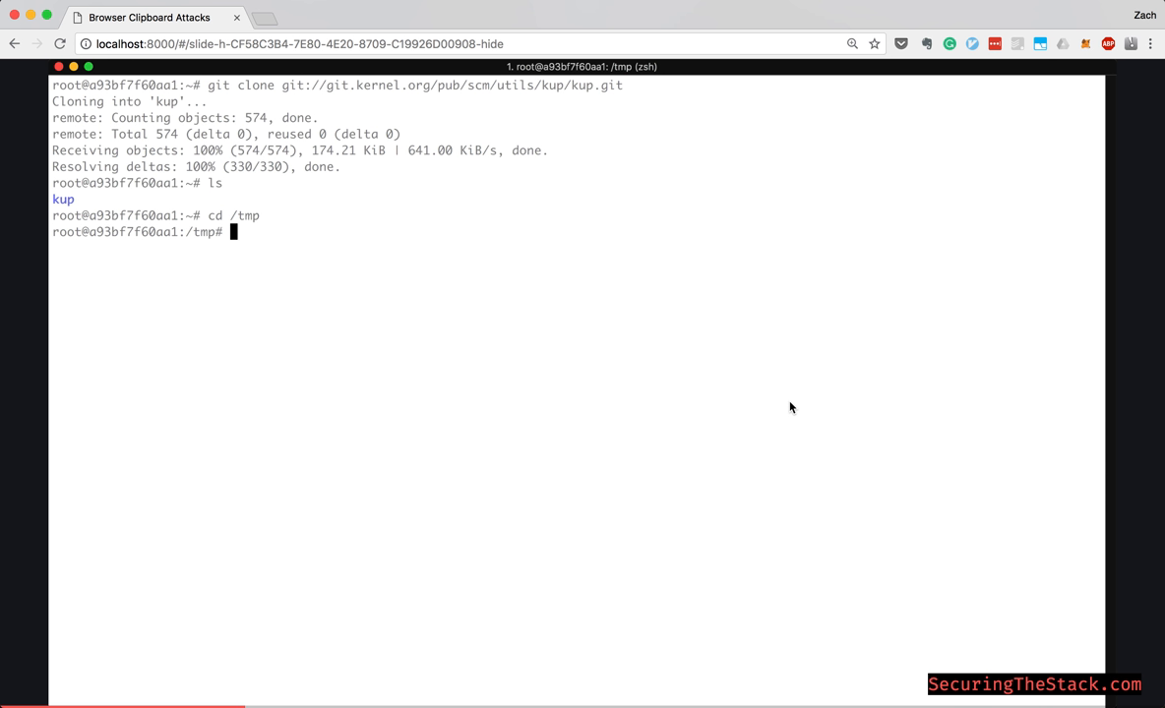
# List /tmp to reveal the evil file, then select Version #2's git clone command
pyautogui.press('Return')
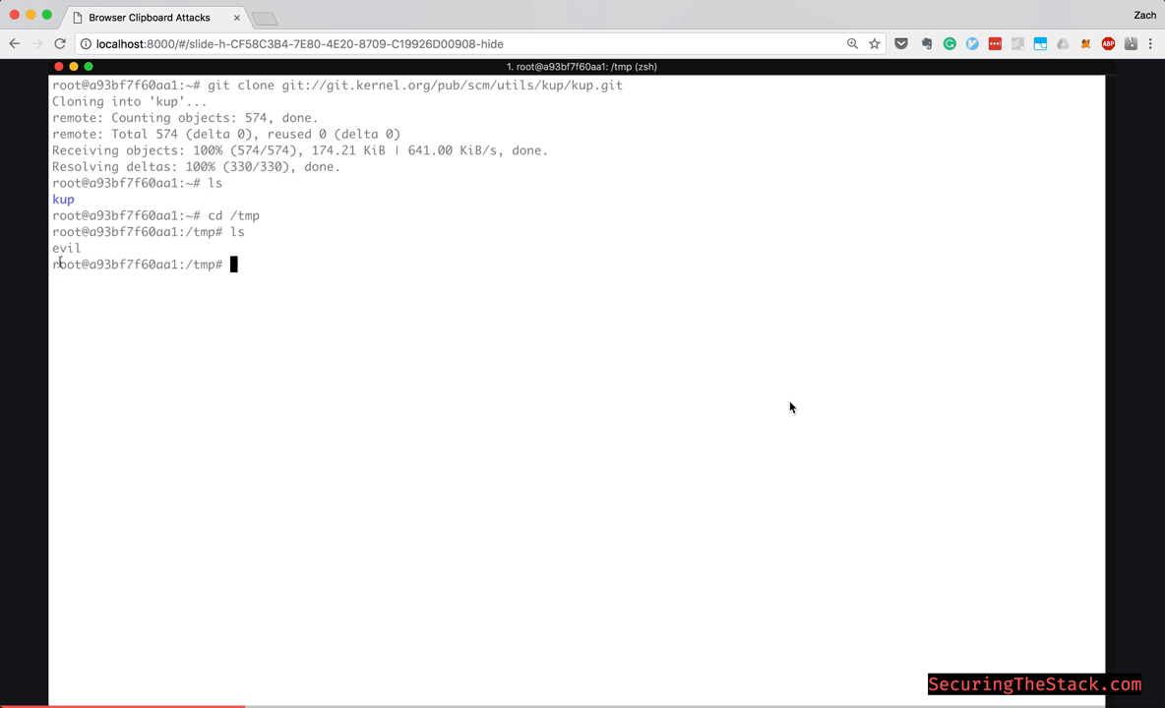
pyautogui.doubleClick(66, 248)
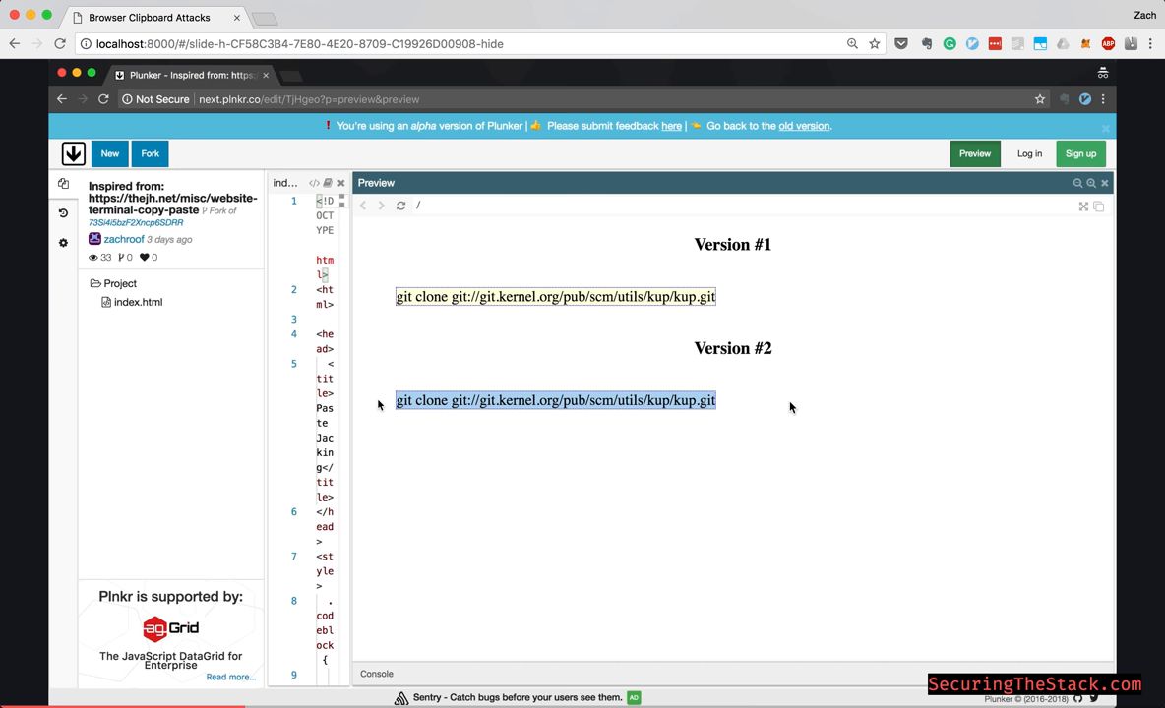
pyautogui.moveTo(256, 312)
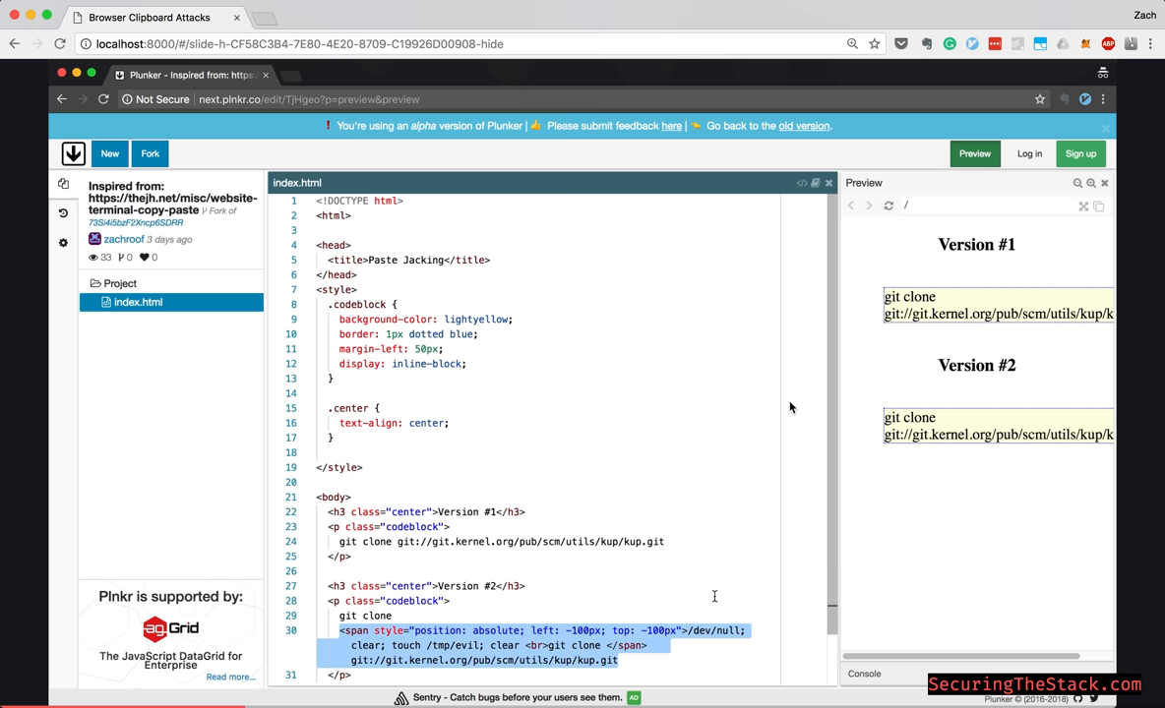
# Scroll index.html to Version #2's off-screen span injecting clear and touch /tmp/evil
pyautogui.scroll(-3)
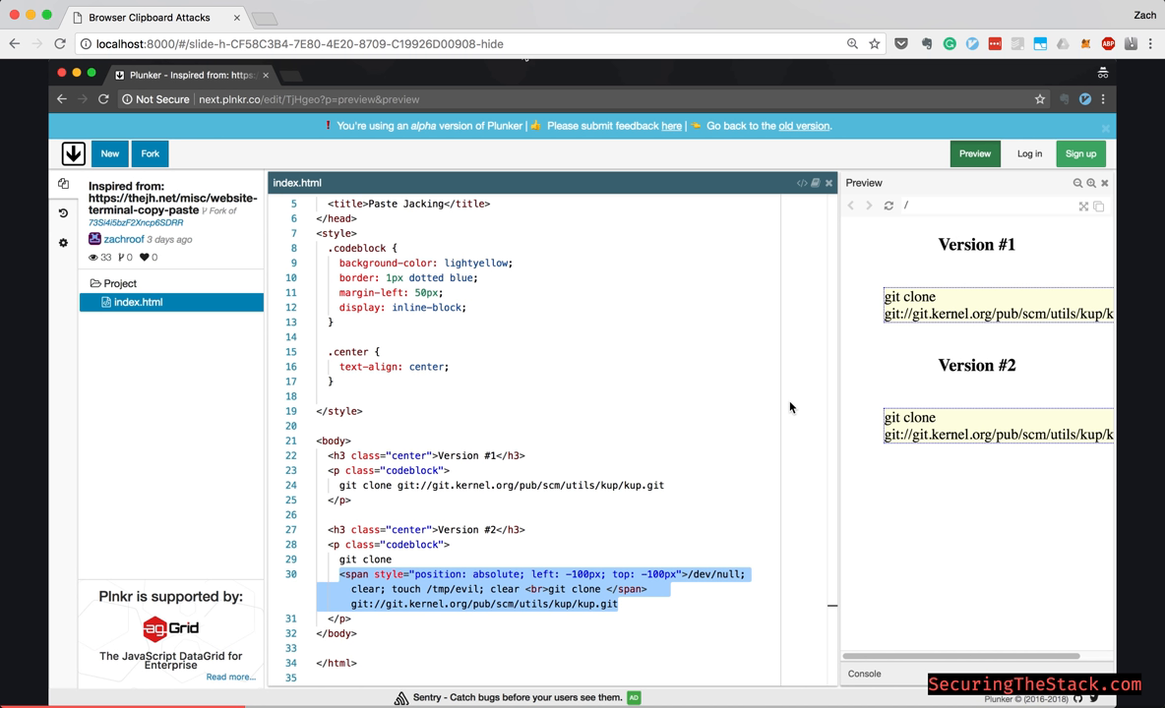
pyautogui.moveTo(499, 591)
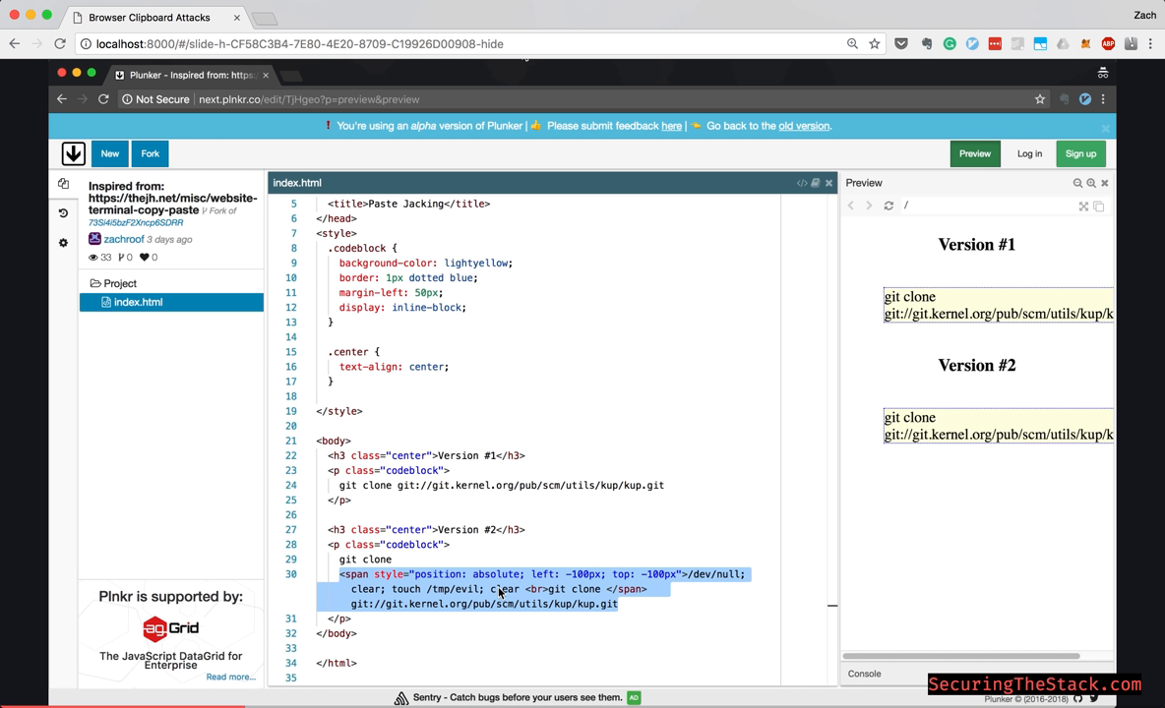
pyautogui.moveTo(500, 594)
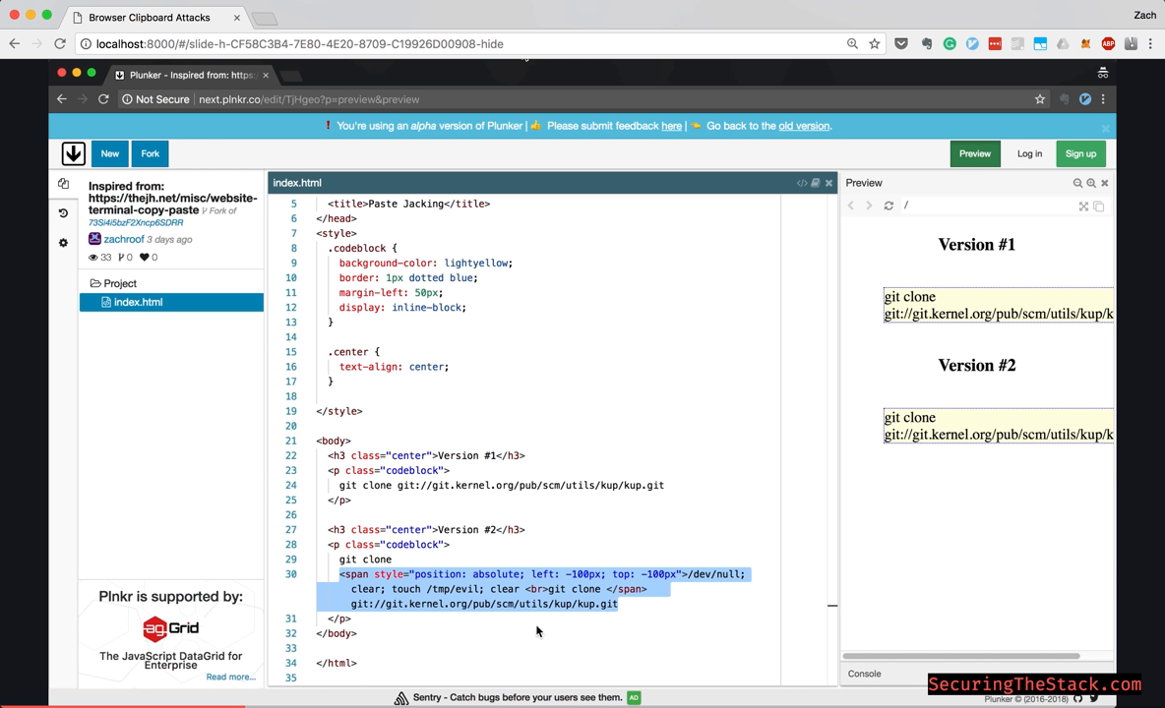
pyautogui.moveTo(475, 588)
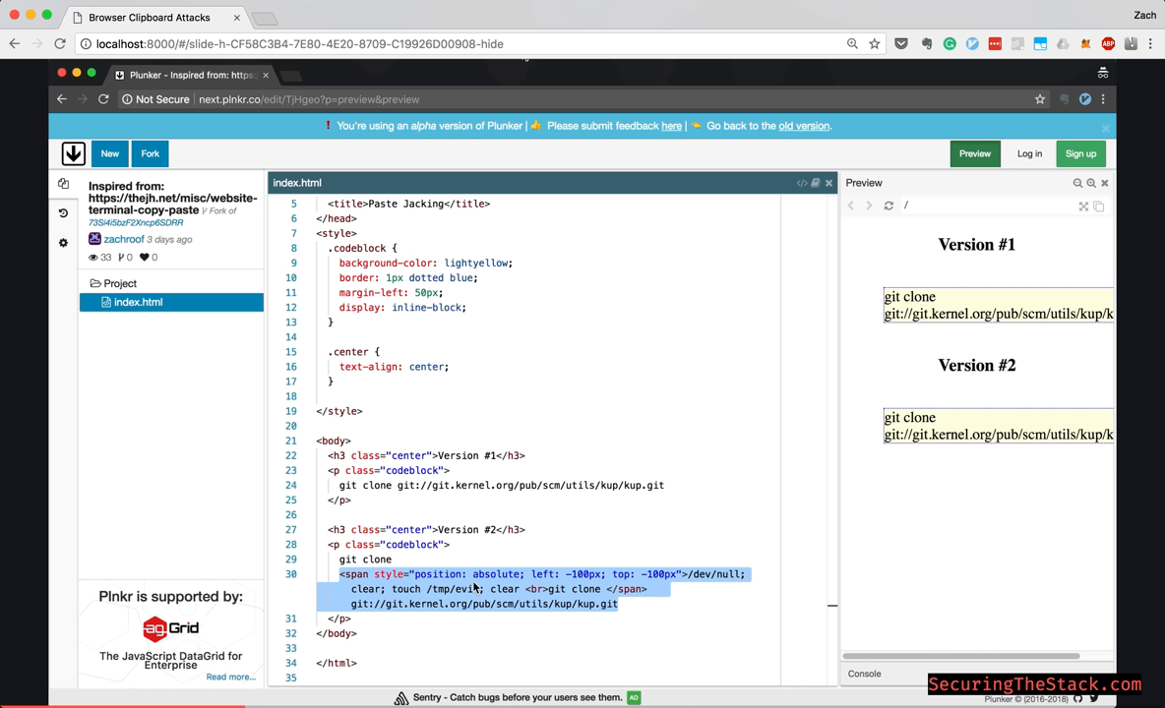
pyautogui.moveTo(599, 655)
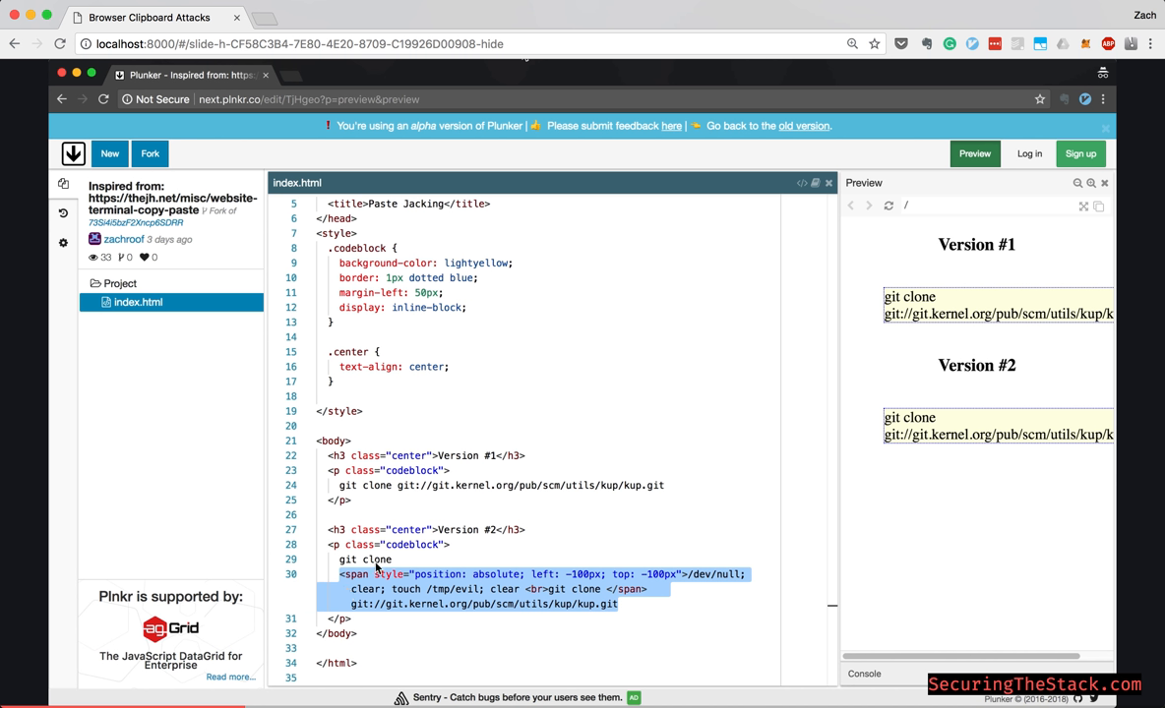
pyautogui.moveTo(582, 608)
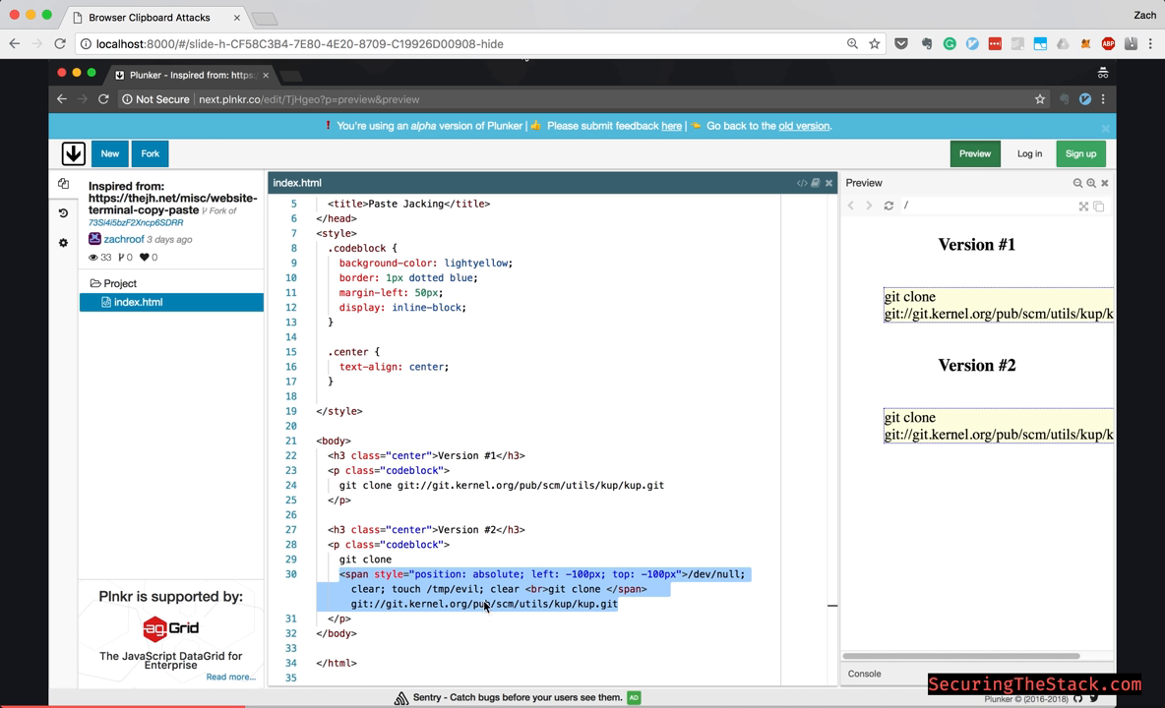
pyautogui.moveTo(620, 593)
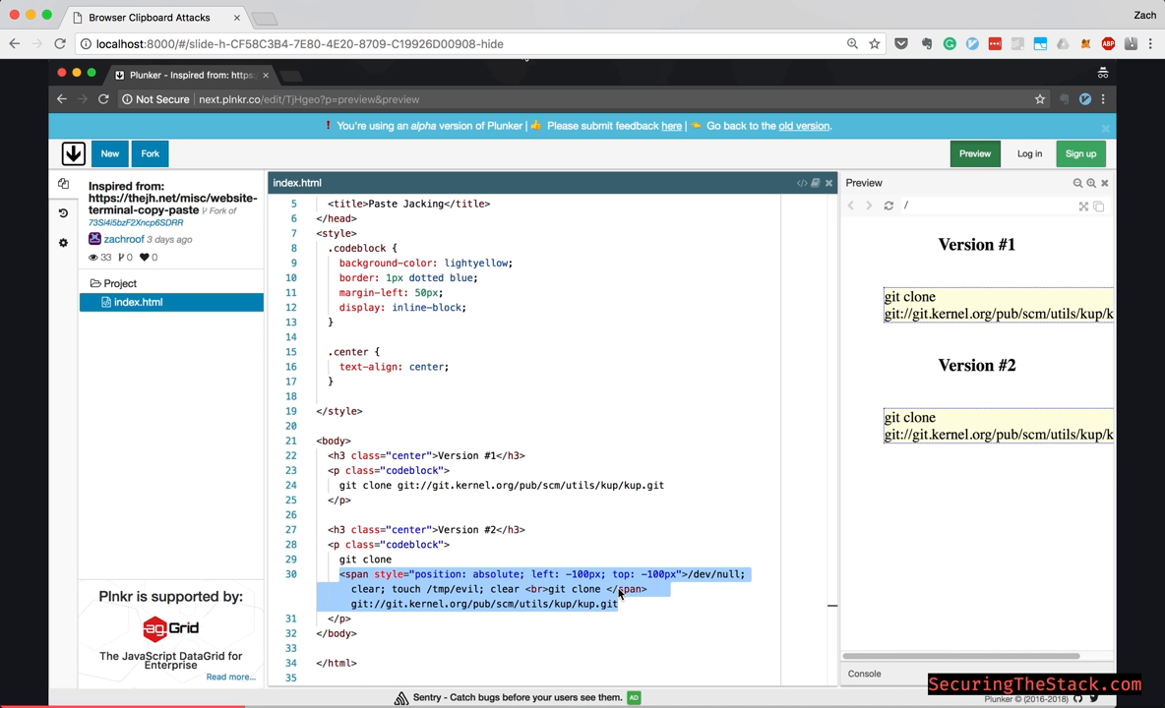
pyautogui.moveTo(563, 566)
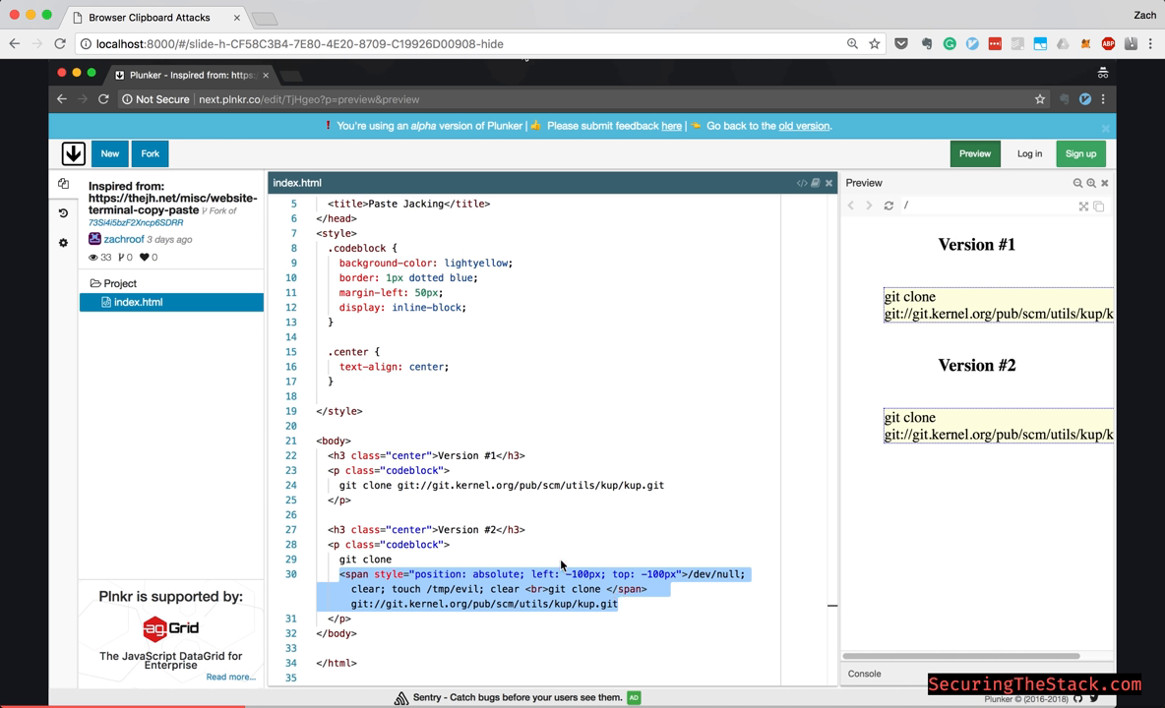
pyautogui.moveTo(542, 594)
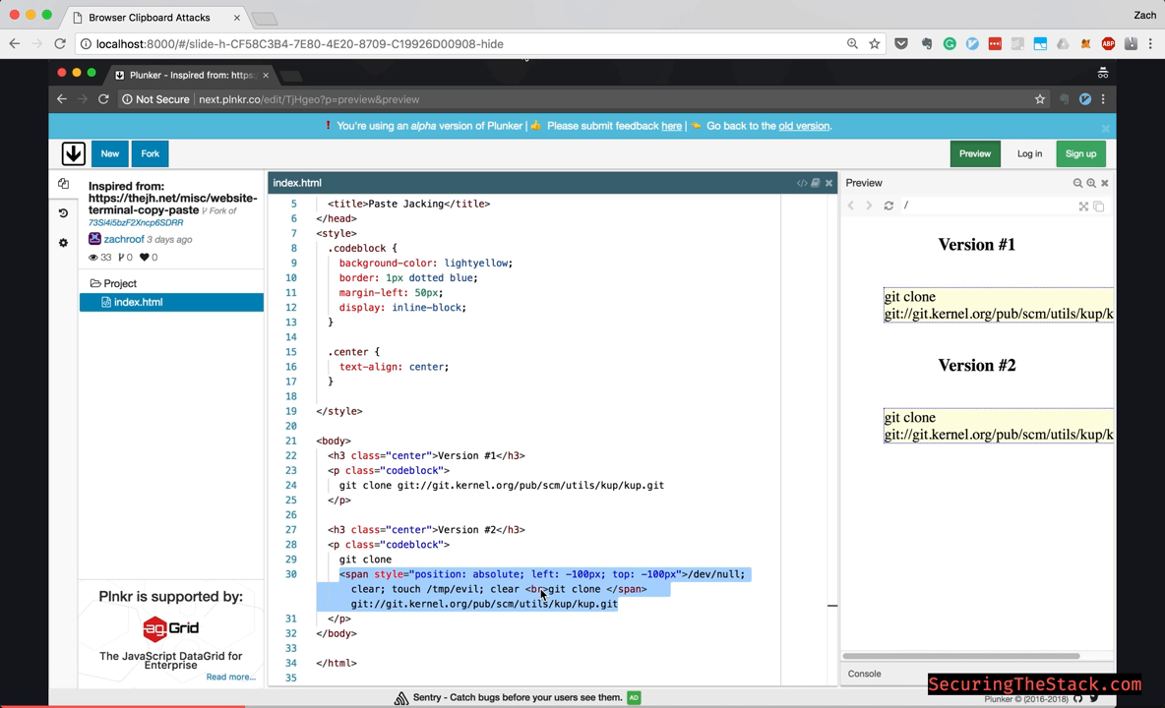
pyautogui.moveTo(949, 436)
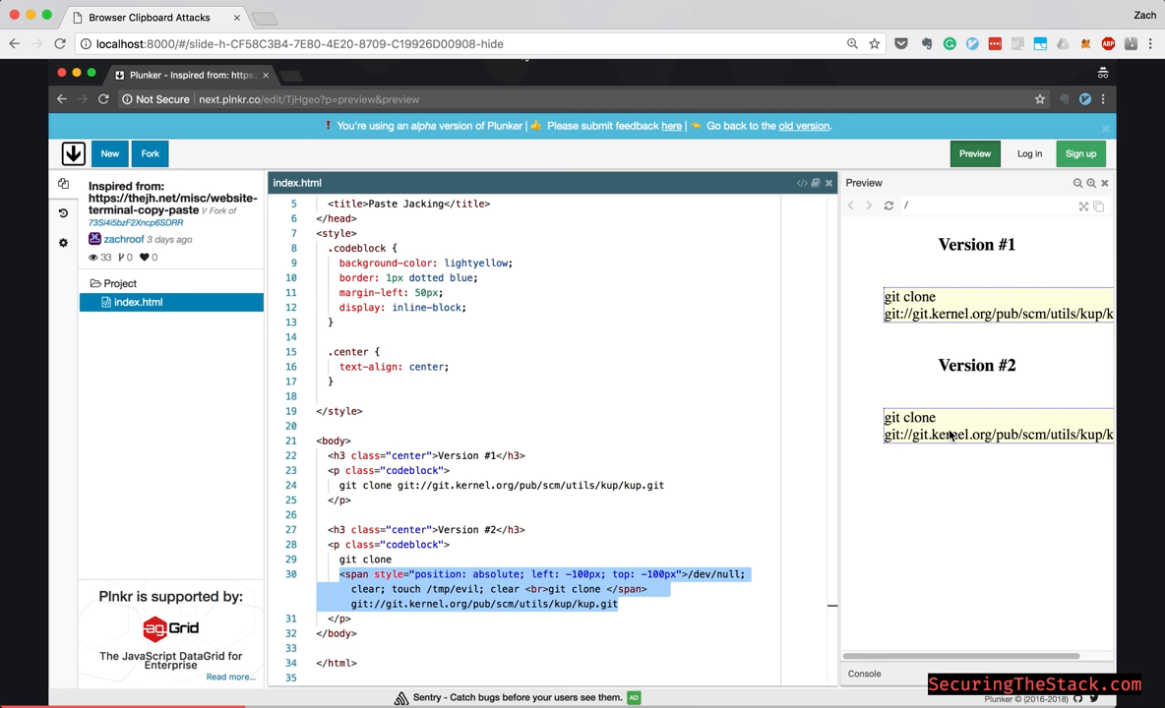
pyautogui.moveTo(490, 590)
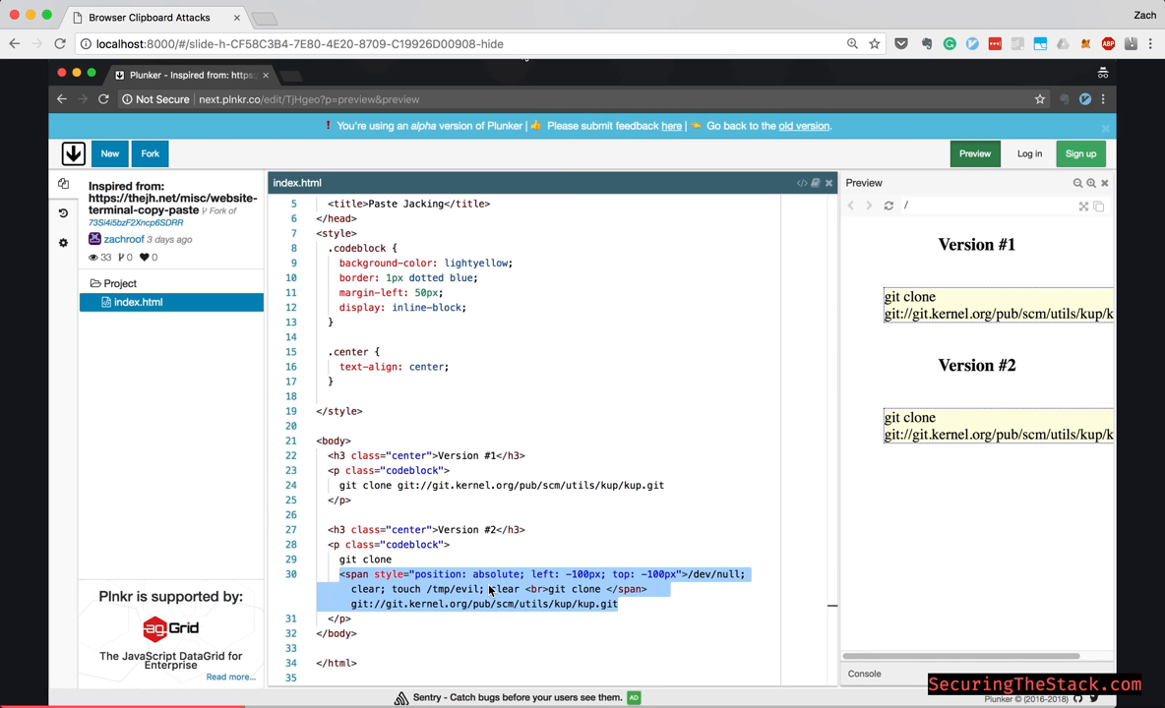
pyautogui.moveTo(603, 595)
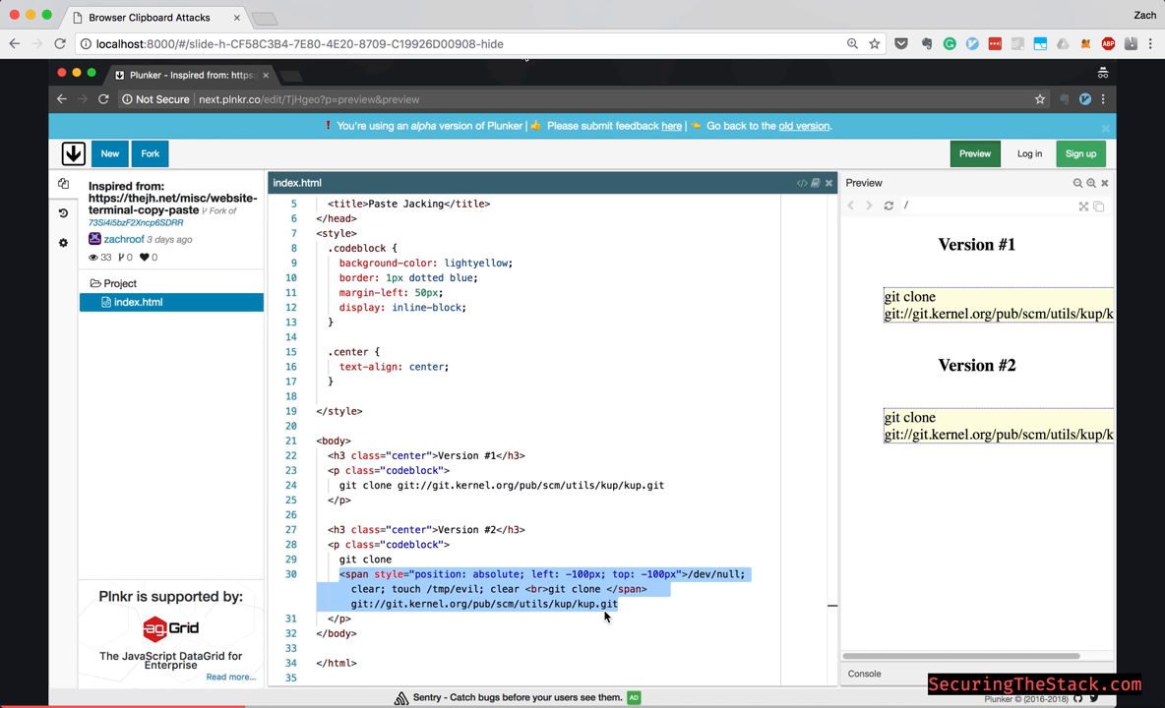
pyautogui.moveTo(550, 560)
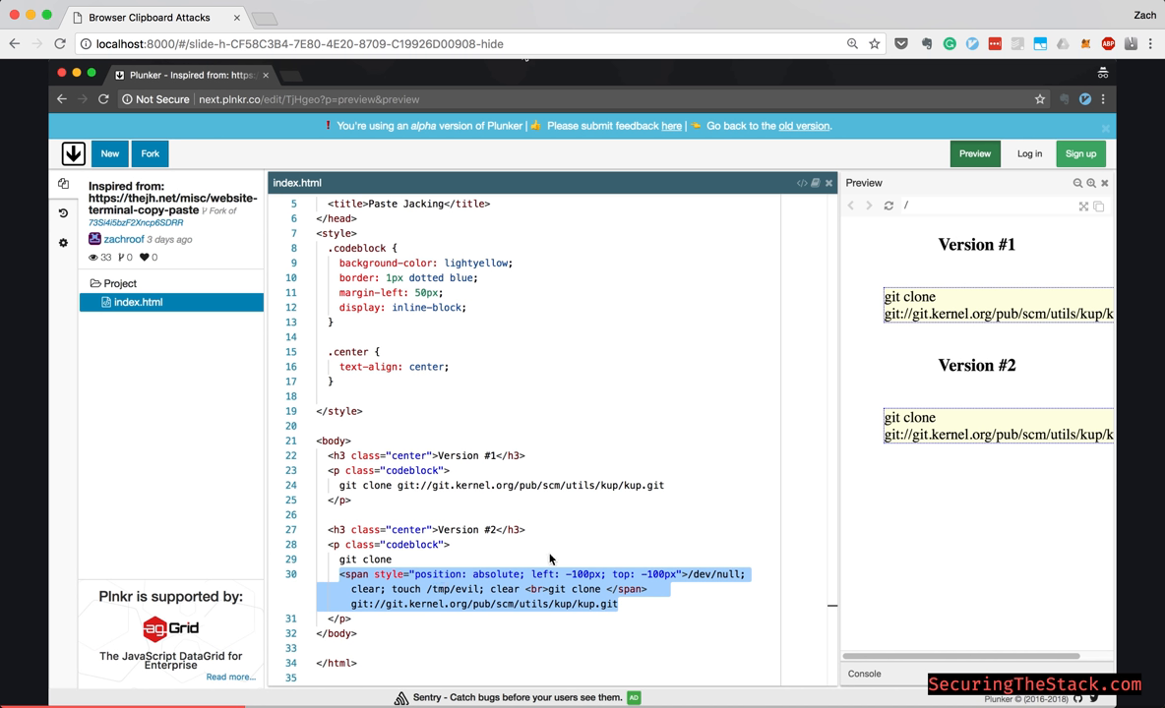
pyautogui.moveTo(568, 579)
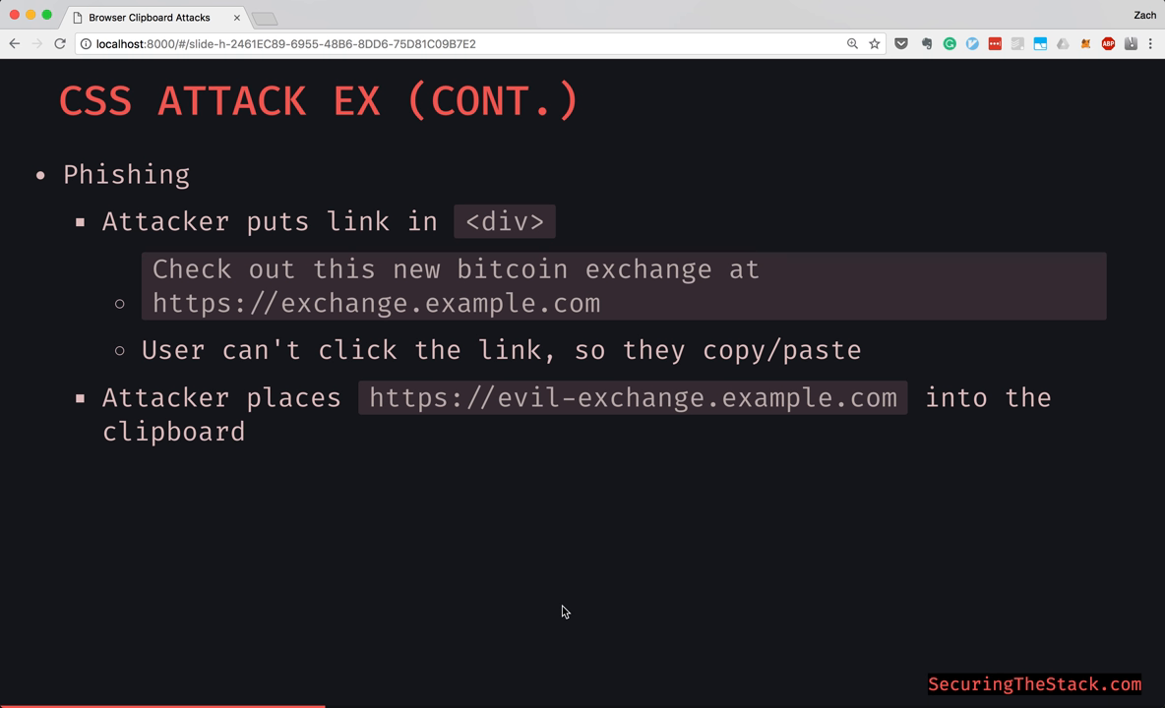
pyautogui.moveTo(394, 222)
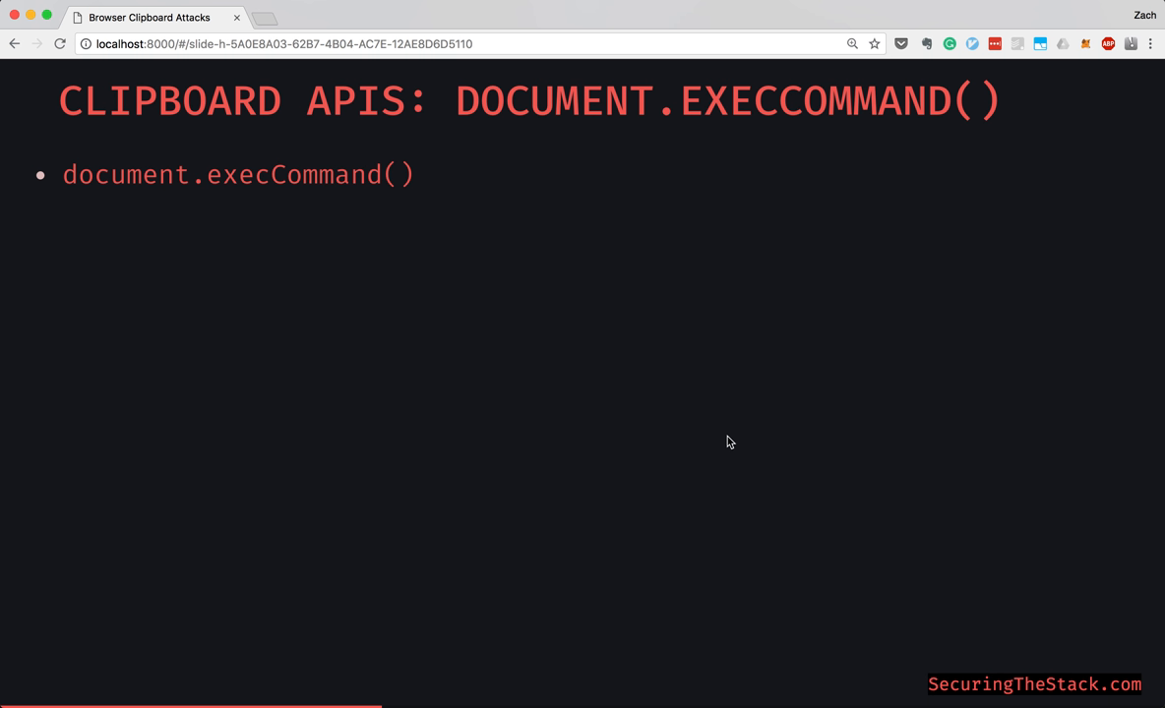
pyautogui.moveTo(496, 180)
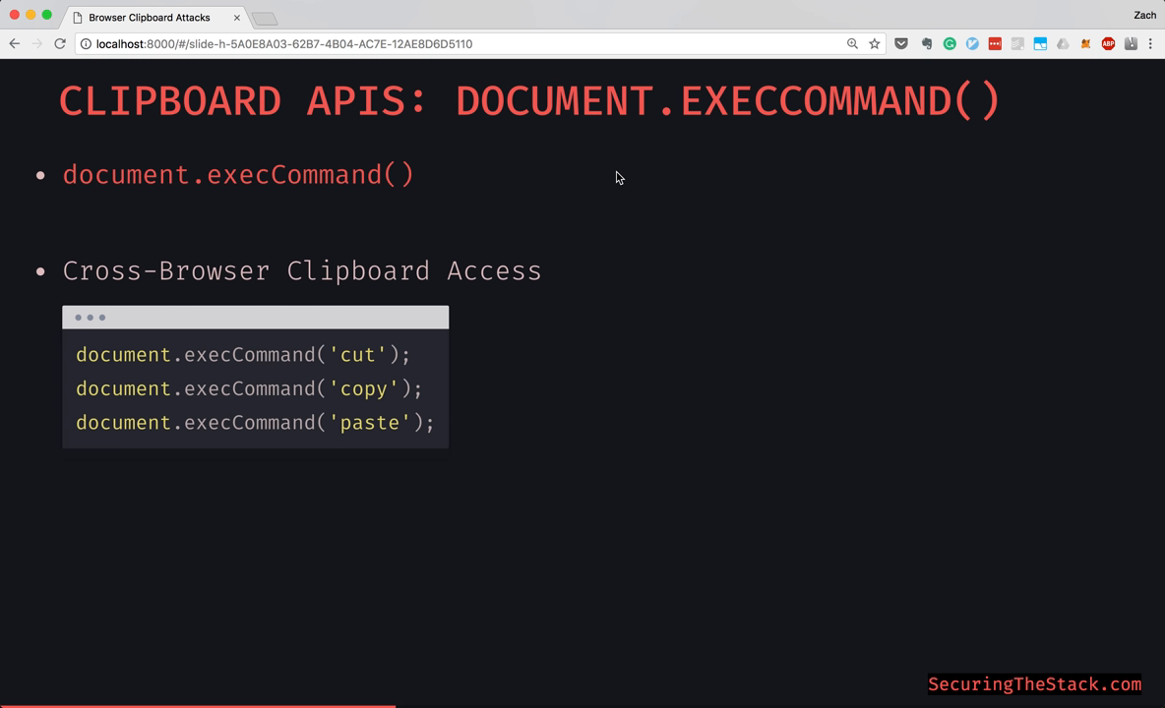
pyautogui.moveTo(594, 411)
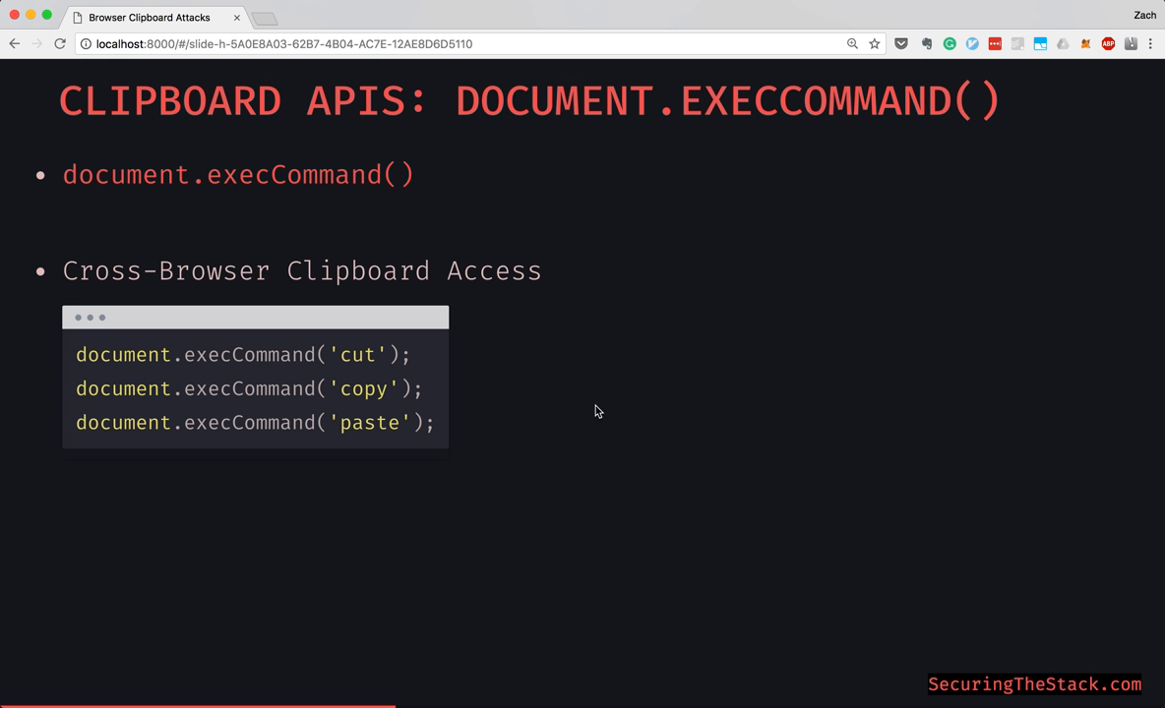
pyautogui.moveTo(493, 227)
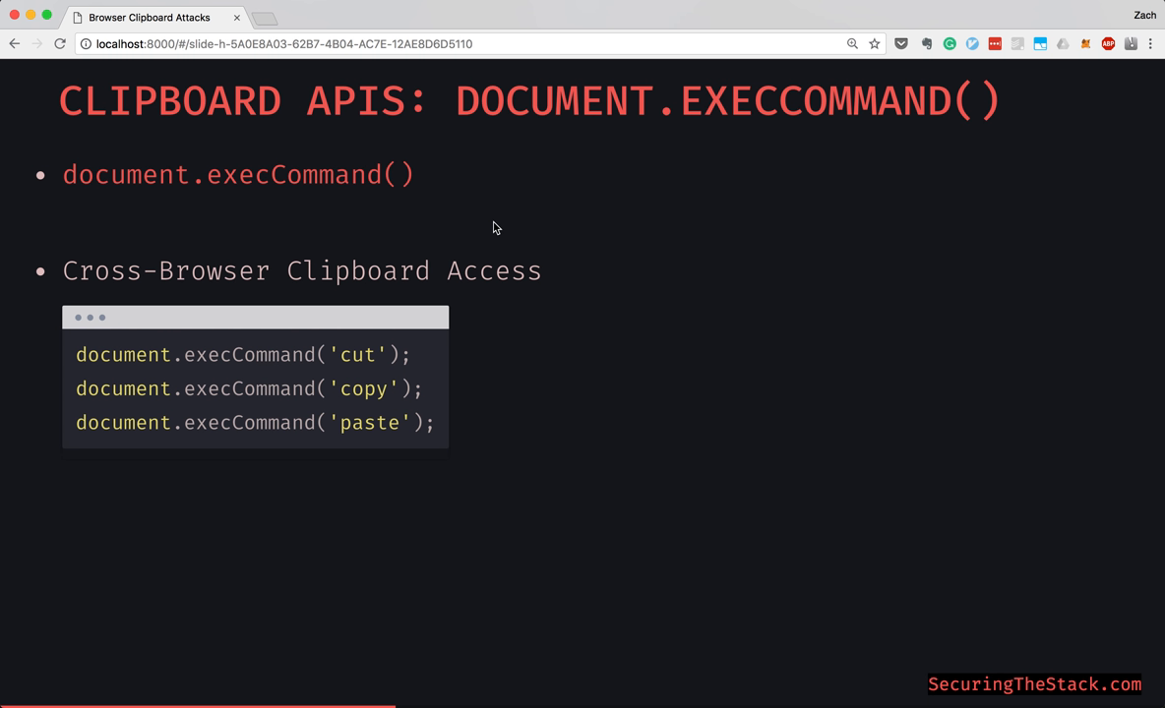
pyautogui.moveTo(367, 326)
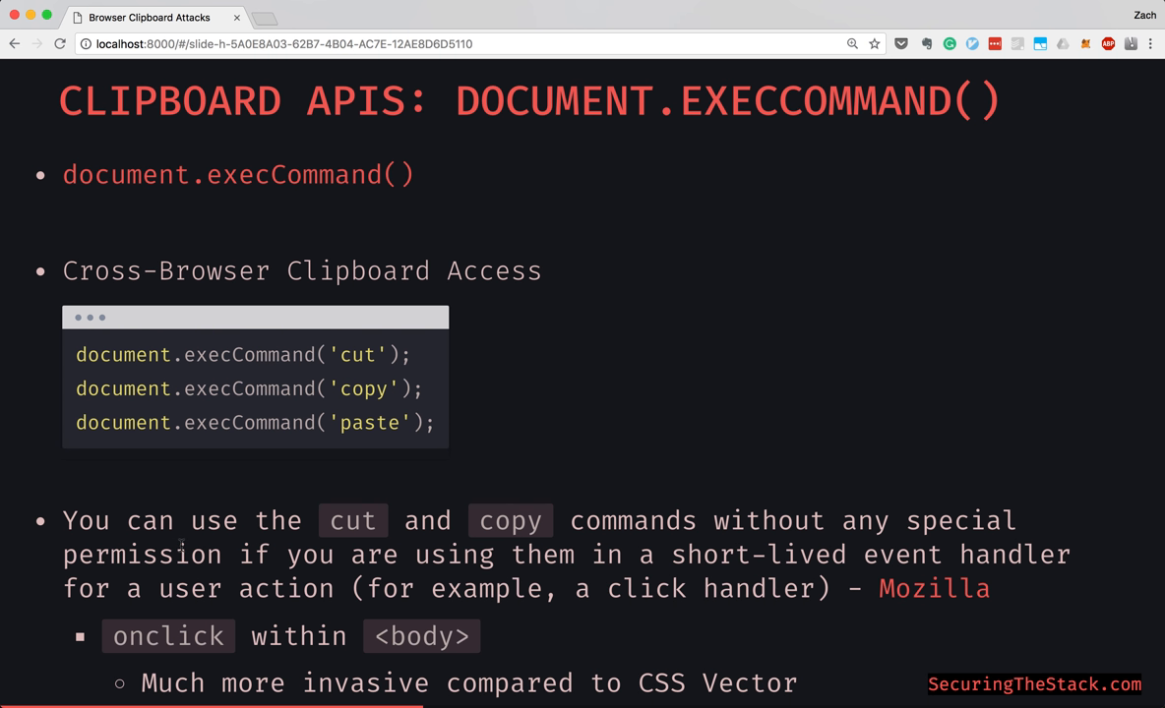
# Highlight the document.execCommand('copy') line in the slide's code block
pyautogui.doubleClick(363, 388)
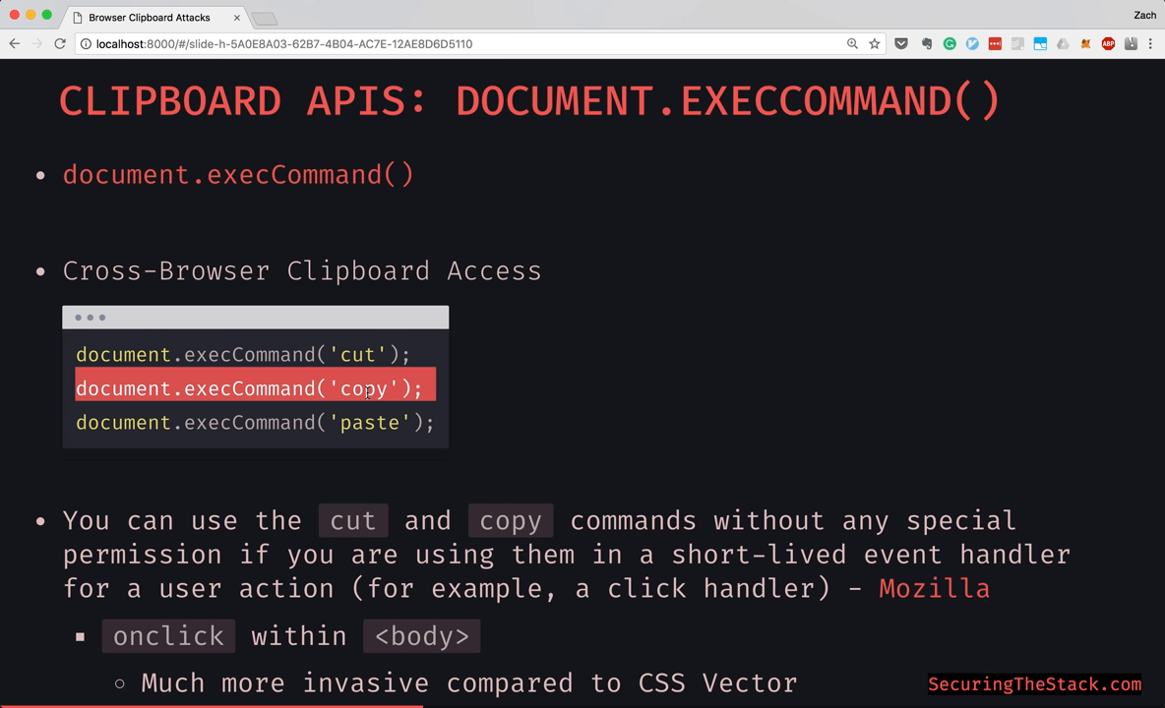
pyautogui.moveTo(73, 417)
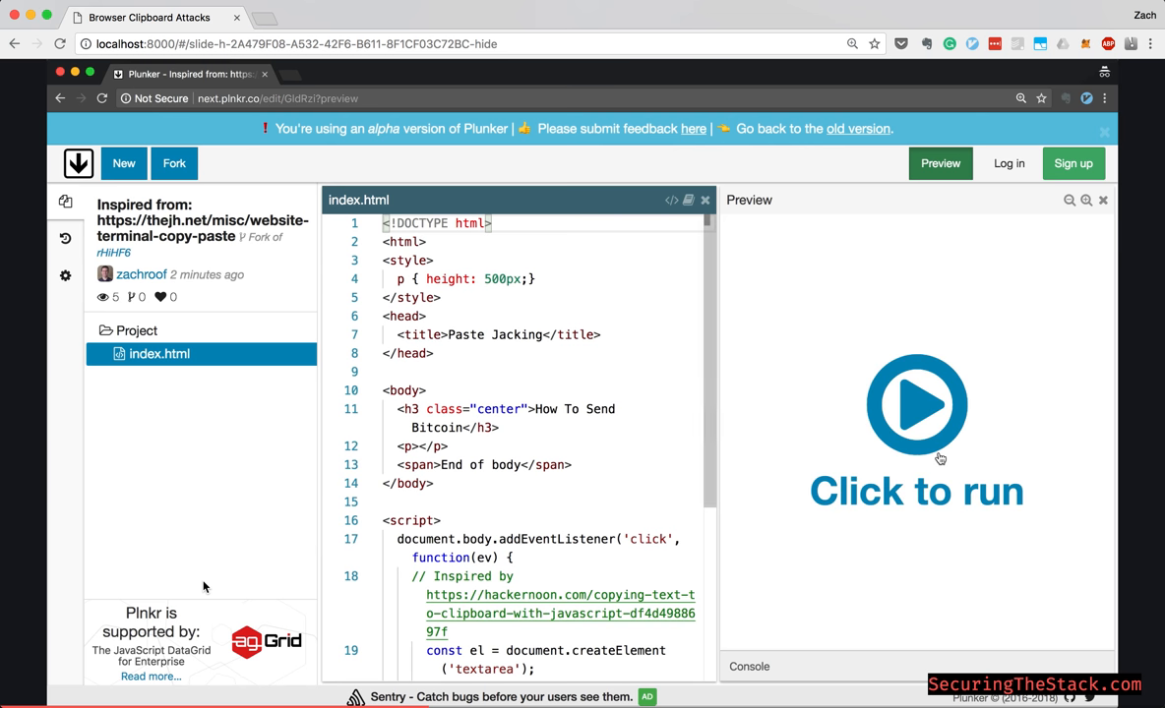
# Run the bitcoin demo preview and scroll index.html through its execCommand('copy') script
pyautogui.click(916, 403)
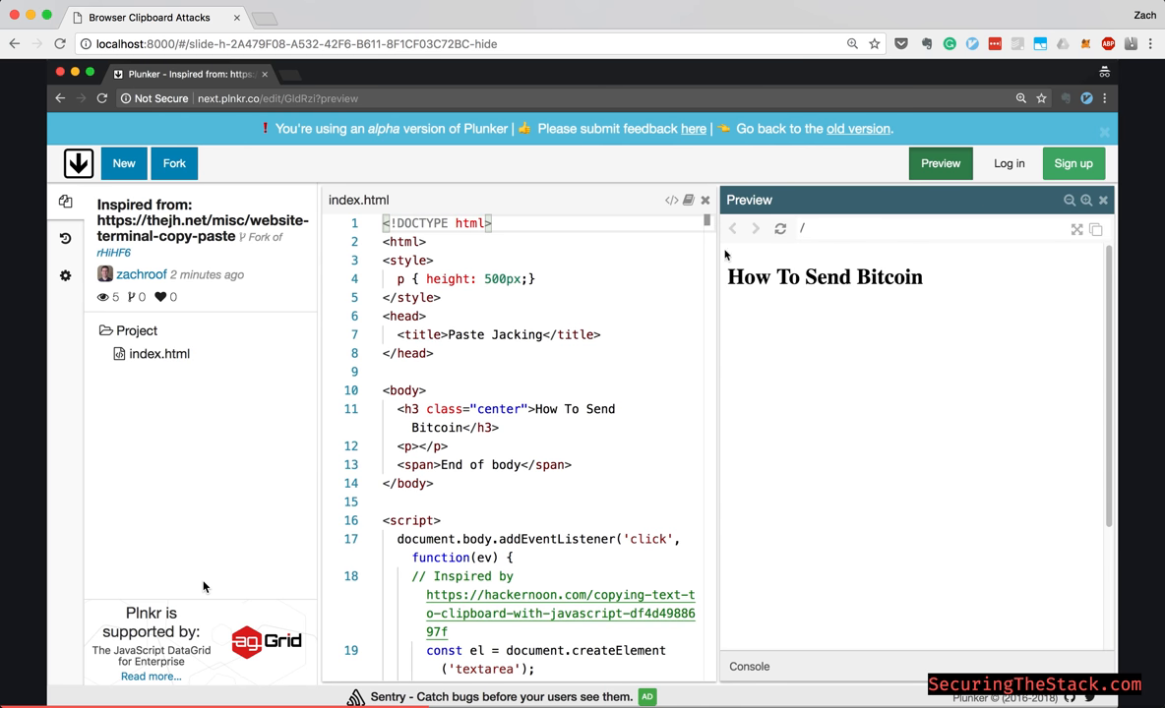
pyautogui.moveTo(780, 473)
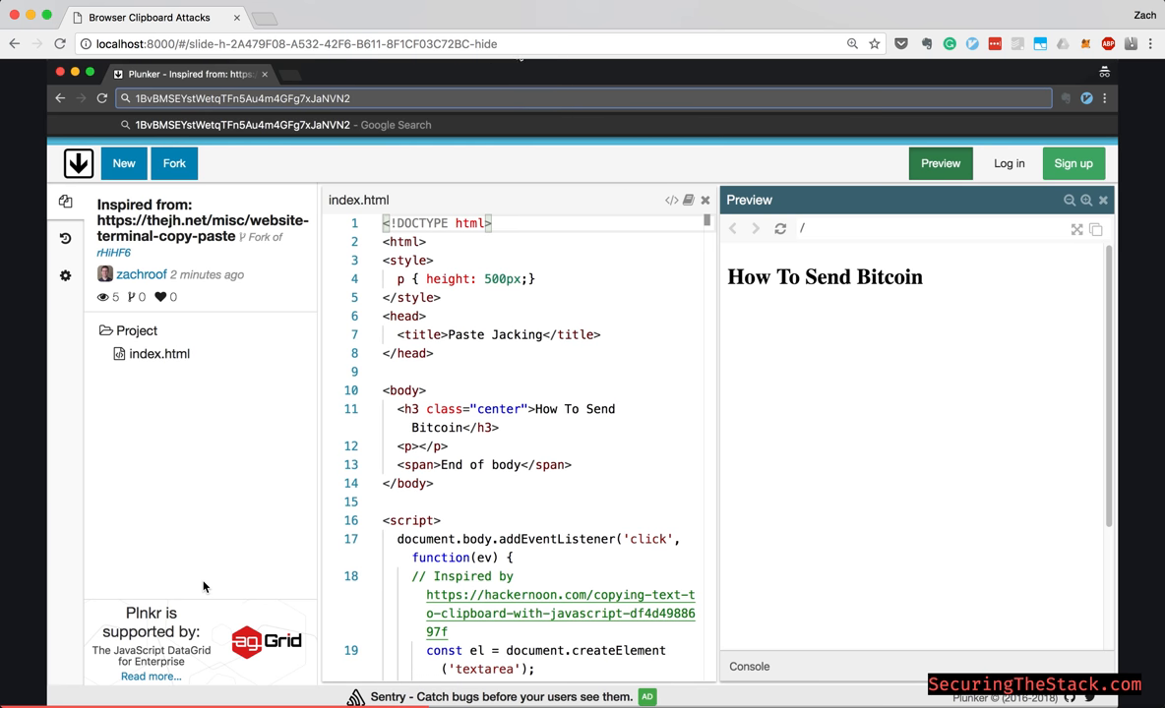
pyautogui.scroll(-3)
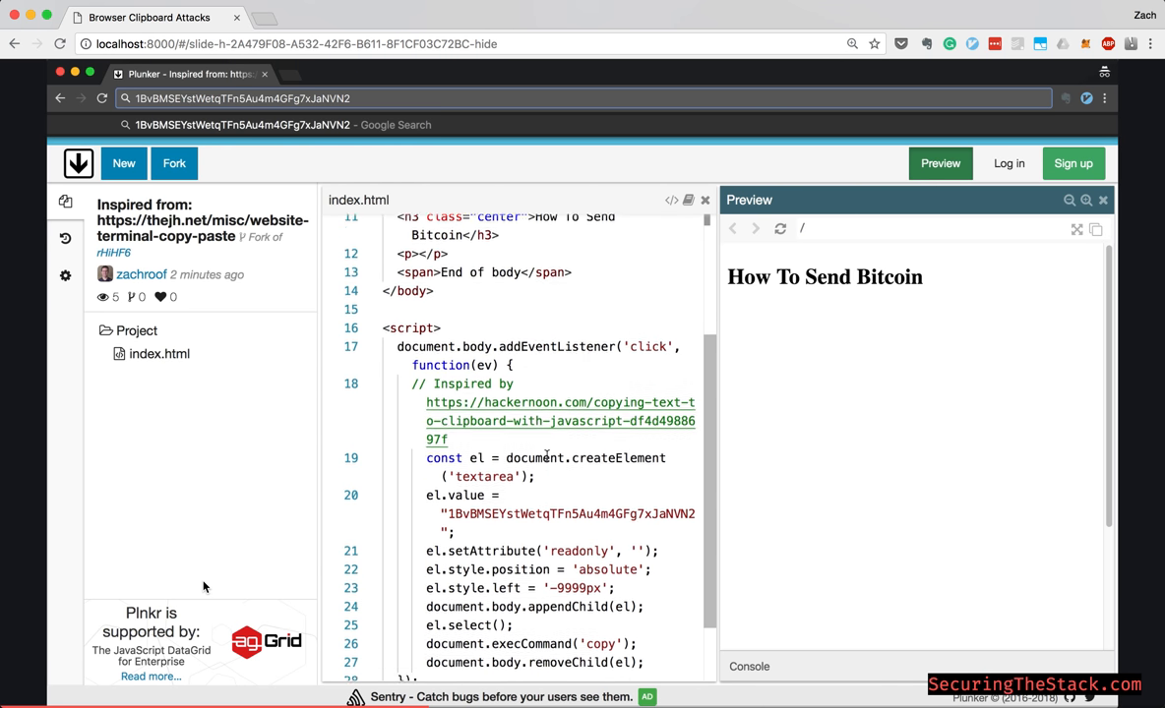
pyautogui.scroll(-3)
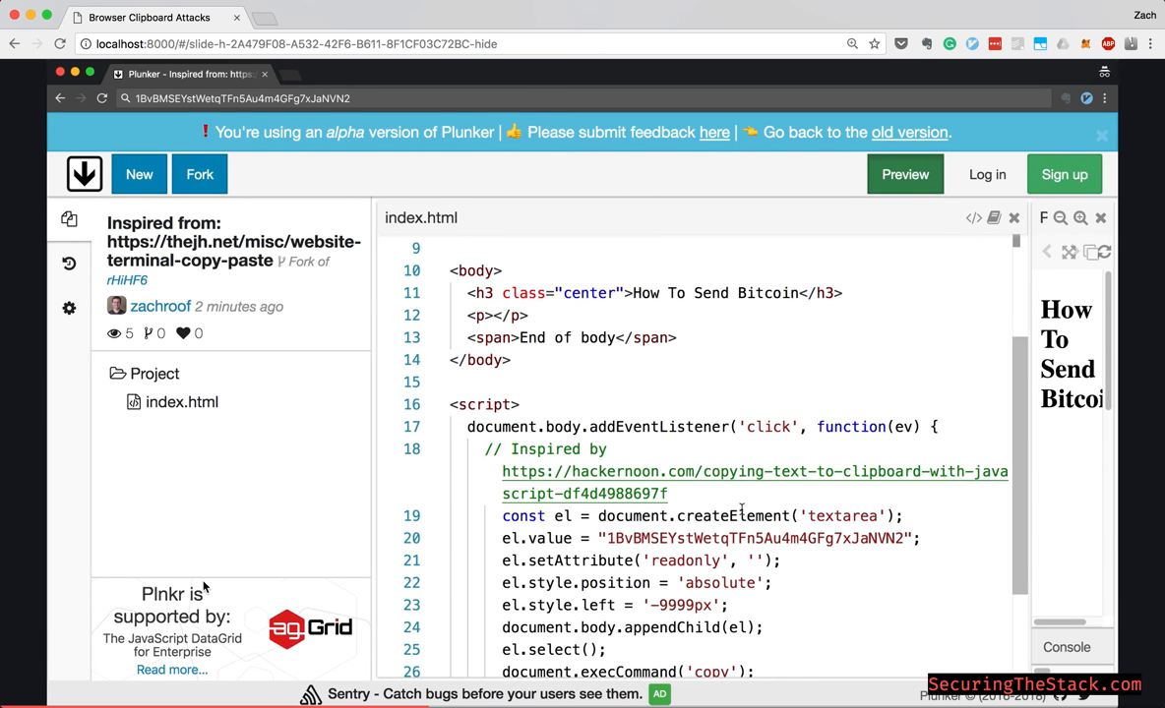
pyautogui.scroll(-3)
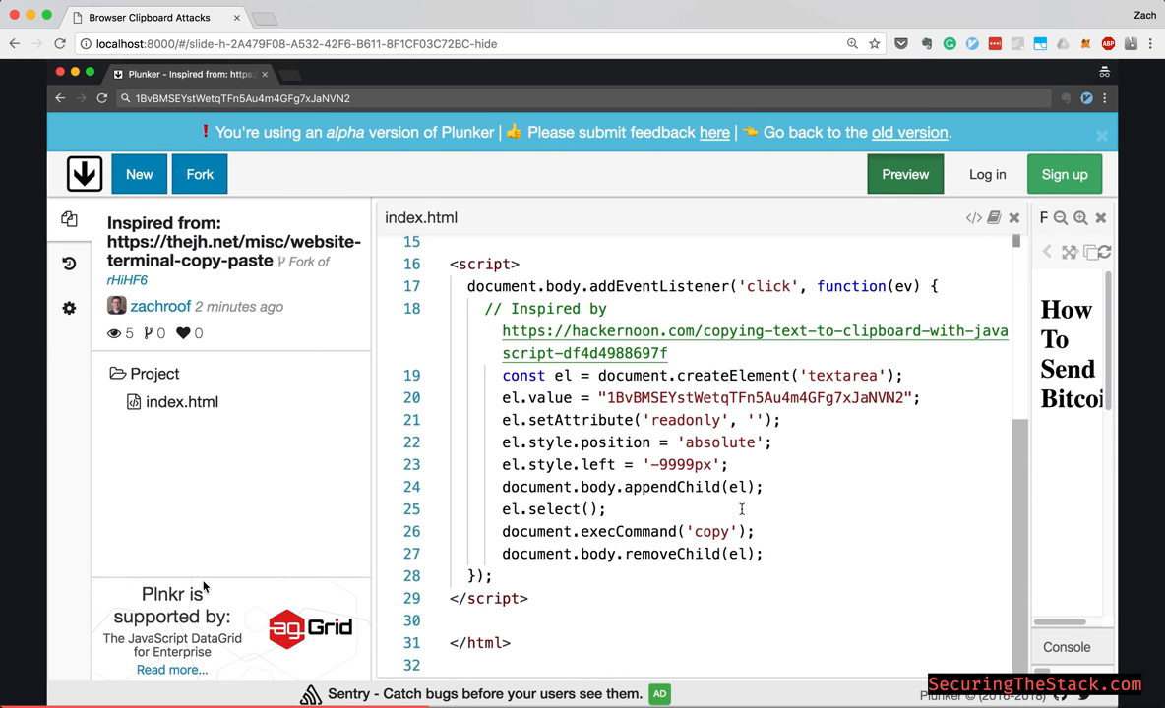
pyautogui.scroll(3)
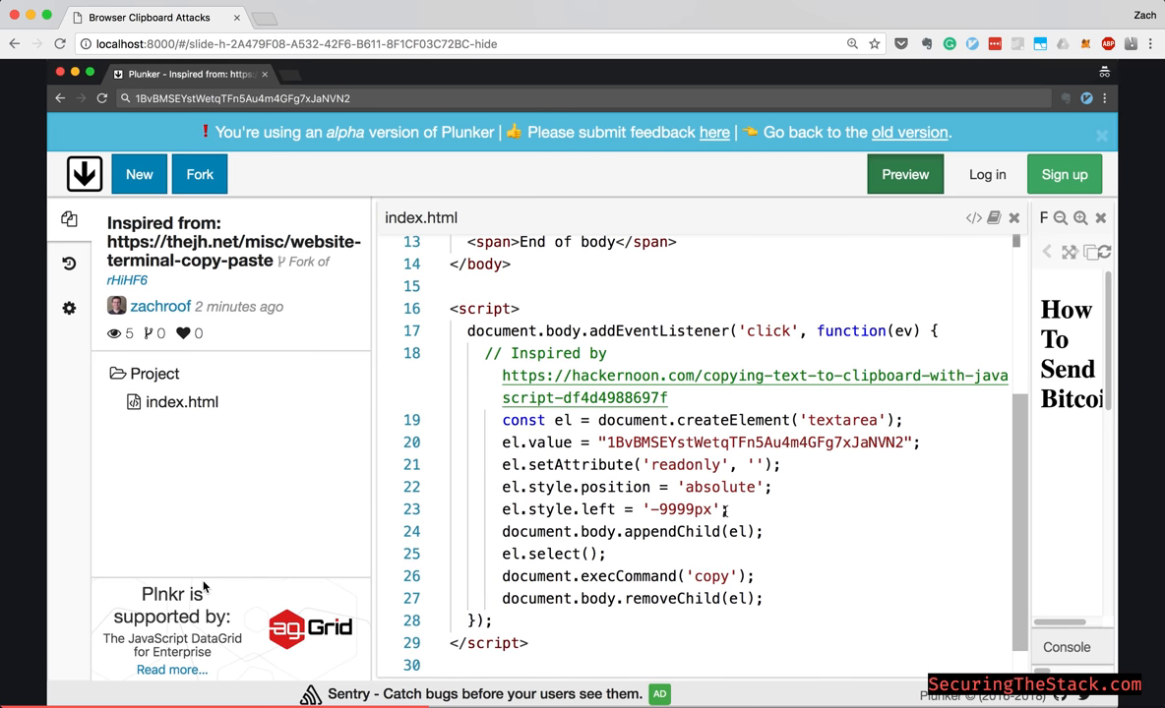
pyautogui.moveTo(792, 151)
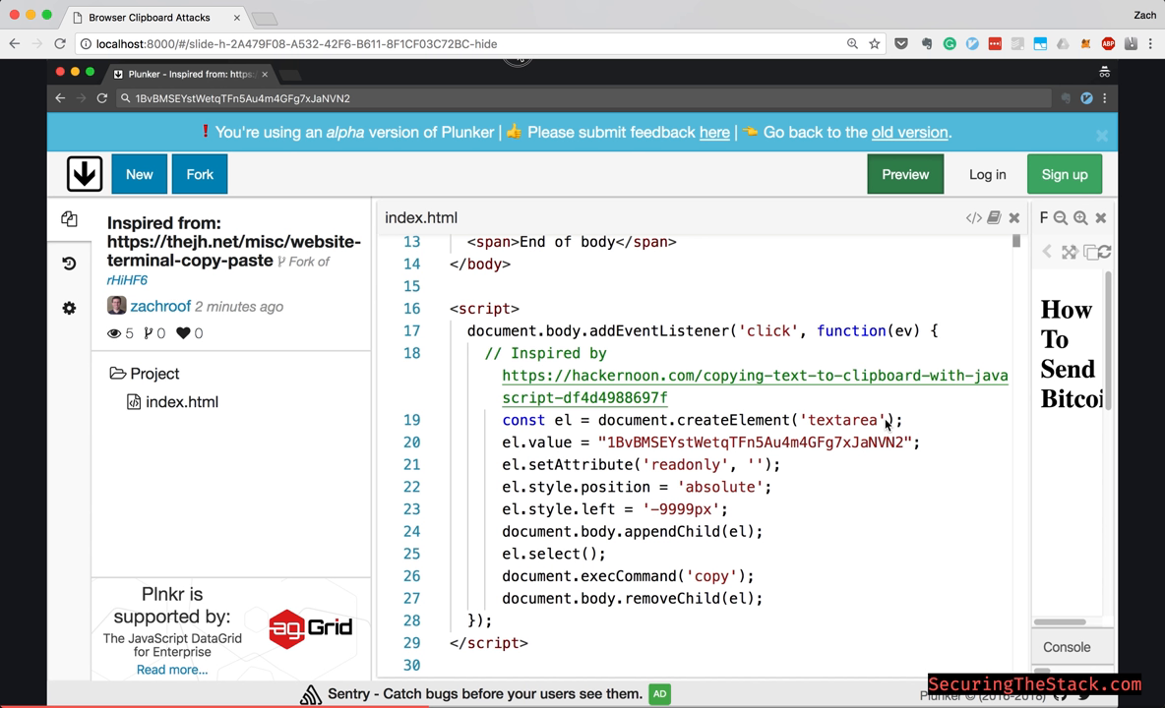
pyautogui.moveTo(579, 467)
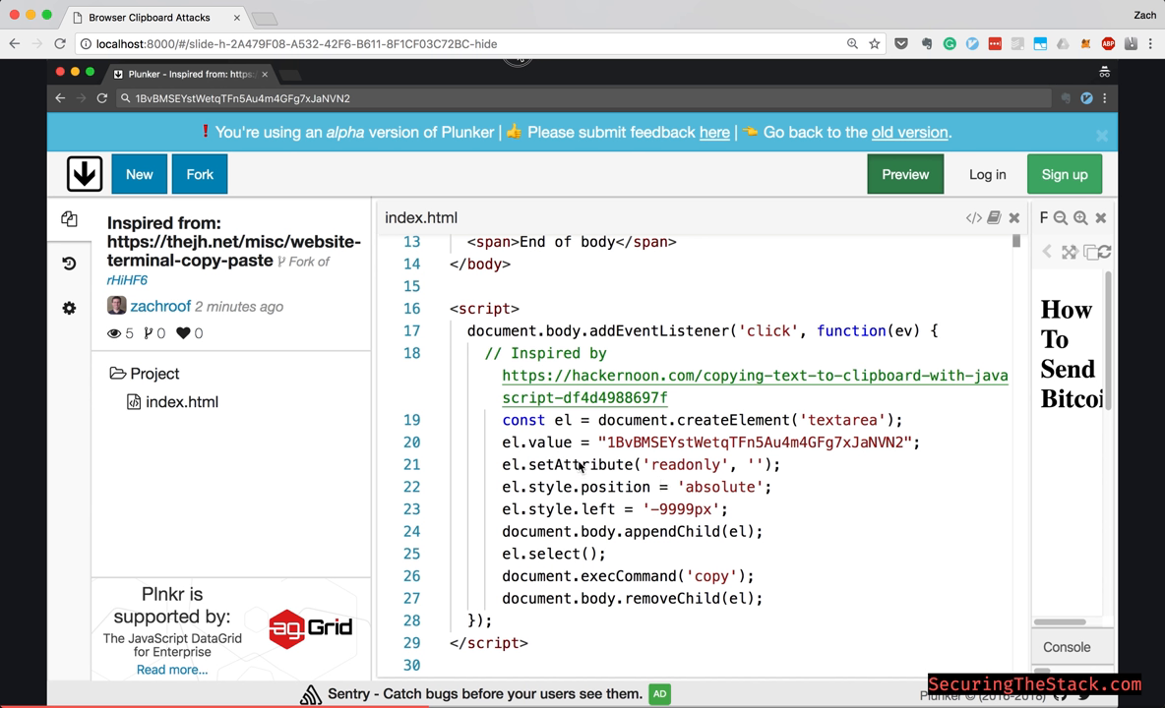
pyautogui.moveTo(565, 450)
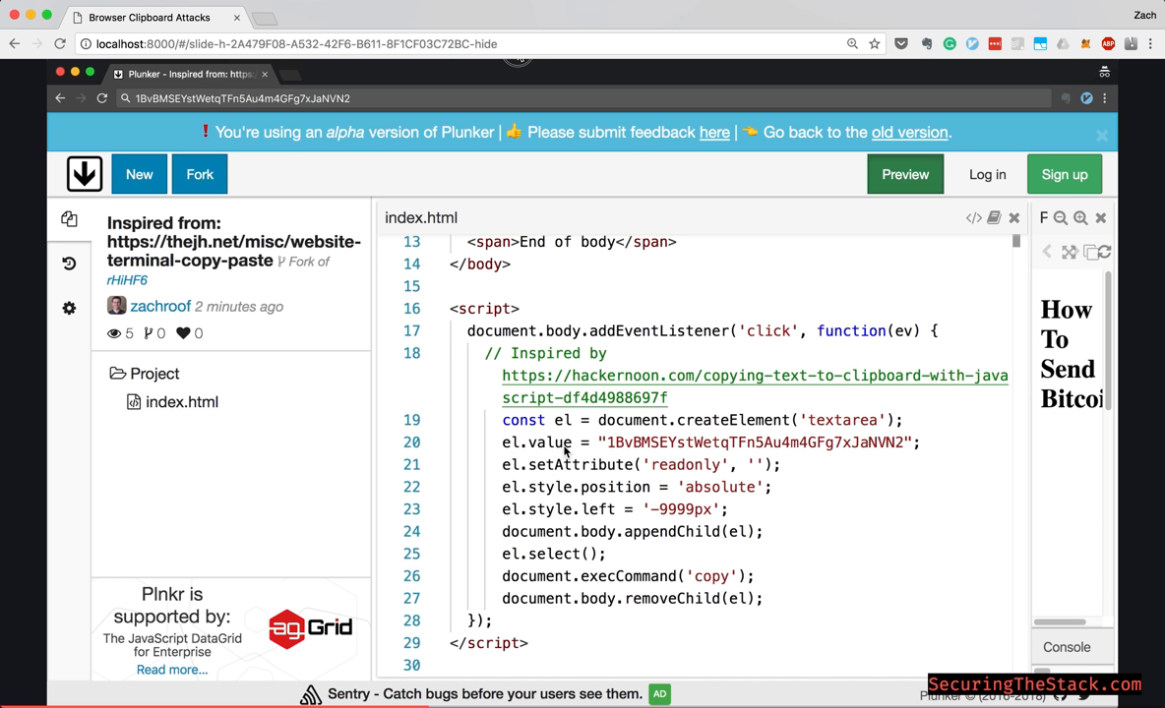
pyautogui.moveTo(796, 470)
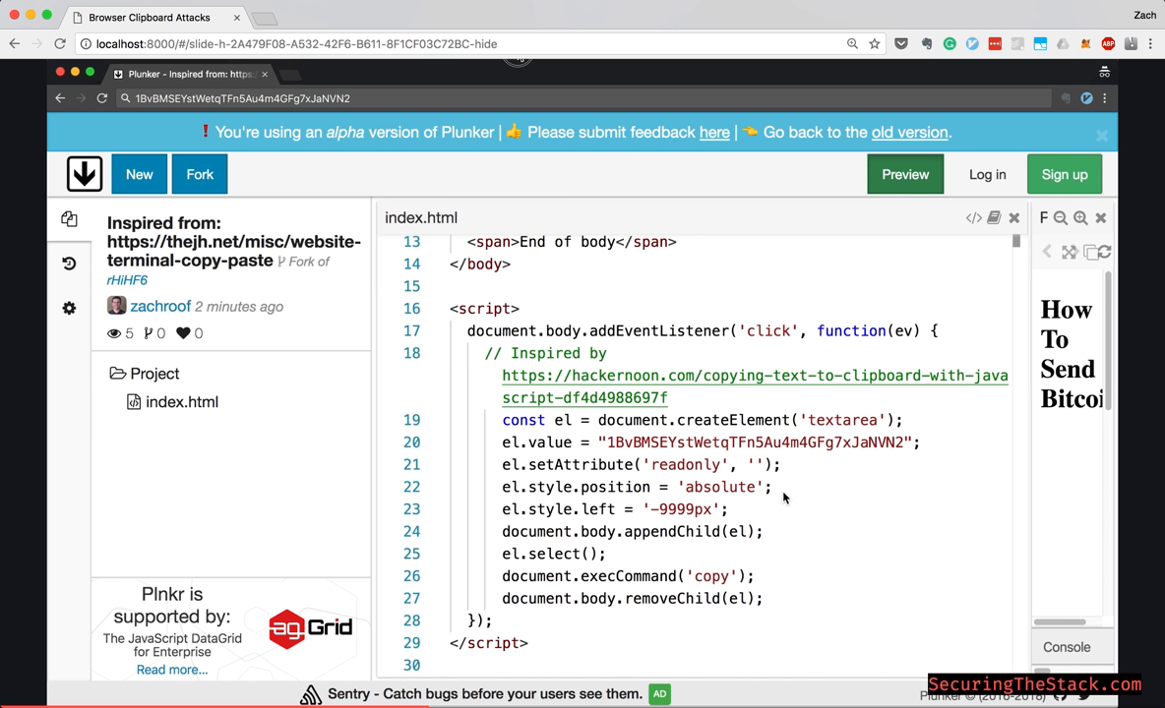
pyautogui.moveTo(765, 543)
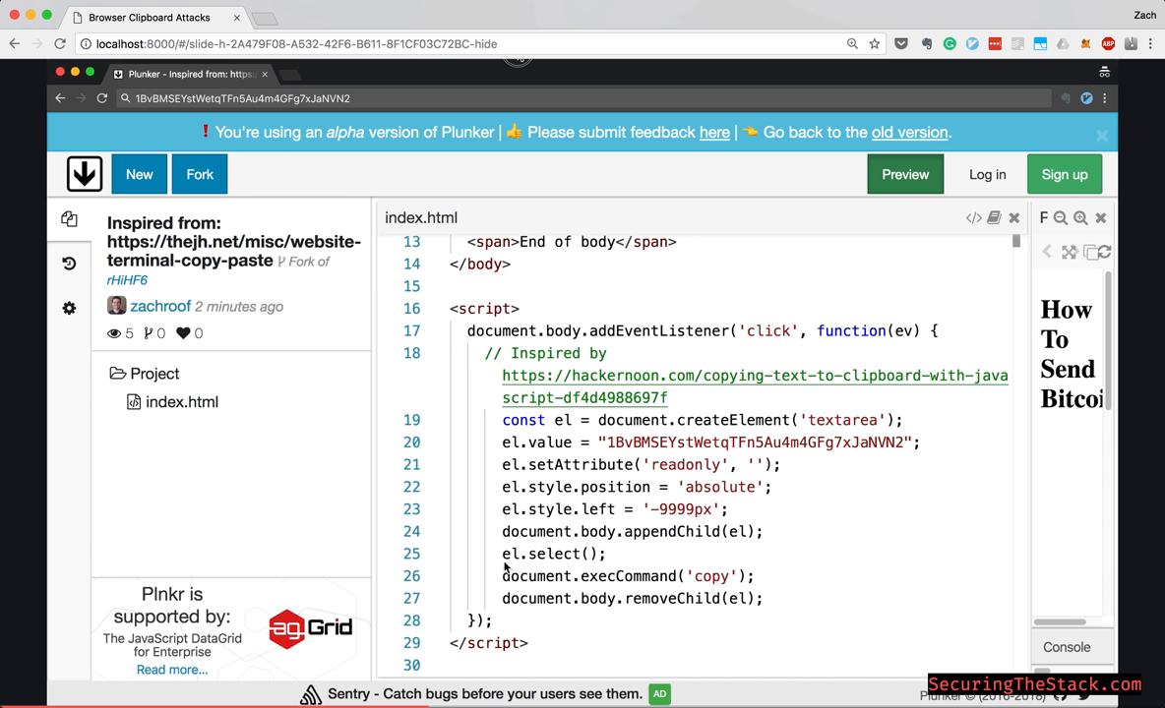
pyautogui.moveTo(574, 583)
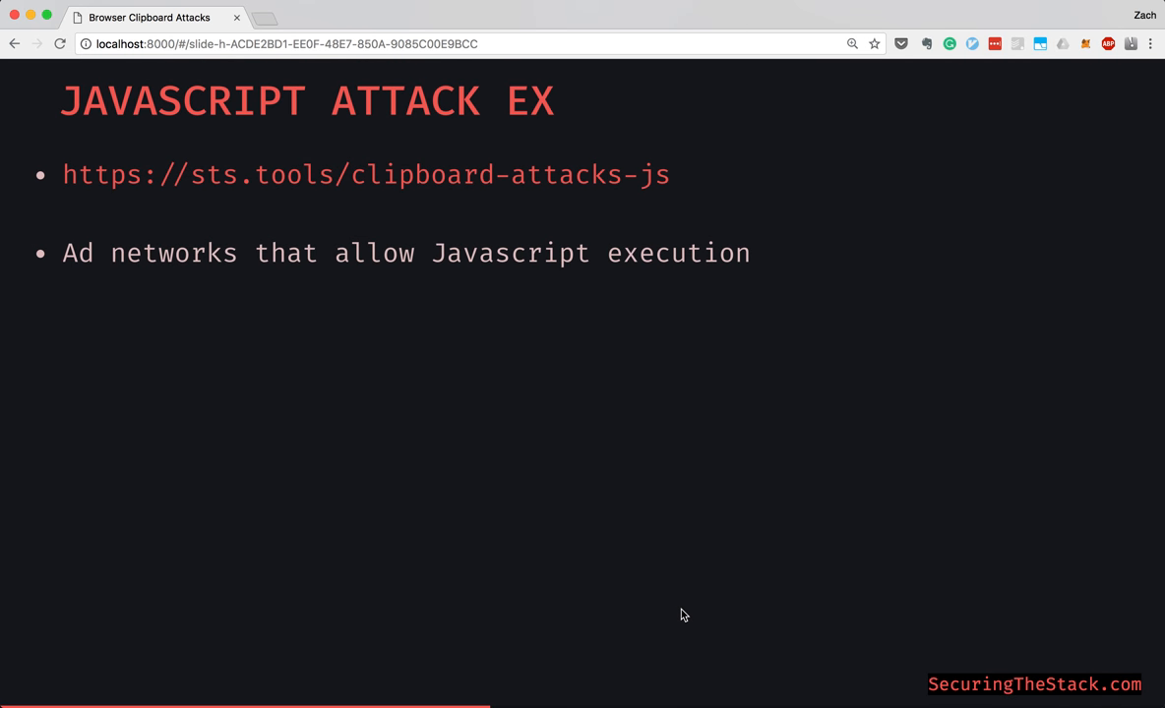
pyautogui.moveTo(688, 180)
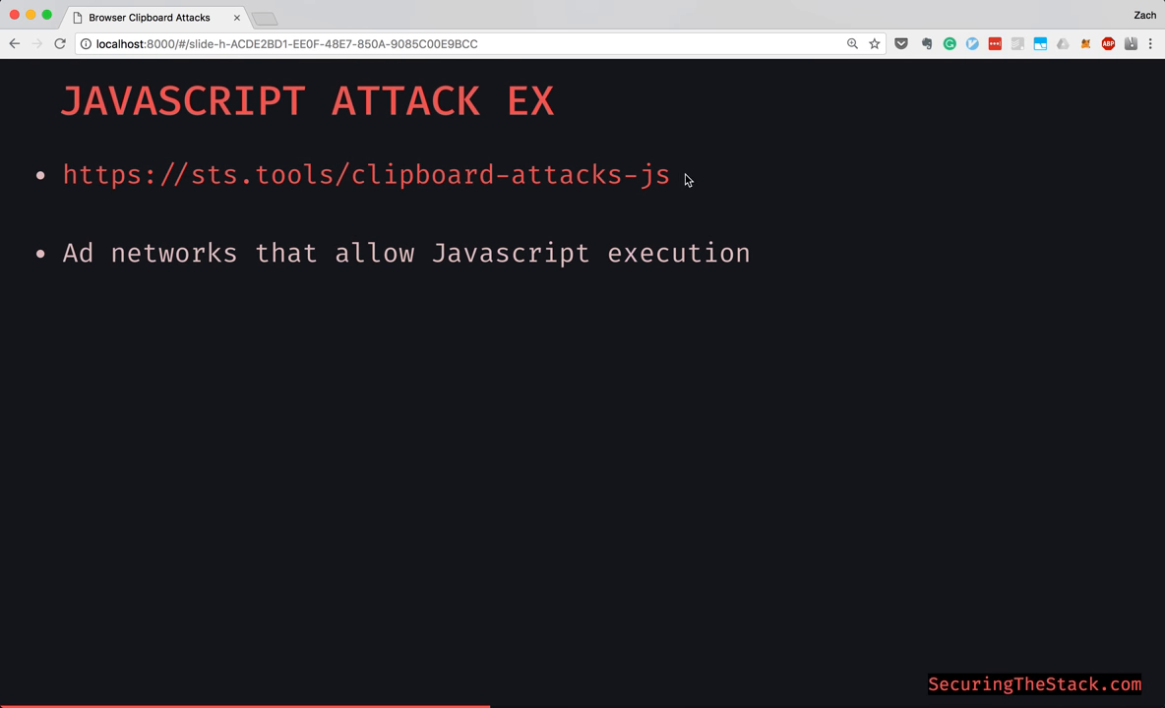
pyautogui.moveTo(741, 193)
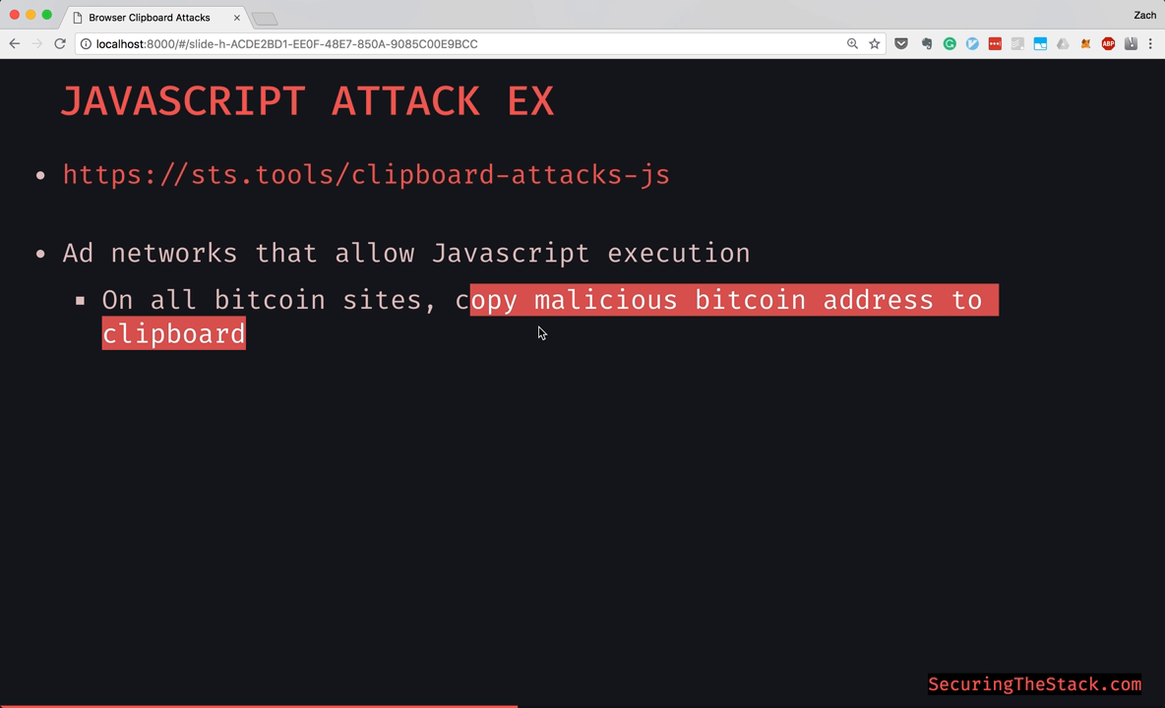
# Clear the text selection on the JavaScript Attack Ex slide
pyautogui.click(270, 287)
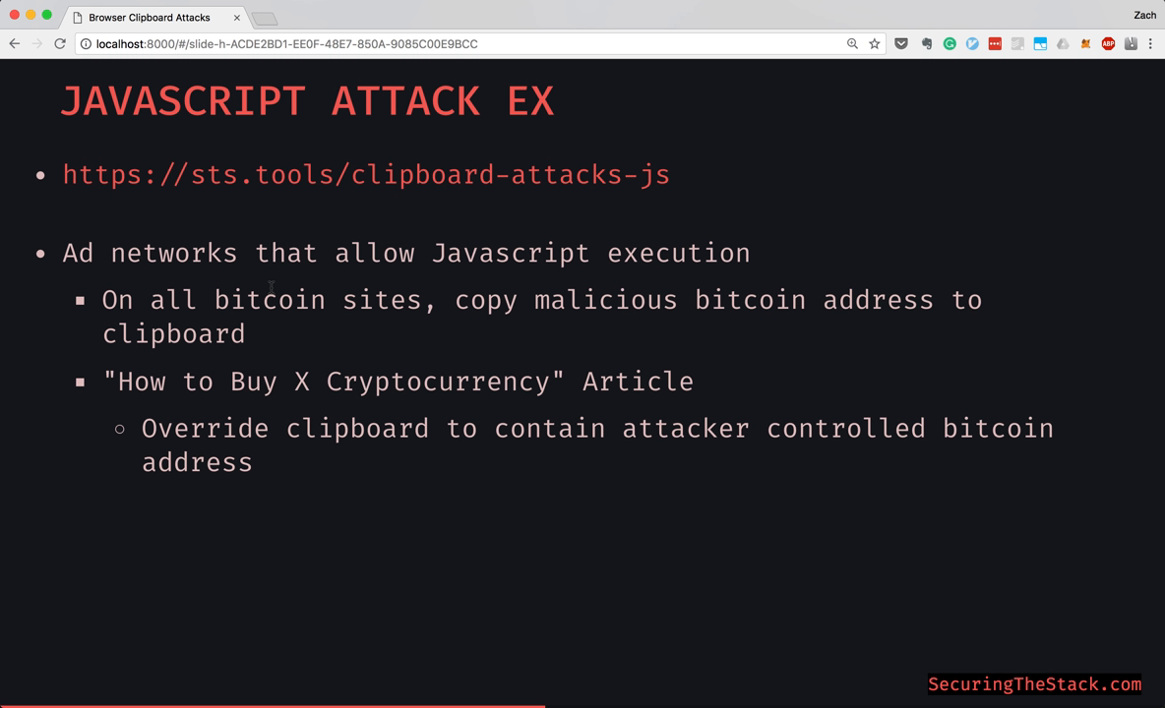
pyautogui.moveTo(203, 502)
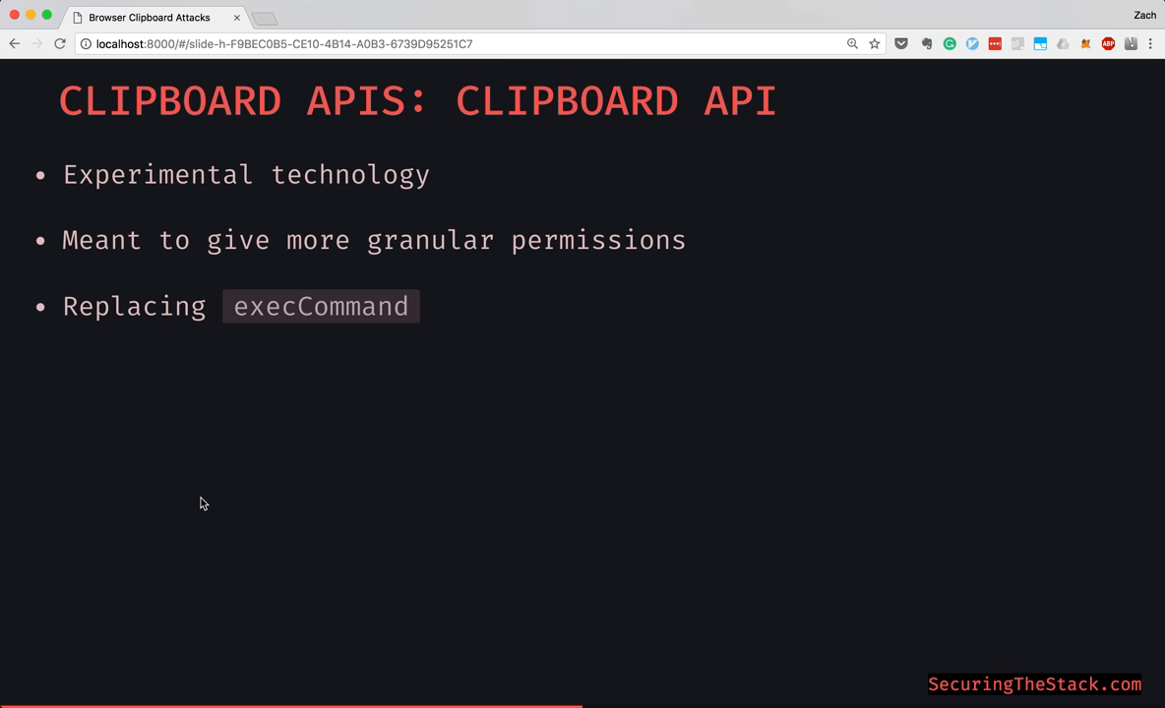
pyautogui.moveTo(227, 320)
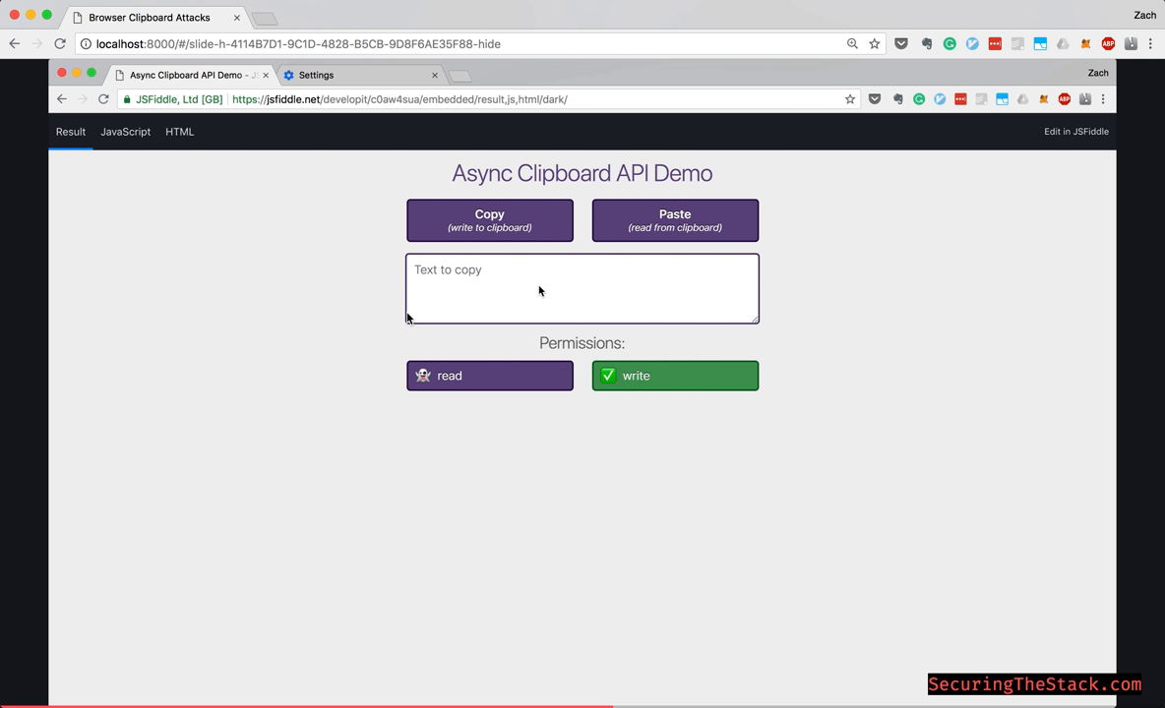
# Copy and paste 'hello' in the JSFiddle demo, allowing clipboard read, then view permission settings
pyautogui.write('hel')
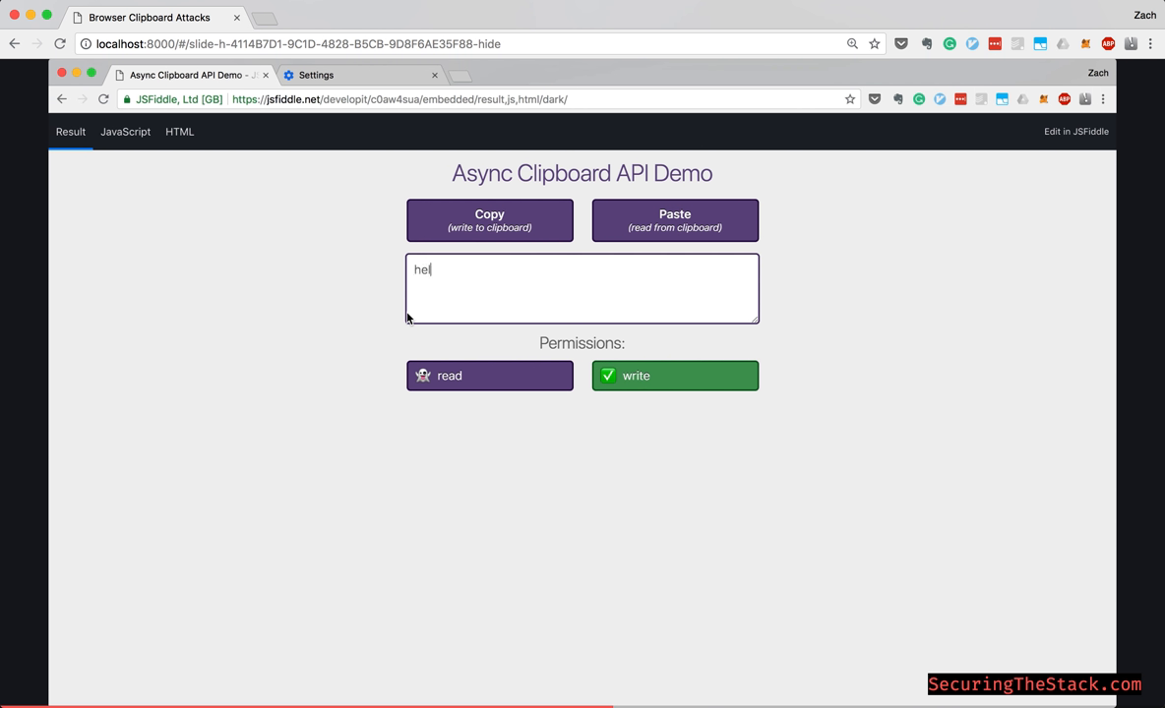
pyautogui.click(489, 220)
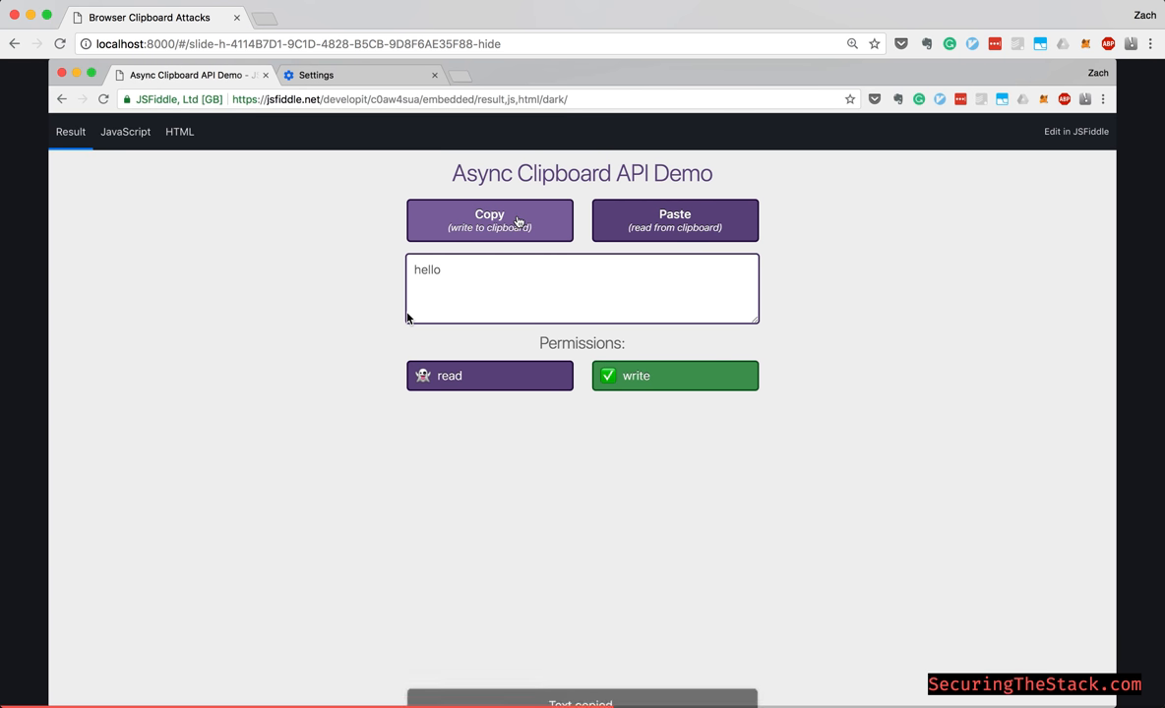
pyautogui.click(489, 219)
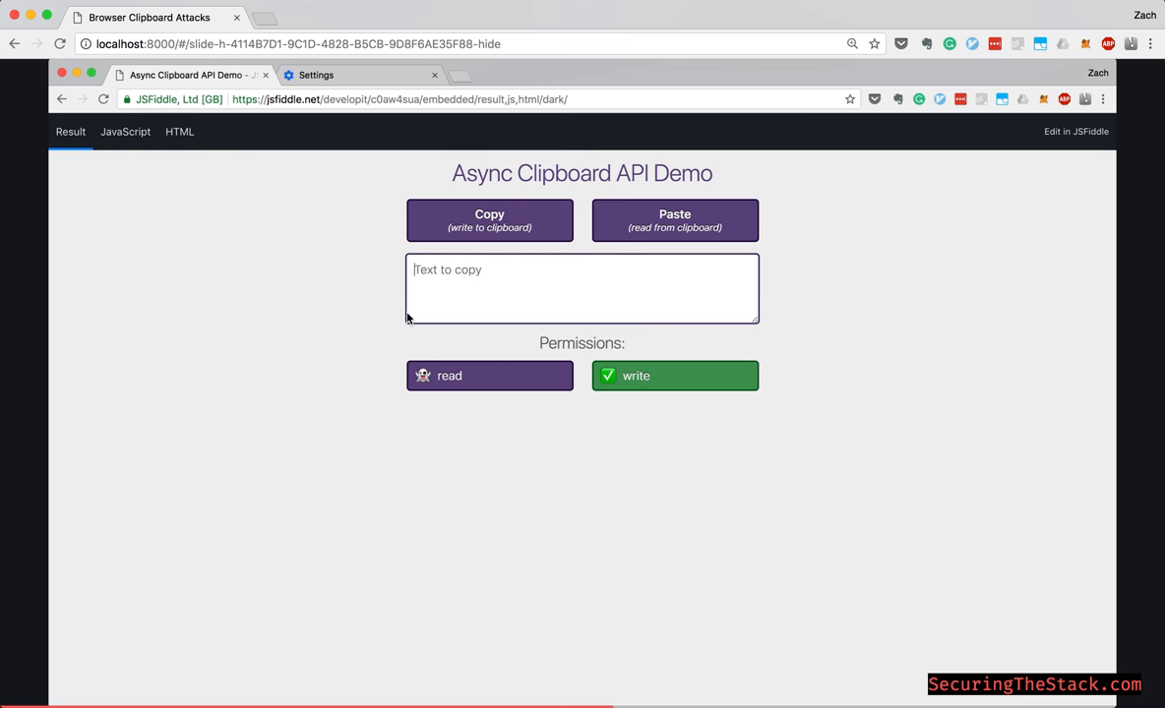
pyautogui.click(674, 219)
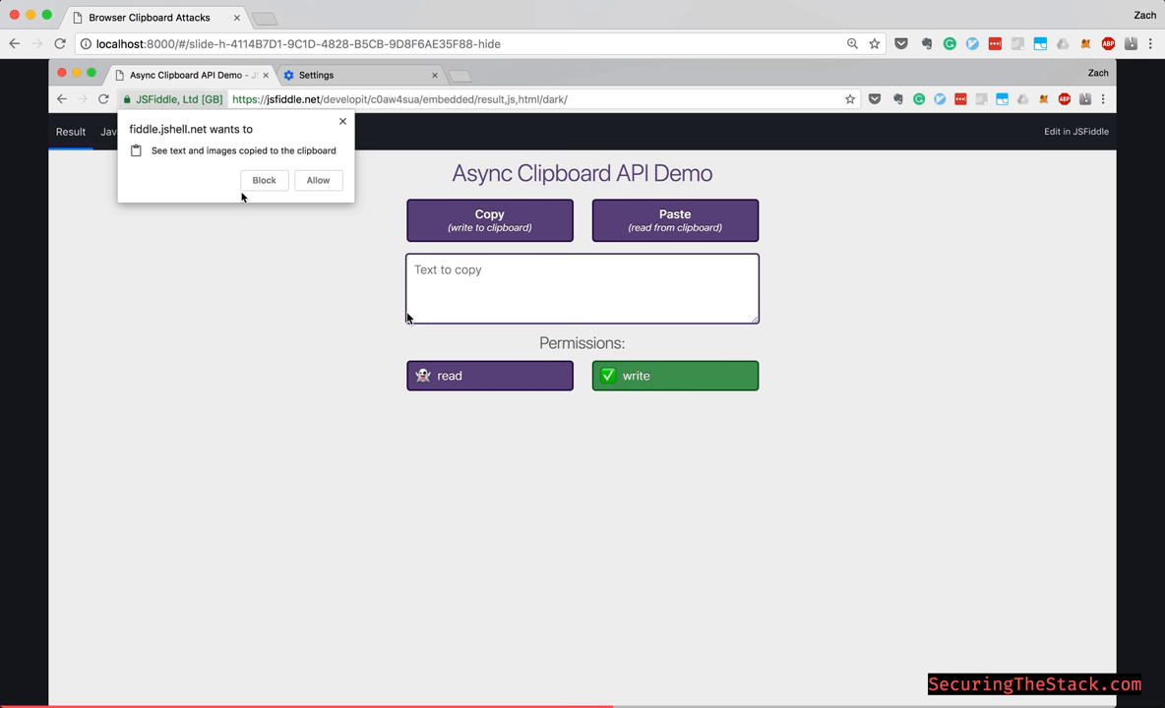
pyautogui.click(317, 180)
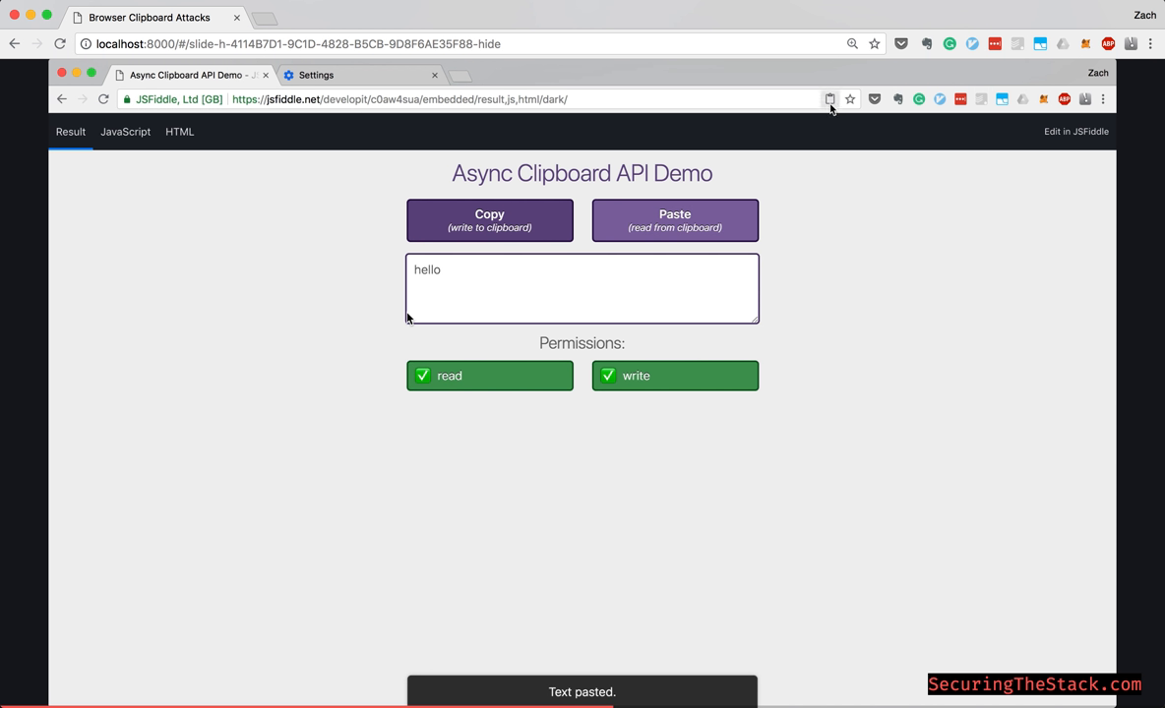
pyautogui.click(829, 98)
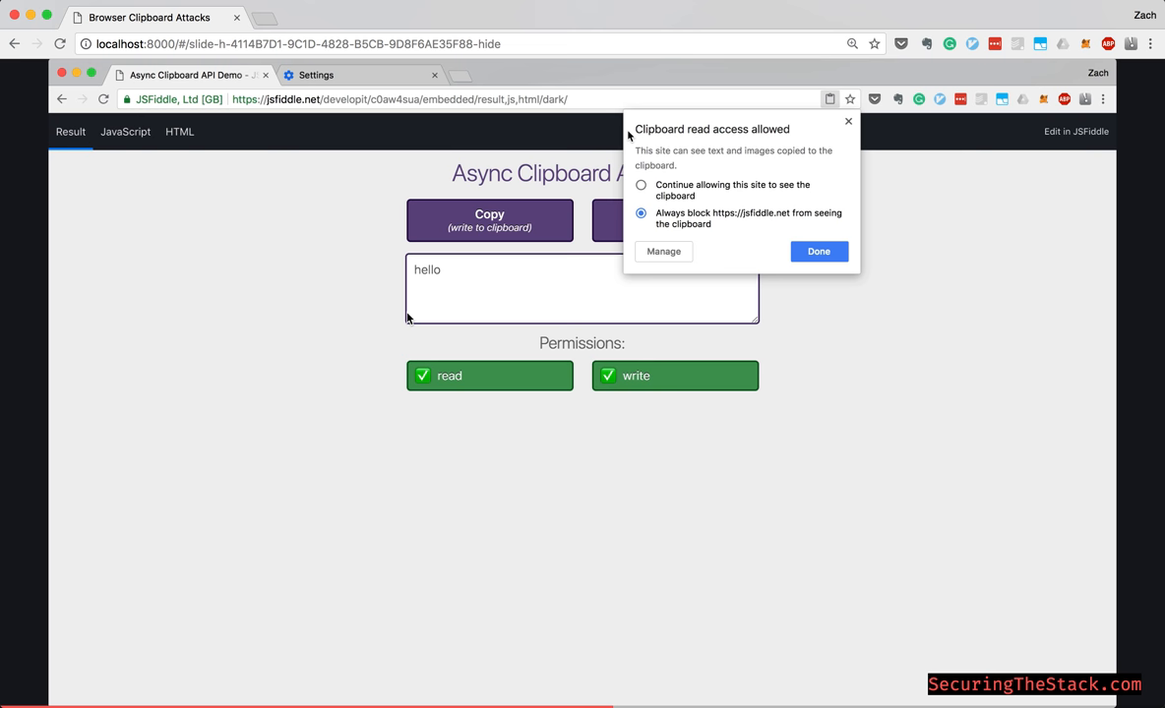
pyautogui.click(663, 250)
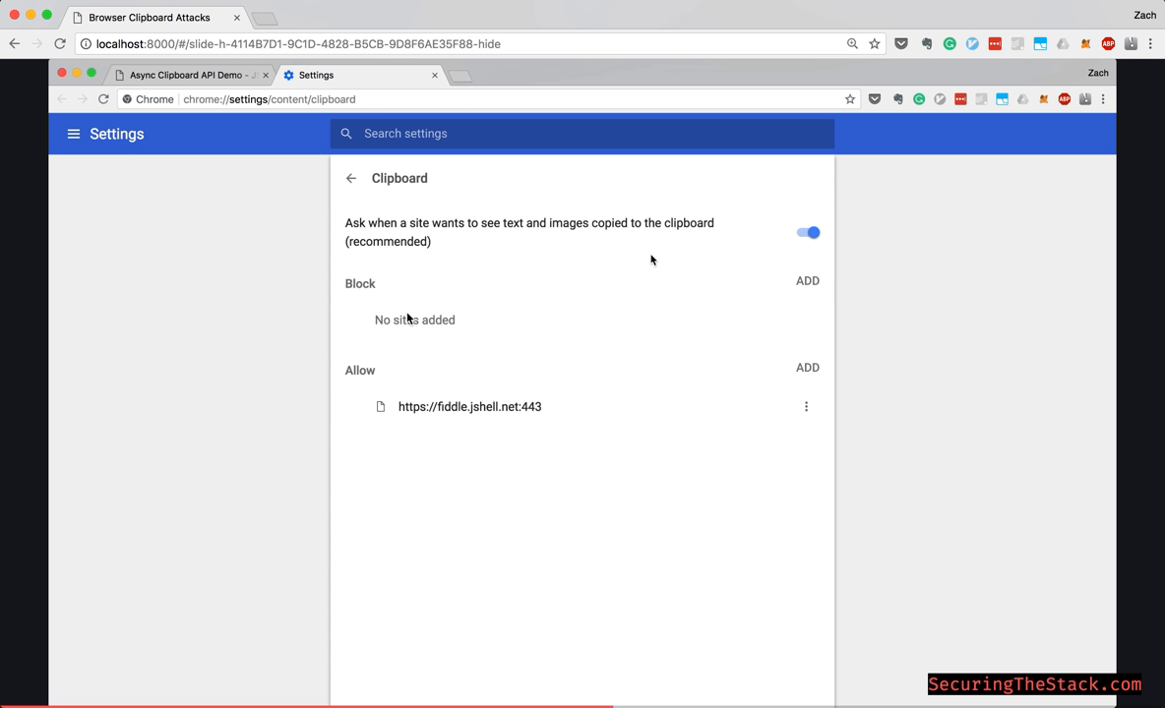
pyautogui.moveTo(718, 310)
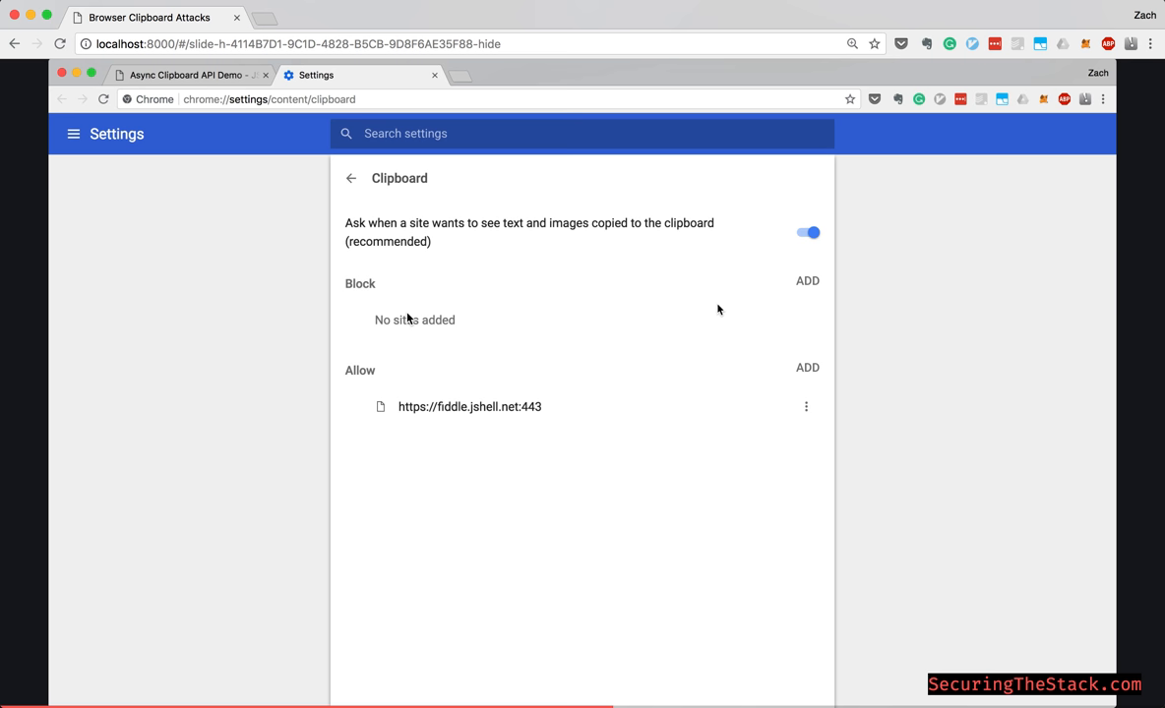
# Show the Block, Edit and Remove options for the allowed fiddle.jshell.net entry
pyautogui.click(805, 406)
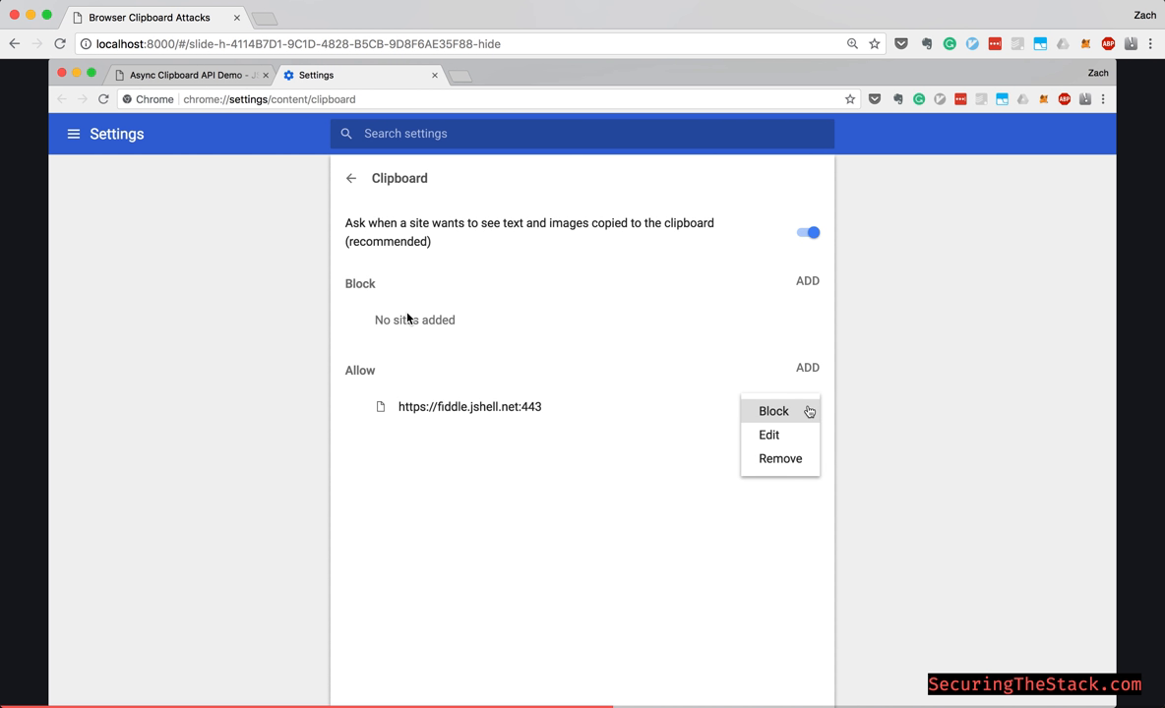
pyautogui.moveTo(519, 62)
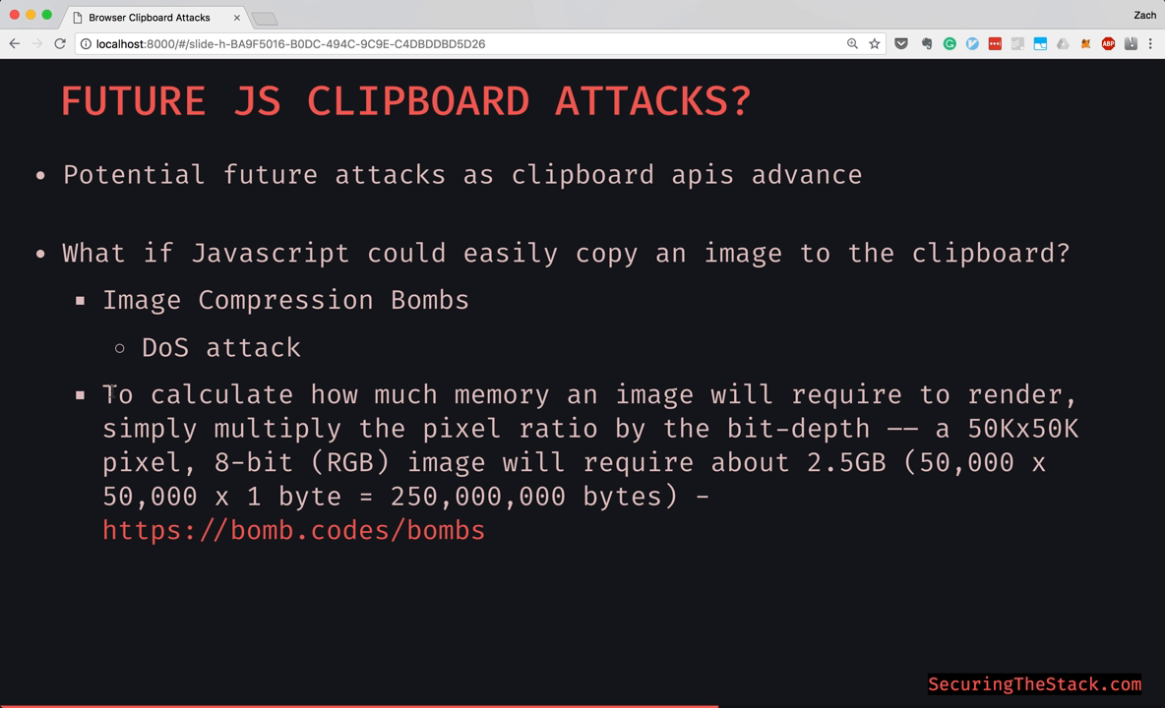
pyautogui.moveTo(481, 575)
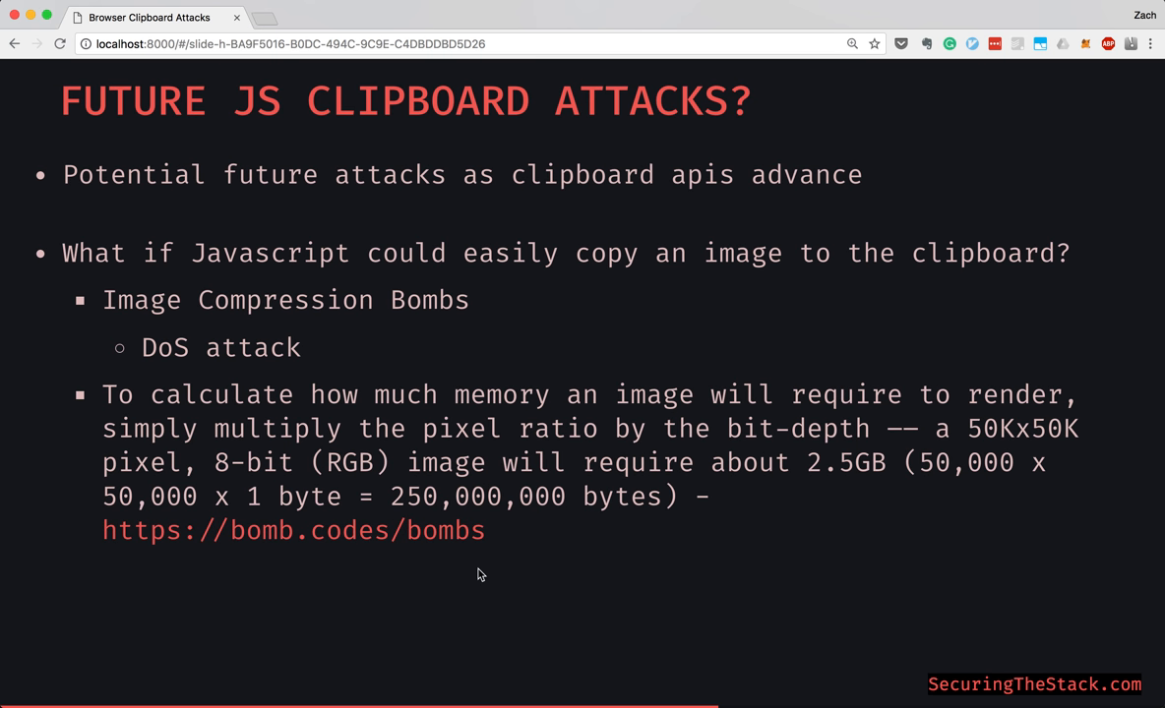
pyautogui.moveTo(525, 541)
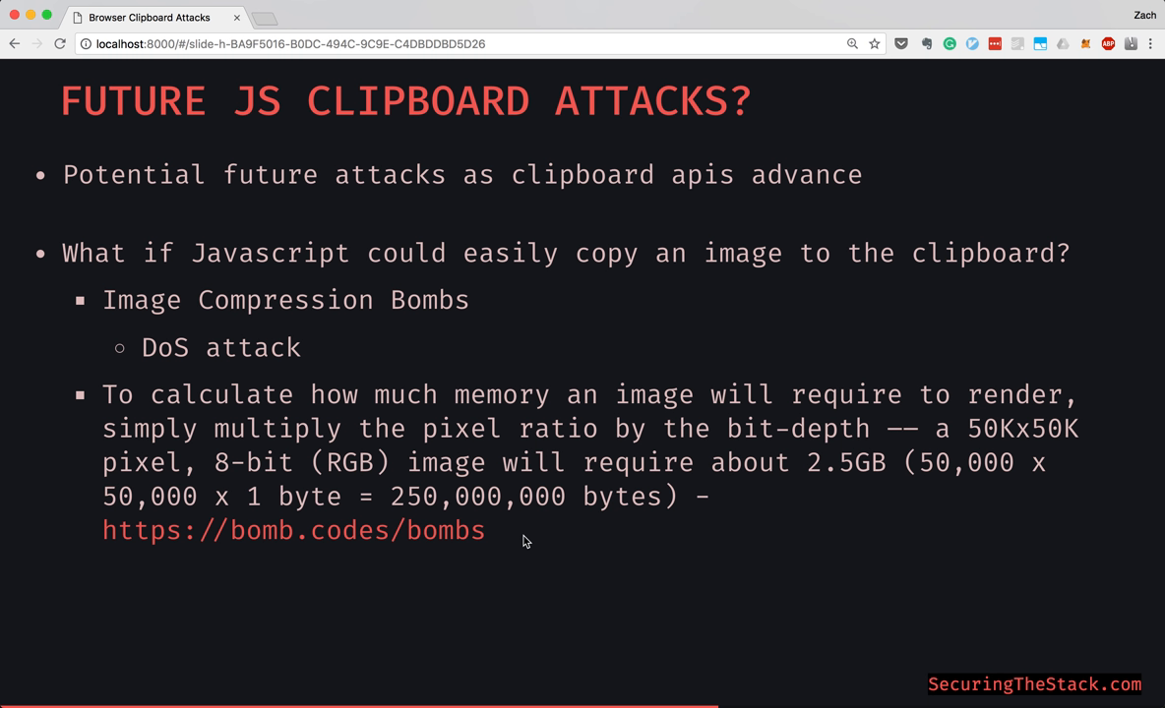
pyautogui.moveTo(508, 547)
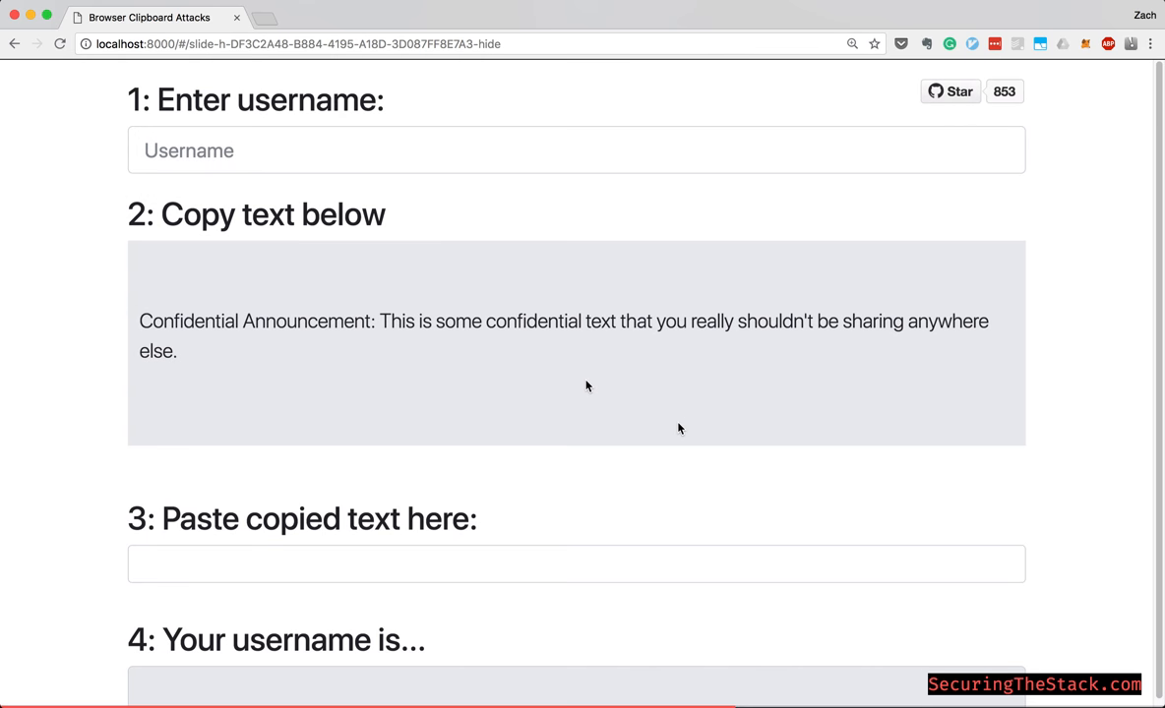
pyautogui.moveTo(436, 91)
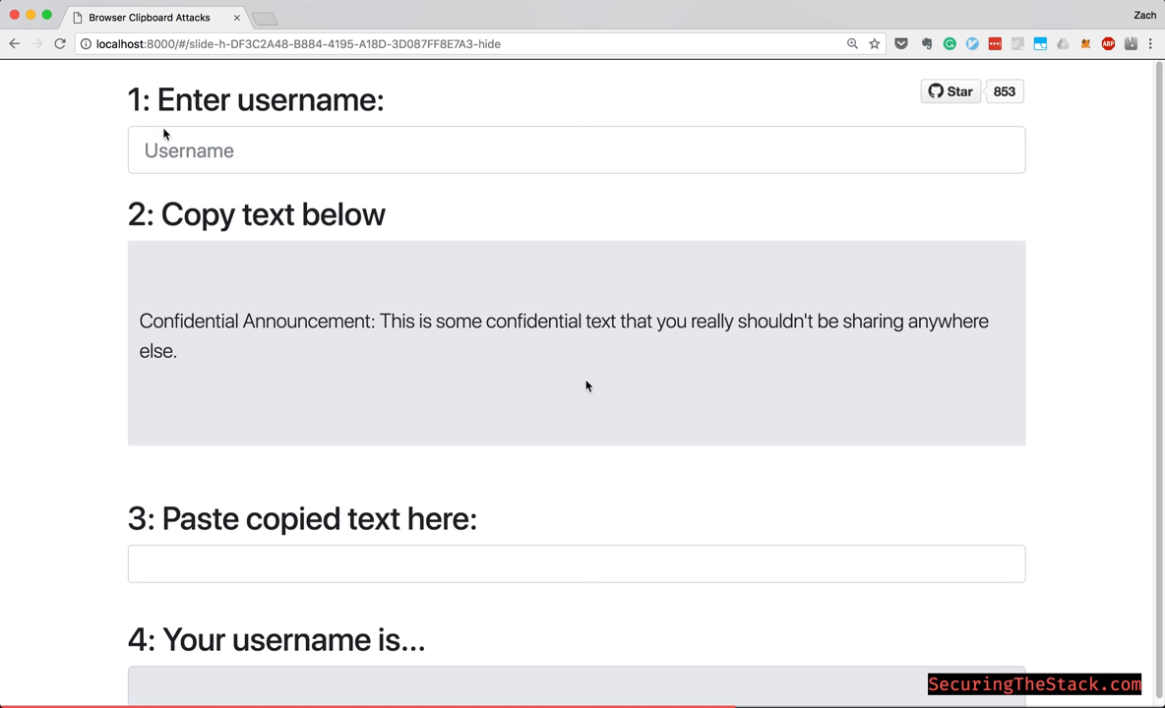
pyautogui.moveTo(180, 167)
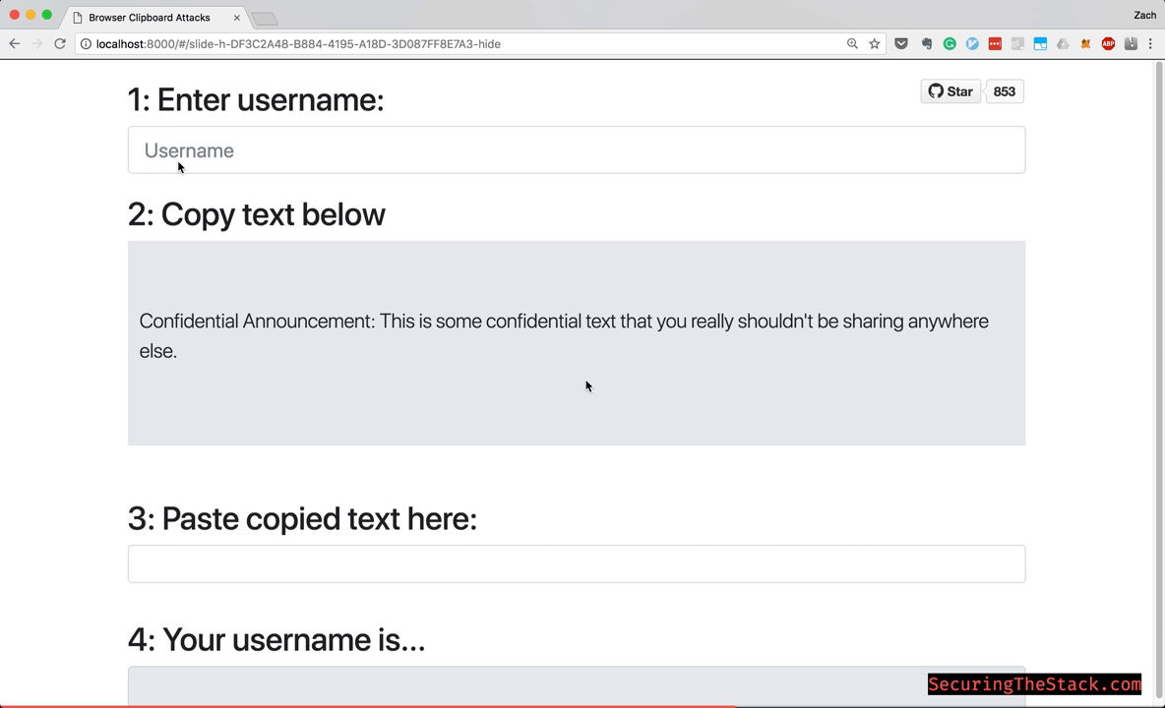
pyautogui.moveTo(254, 160)
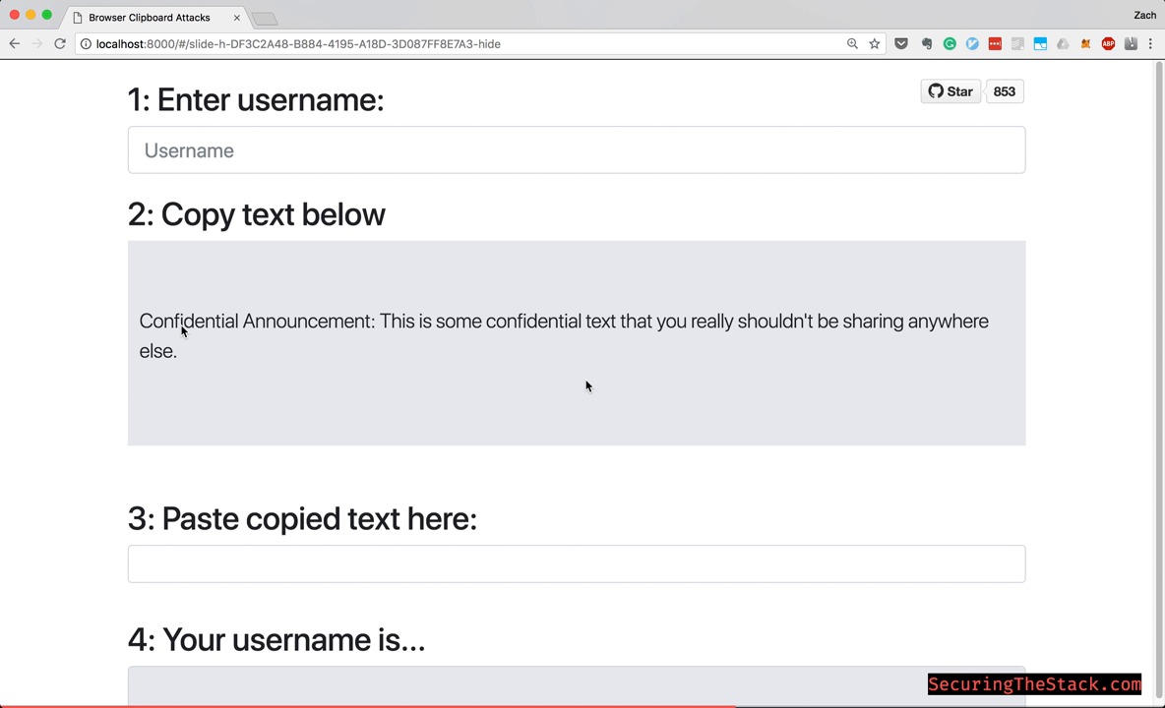
pyautogui.moveTo(600, 403)
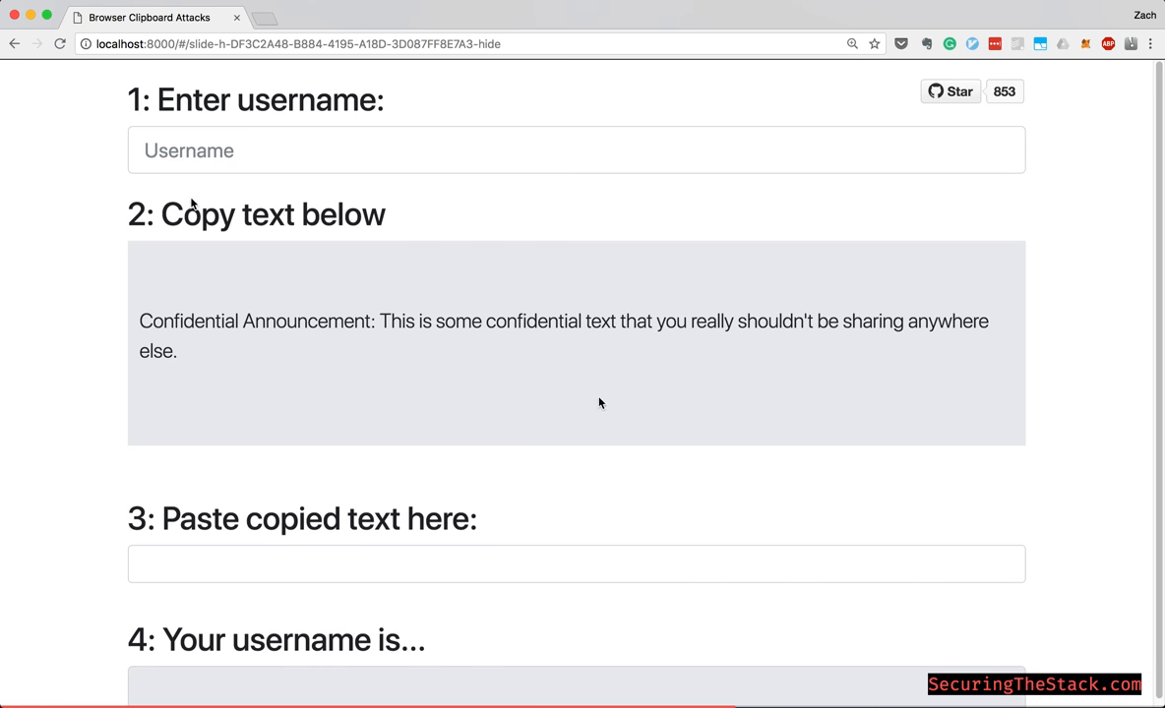
# Enter 'secret' as the username and focus the step 3 field for pasting
pyautogui.click(384, 150)
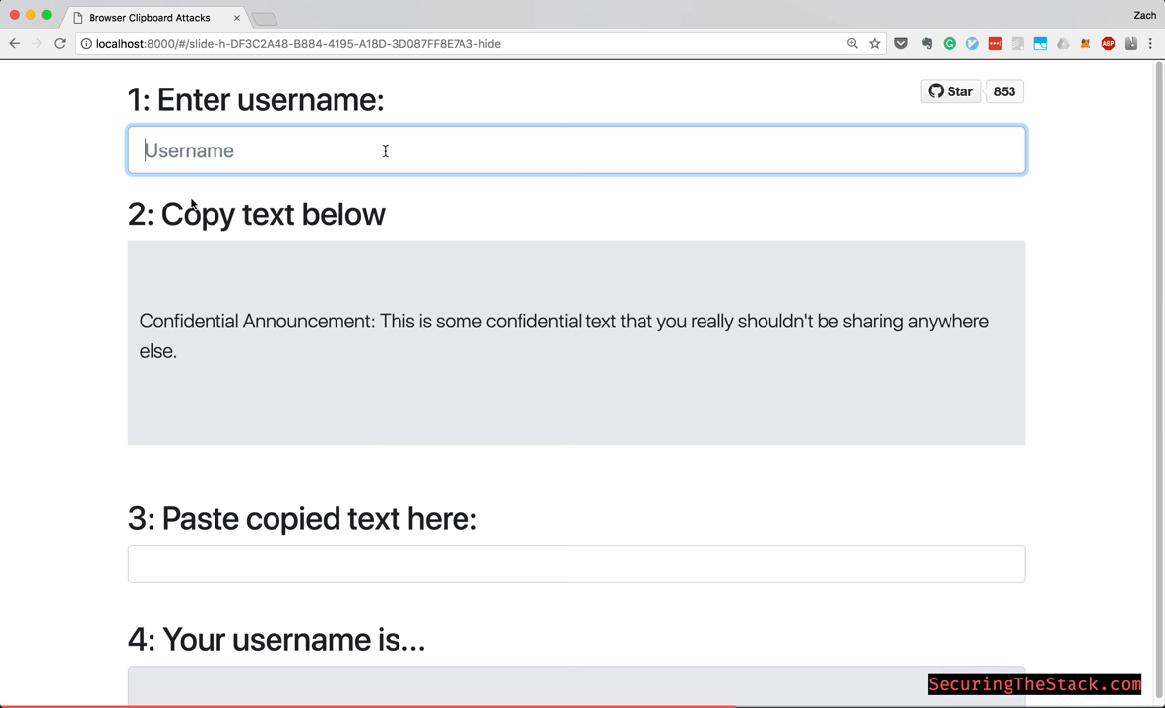
pyautogui.write('secret')
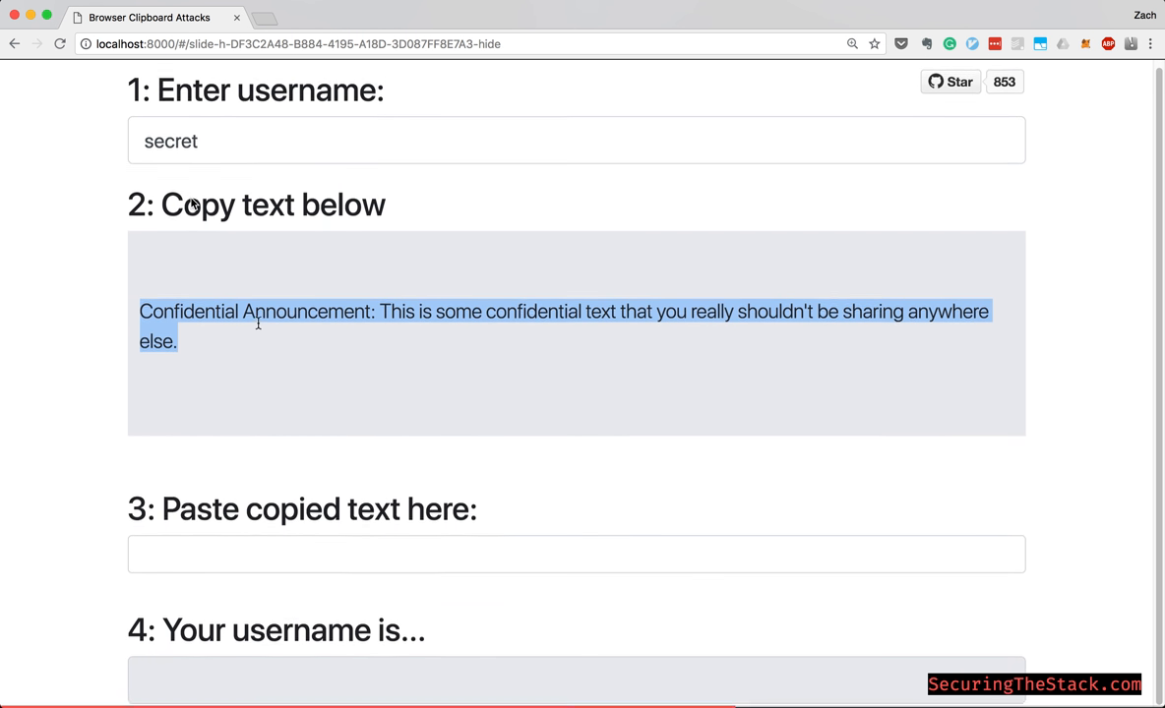
pyautogui.click(575, 558)
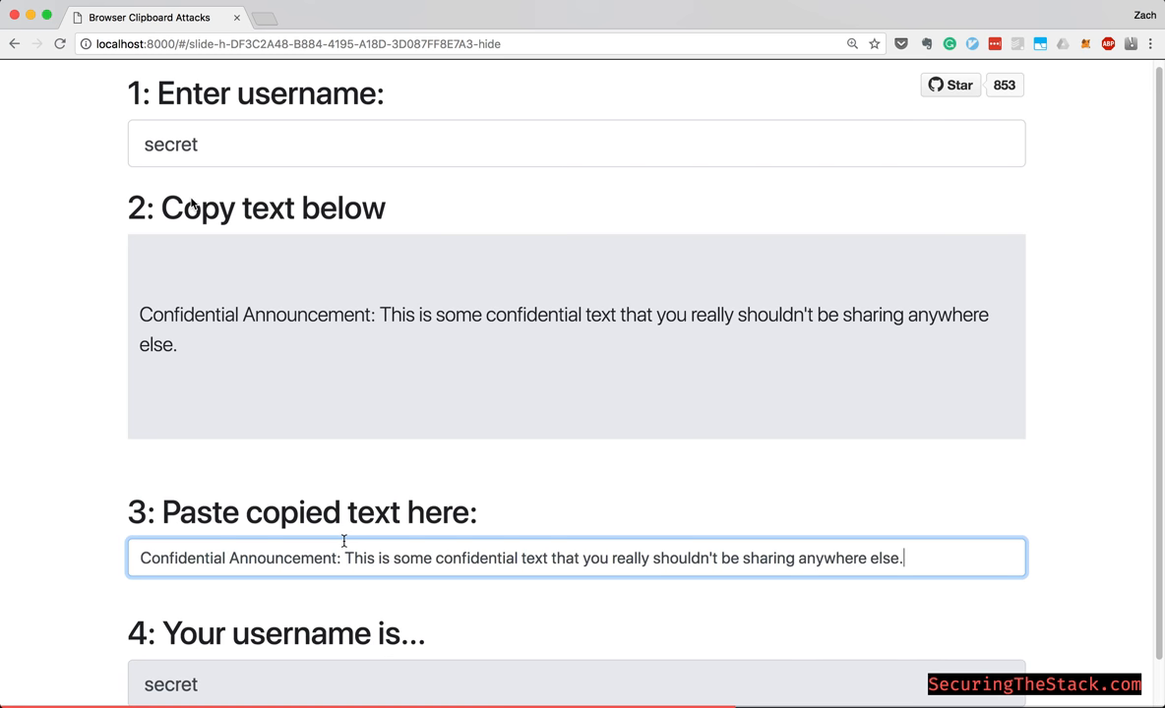
pyautogui.scroll(-3)
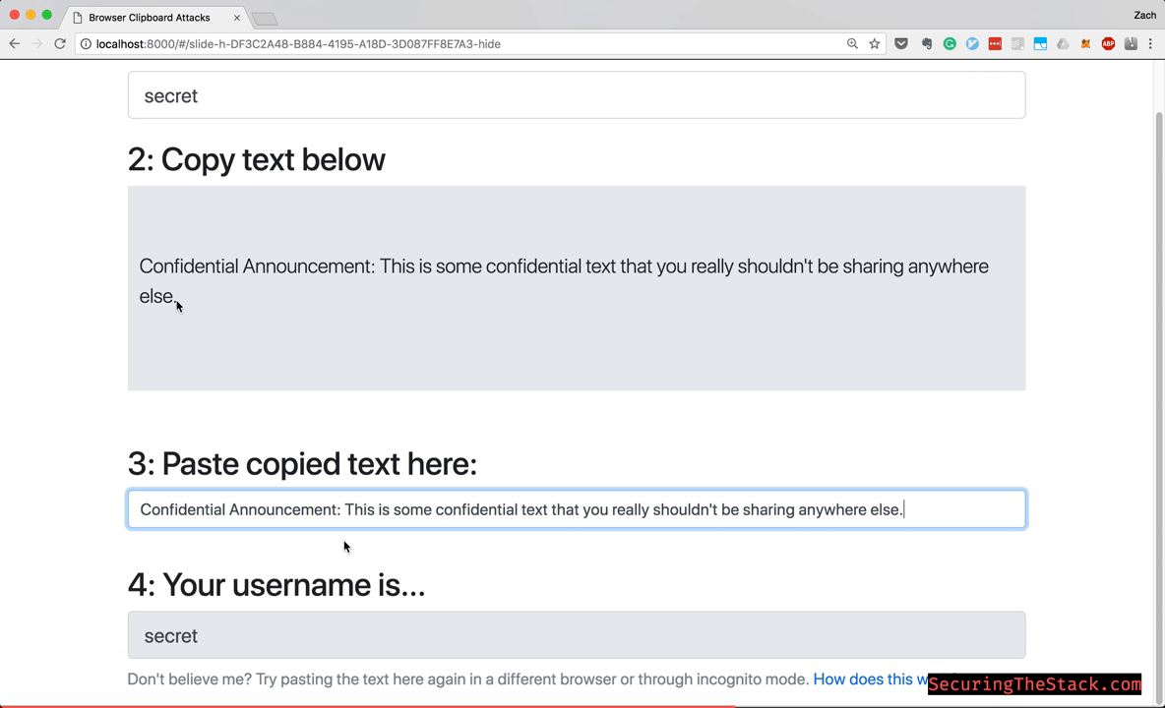
pyautogui.moveTo(458, 90)
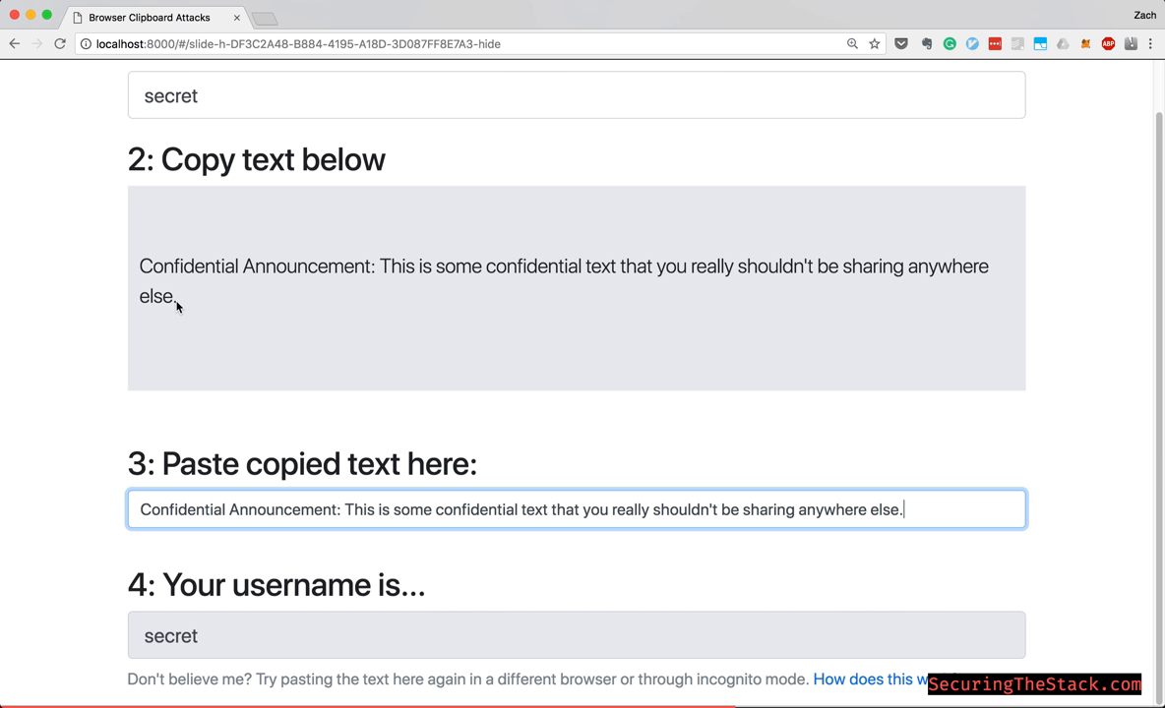
pyautogui.moveTo(448, 356)
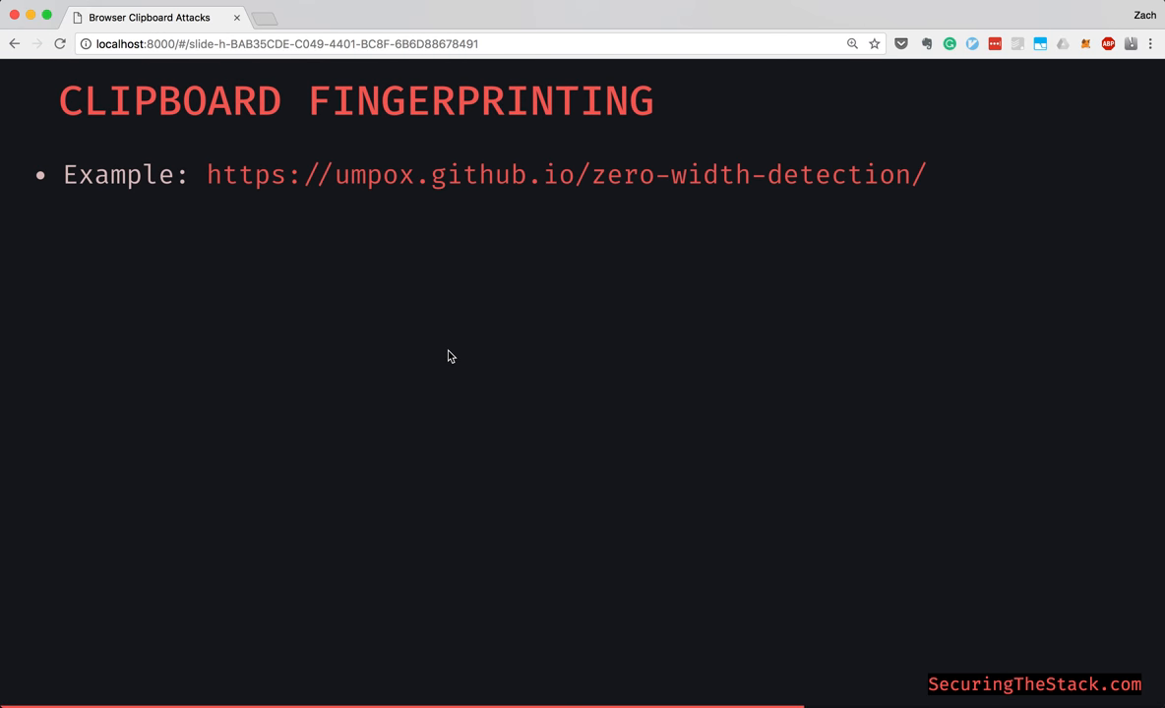
pyautogui.moveTo(952, 165)
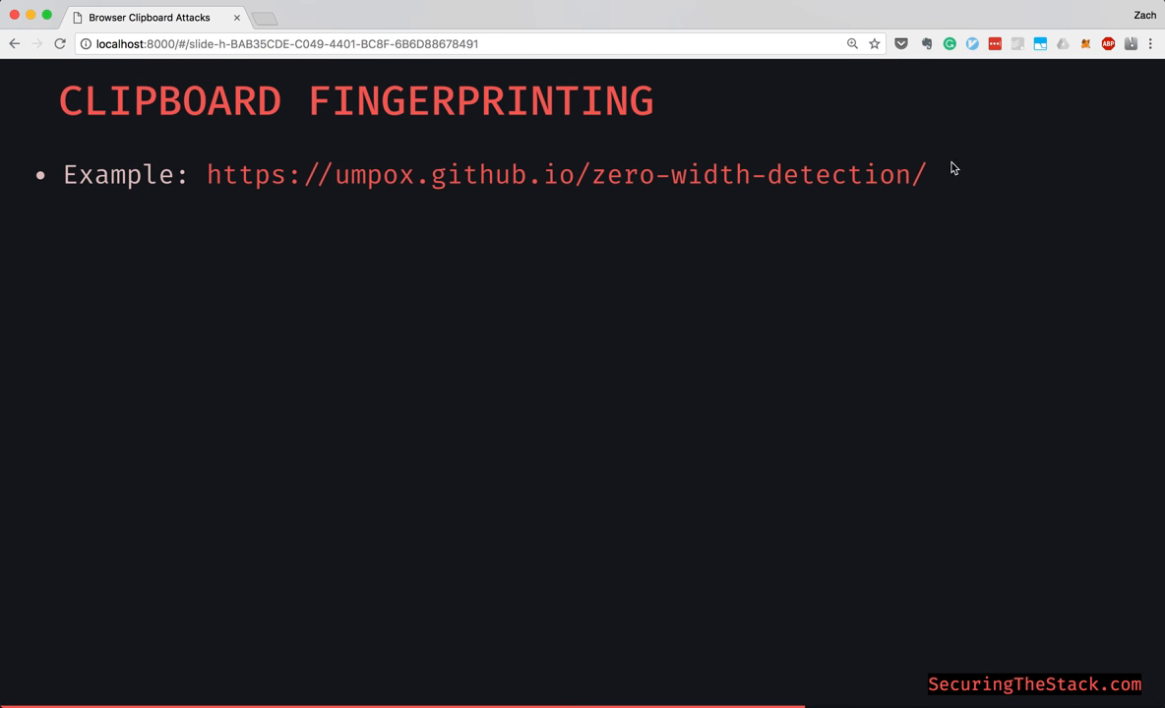
pyautogui.moveTo(937, 186)
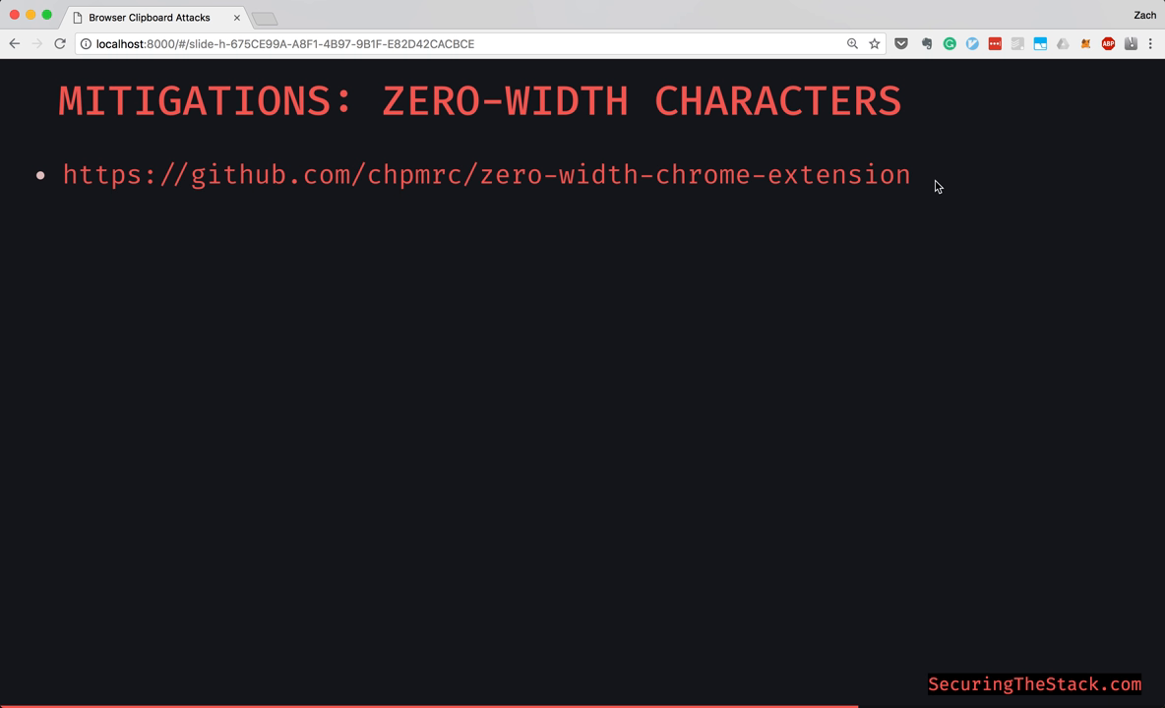
pyautogui.moveTo(923, 187)
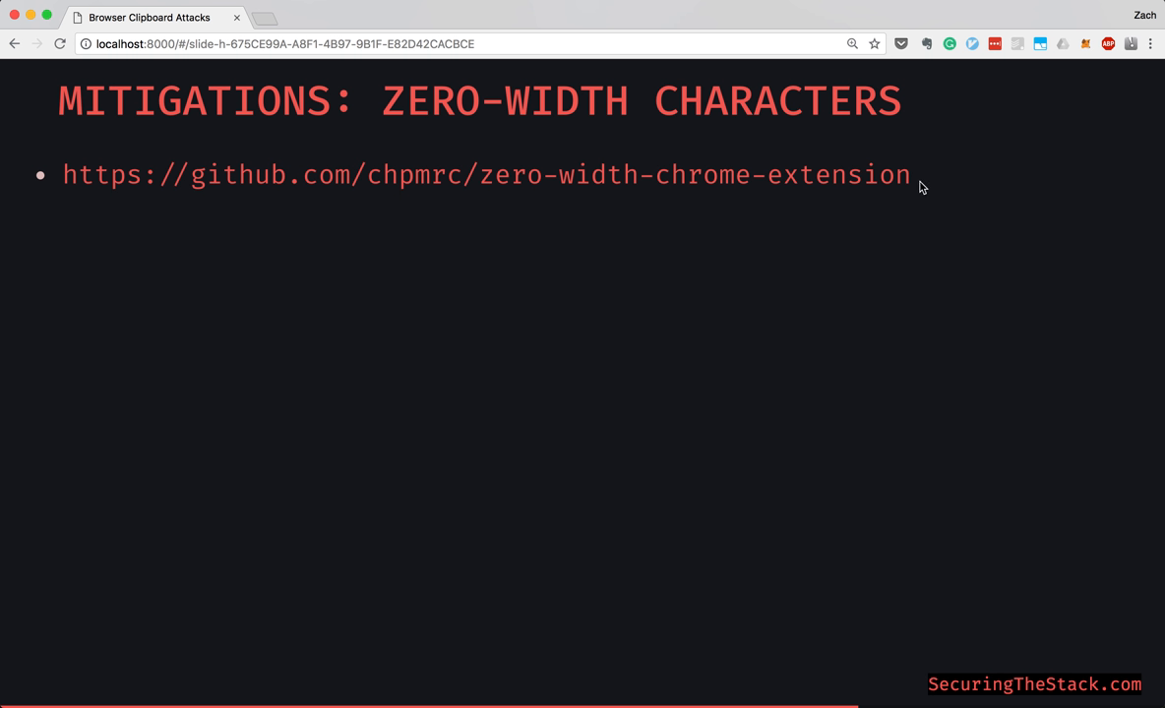
pyautogui.moveTo(944, 190)
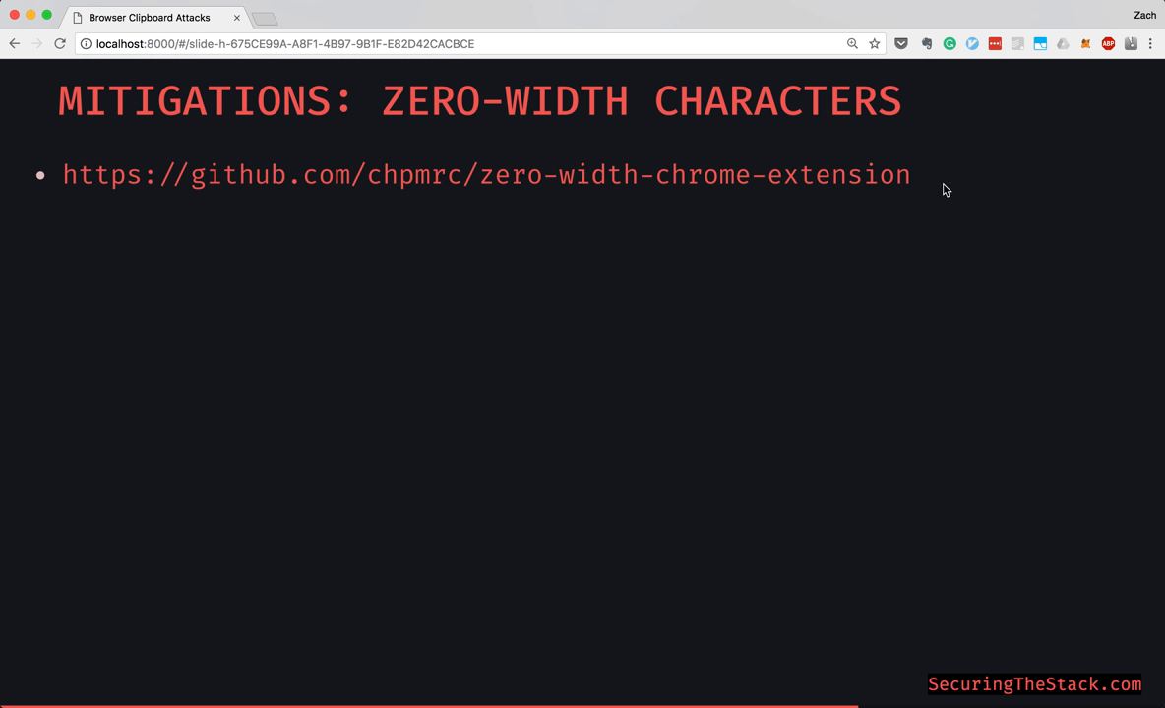
pyautogui.moveTo(927, 190)
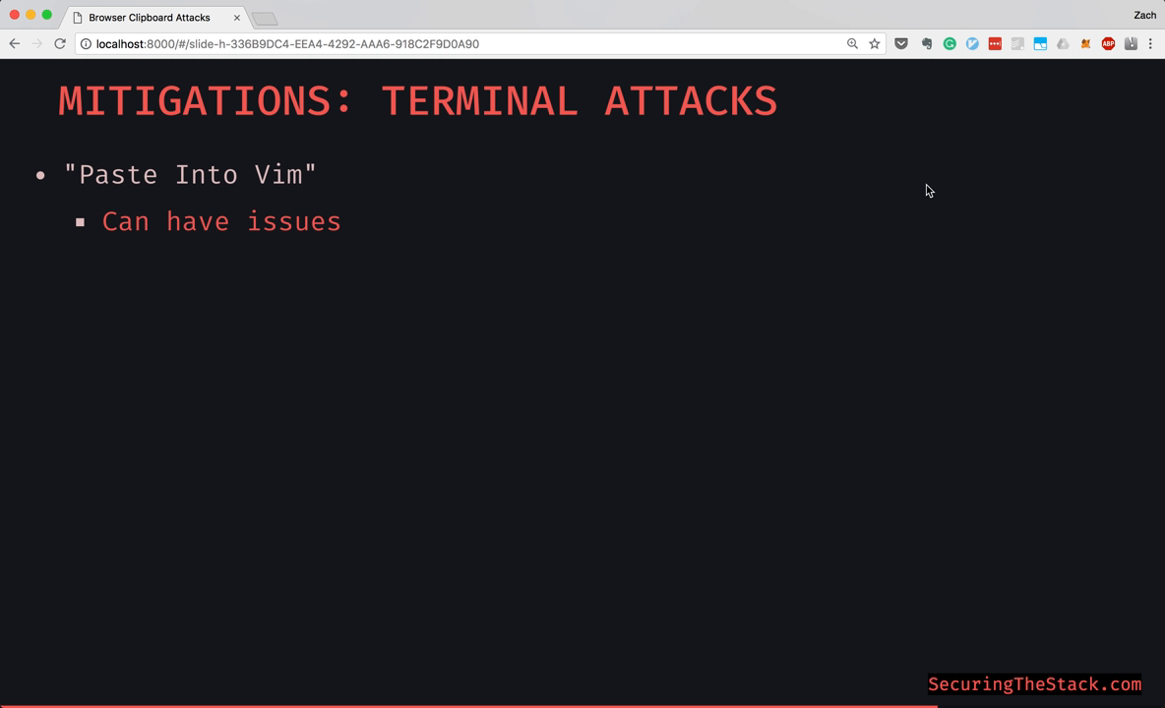
pyautogui.moveTo(464, 274)
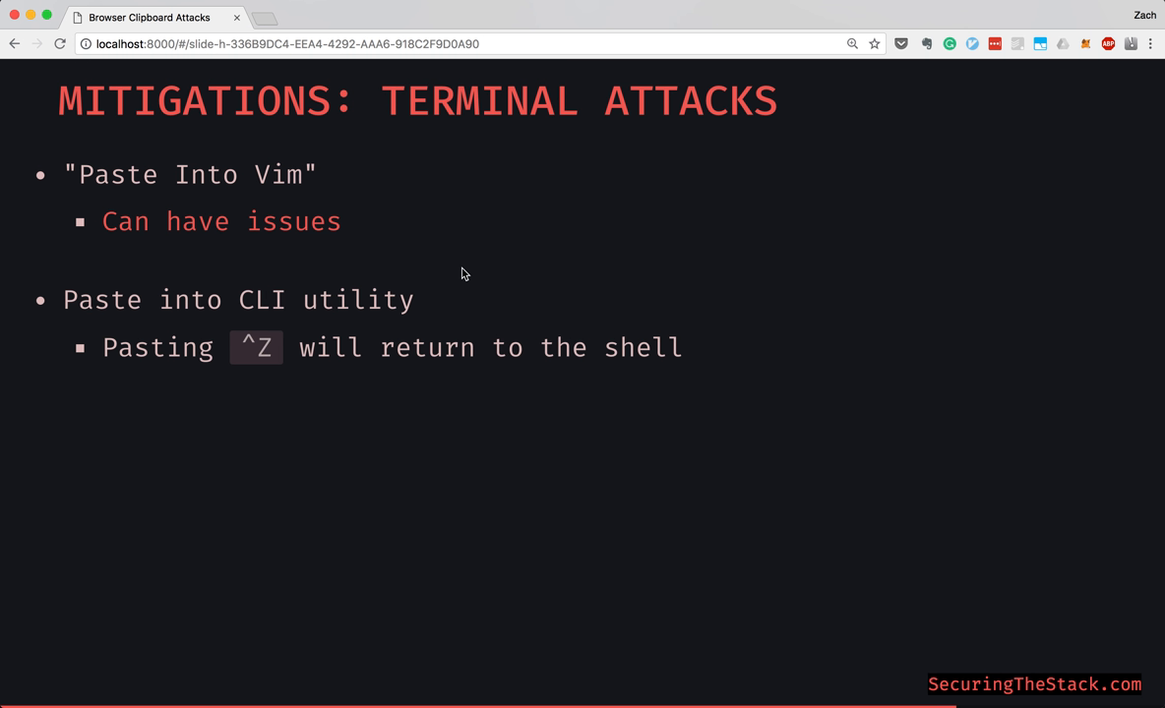
pyautogui.moveTo(413, 244)
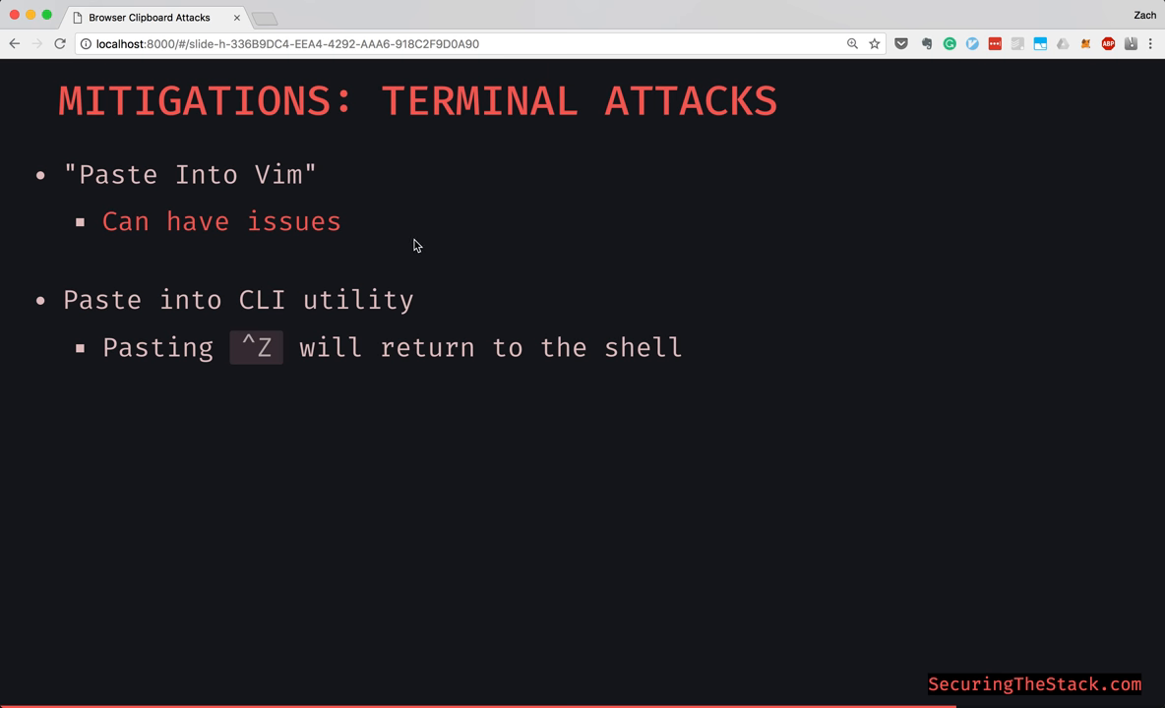
pyautogui.moveTo(318, 233)
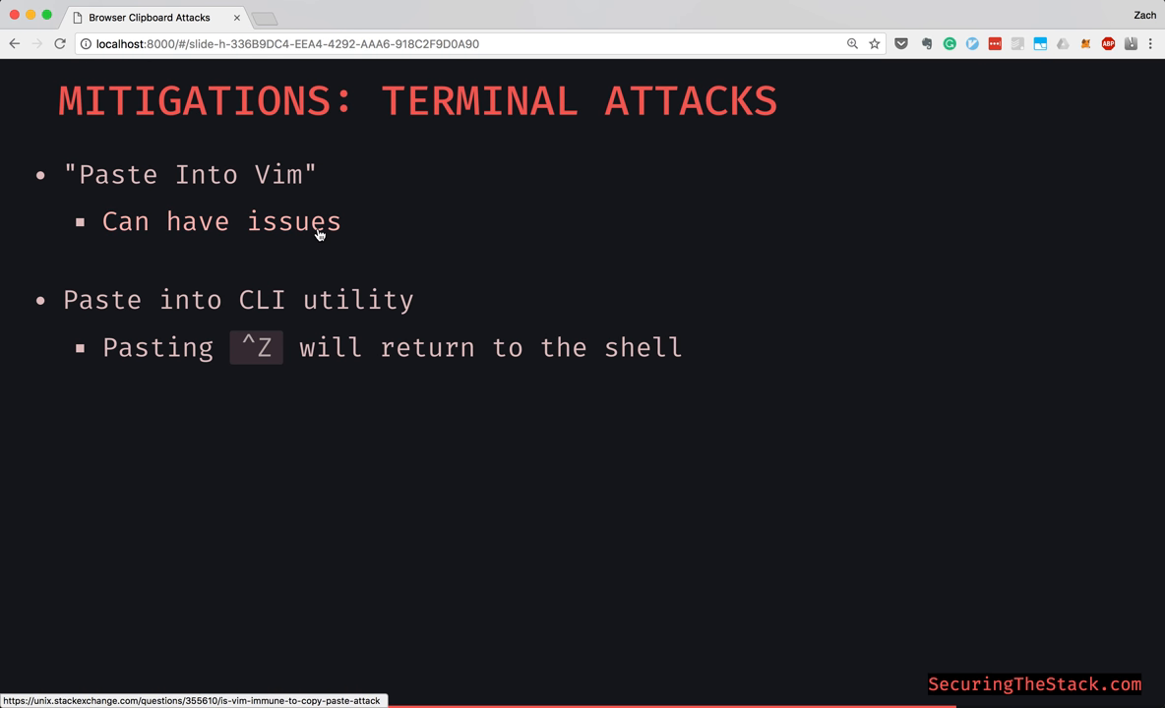
pyautogui.moveTo(401, 277)
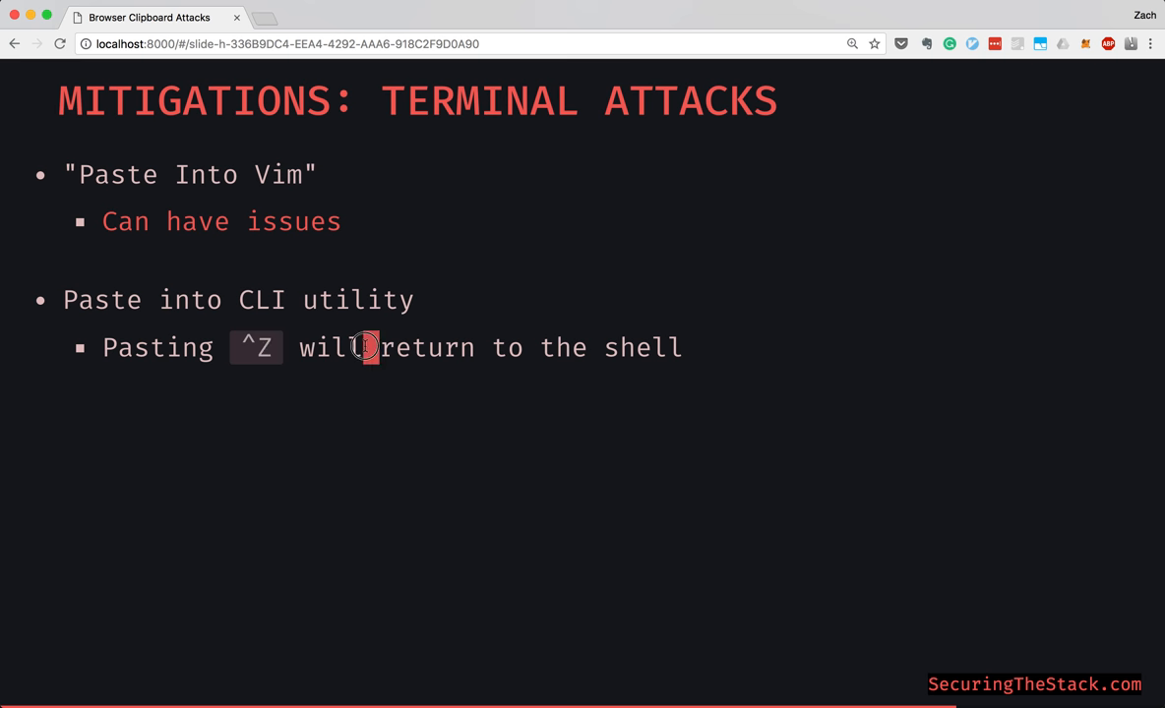
pyautogui.moveTo(367, 347)
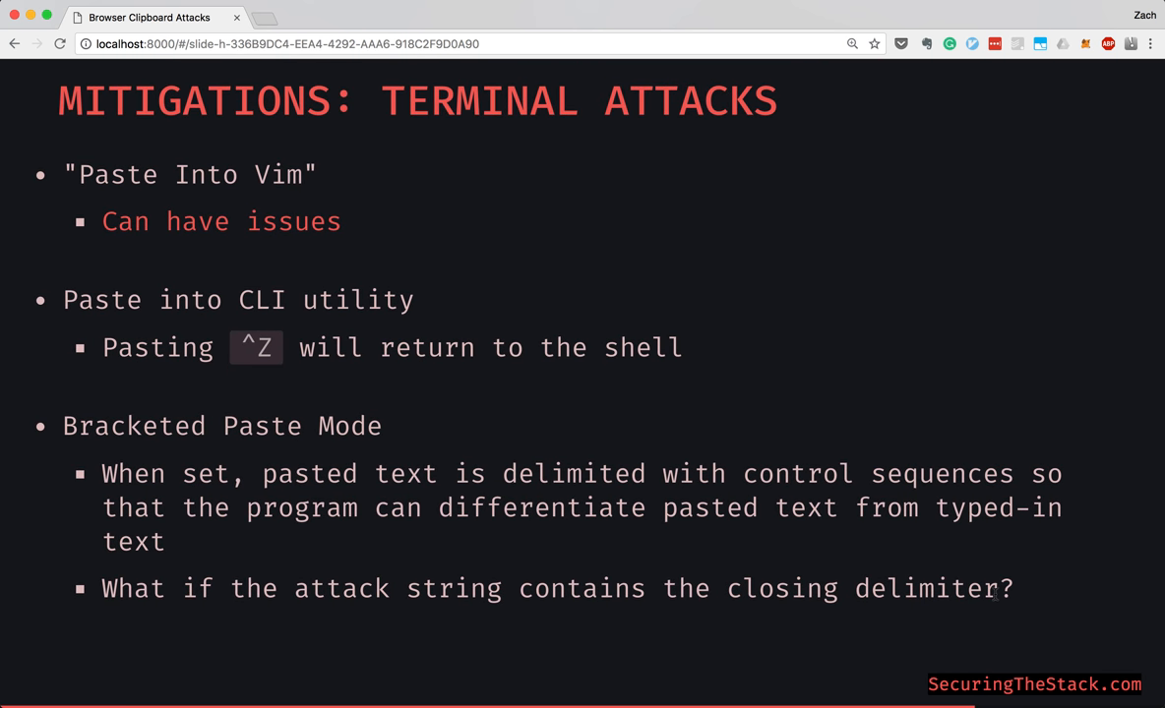
pyautogui.moveTo(362, 197)
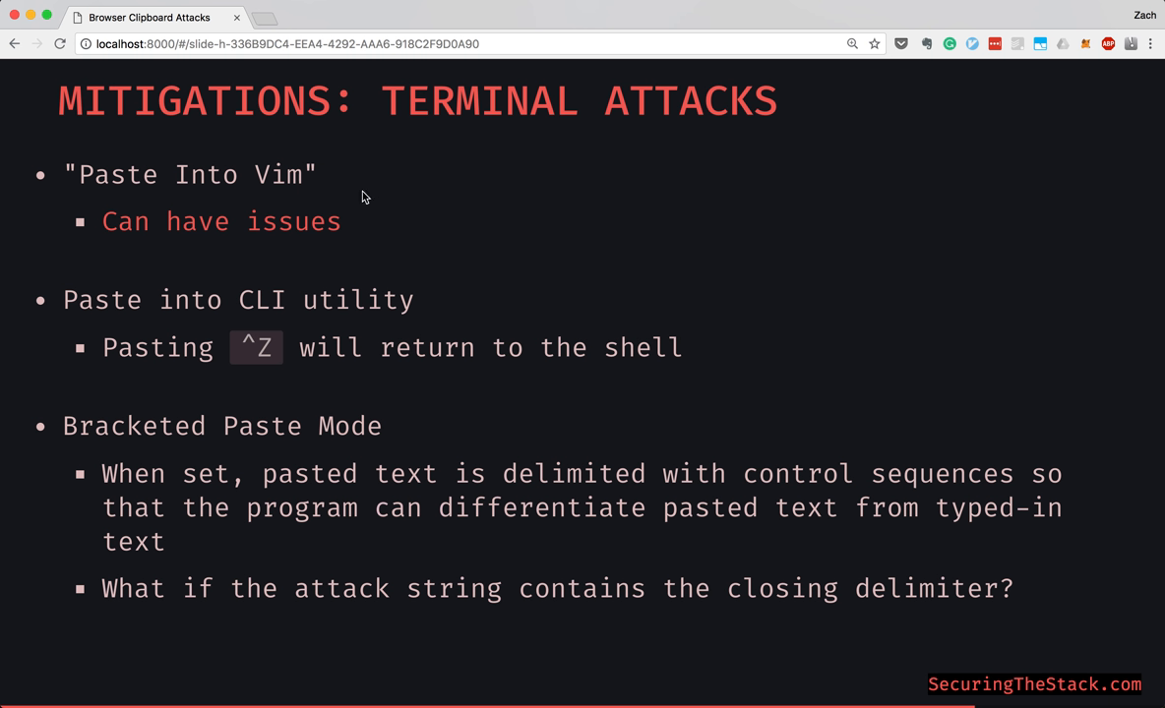
pyautogui.moveTo(305, 277)
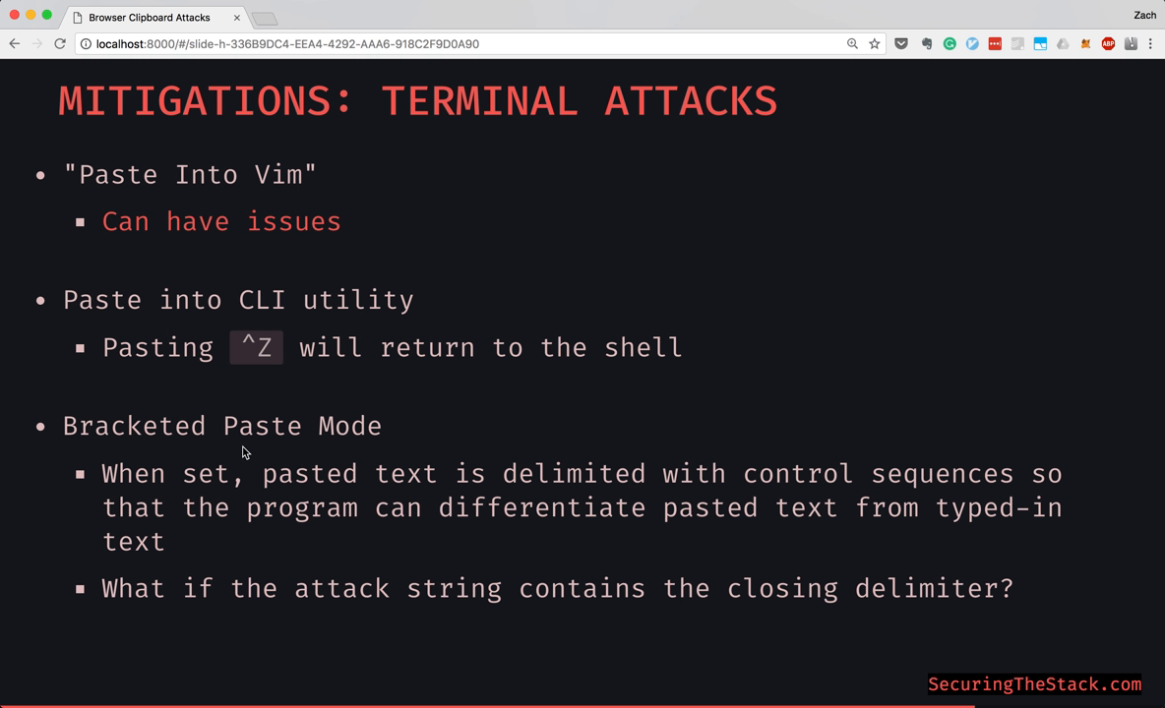
pyautogui.moveTo(526, 433)
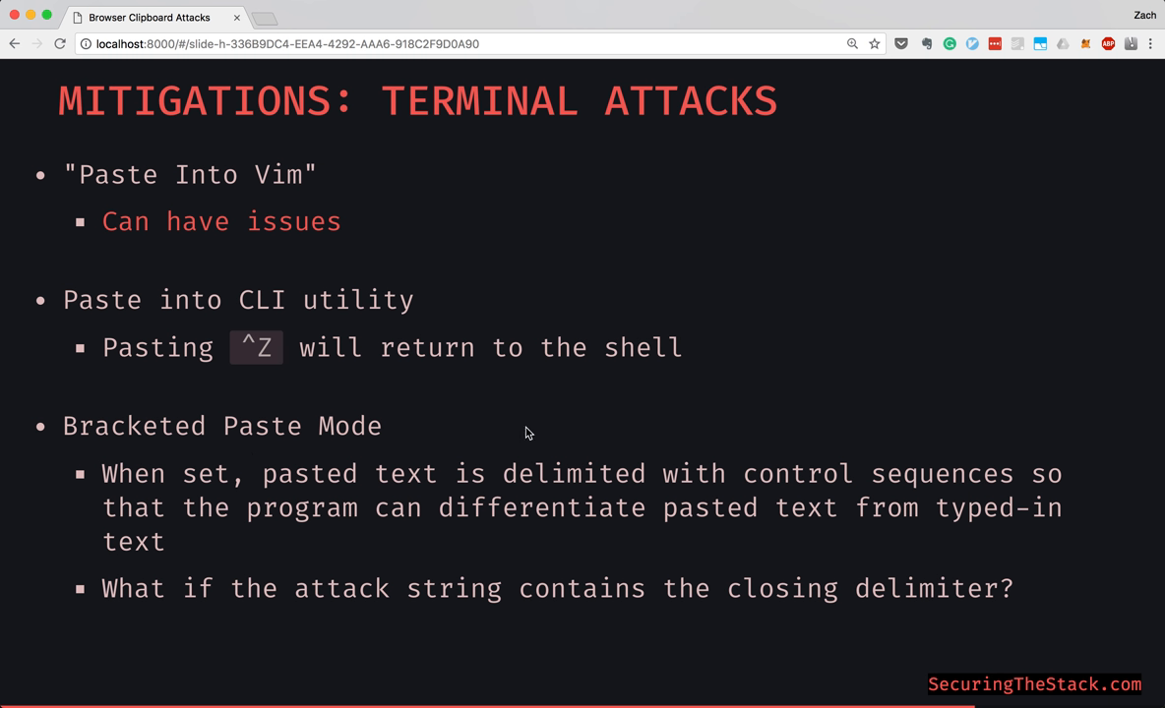
pyautogui.moveTo(528, 383)
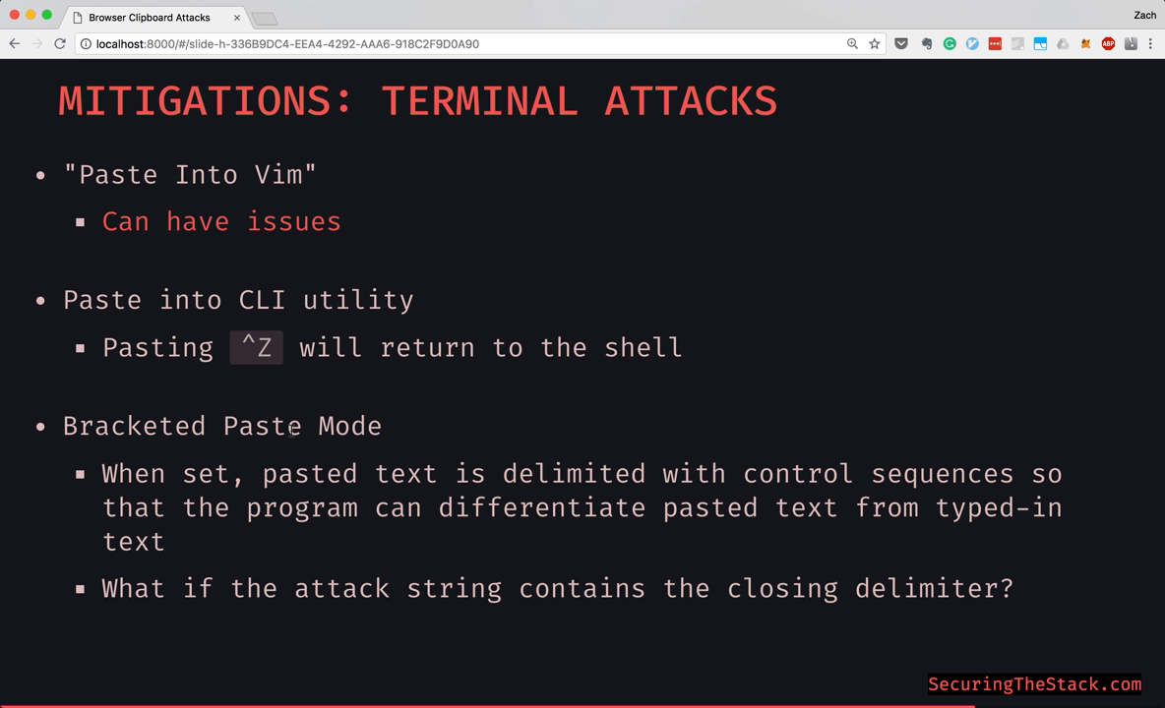
pyautogui.moveTo(578, 207)
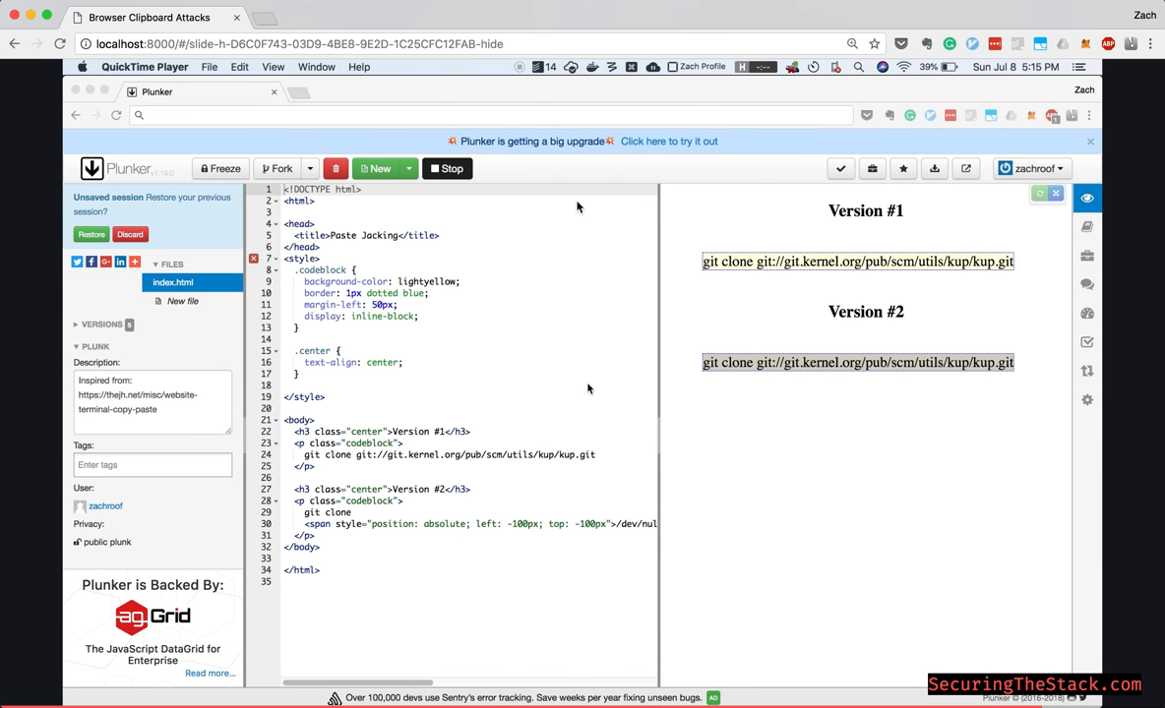
pyautogui.moveTo(859, 276)
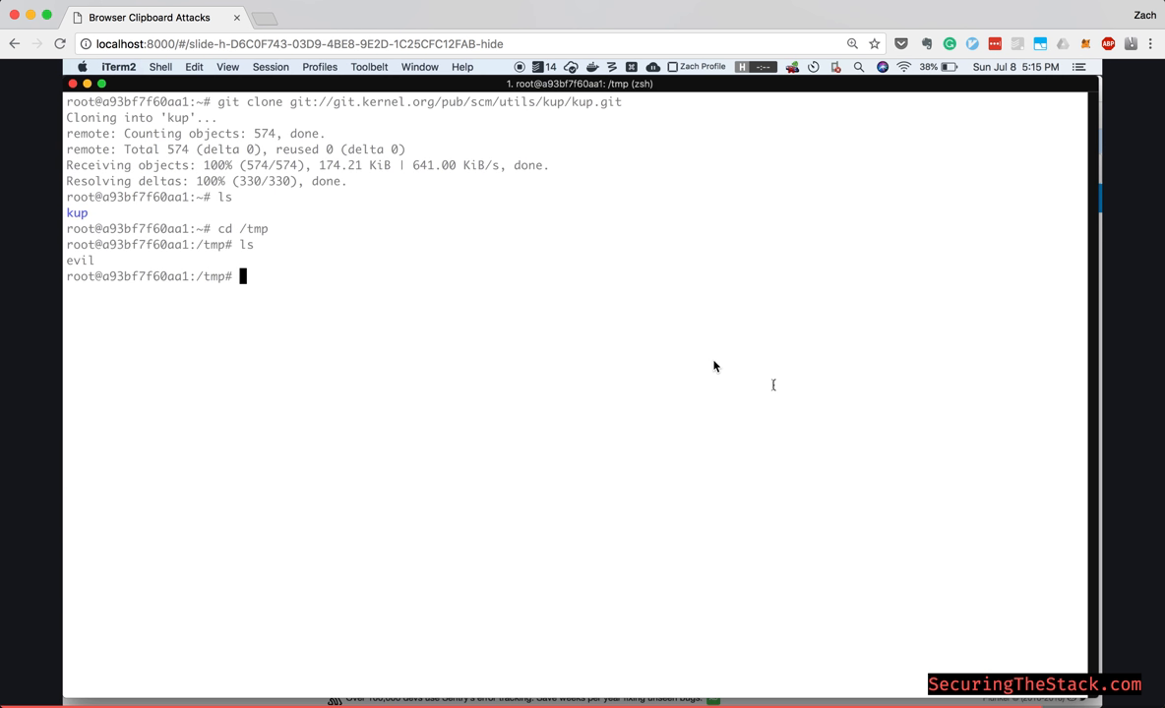
# Paste the clipboard text through Advanced Paste with Remove newlines ticked
pyautogui.click(194, 66)
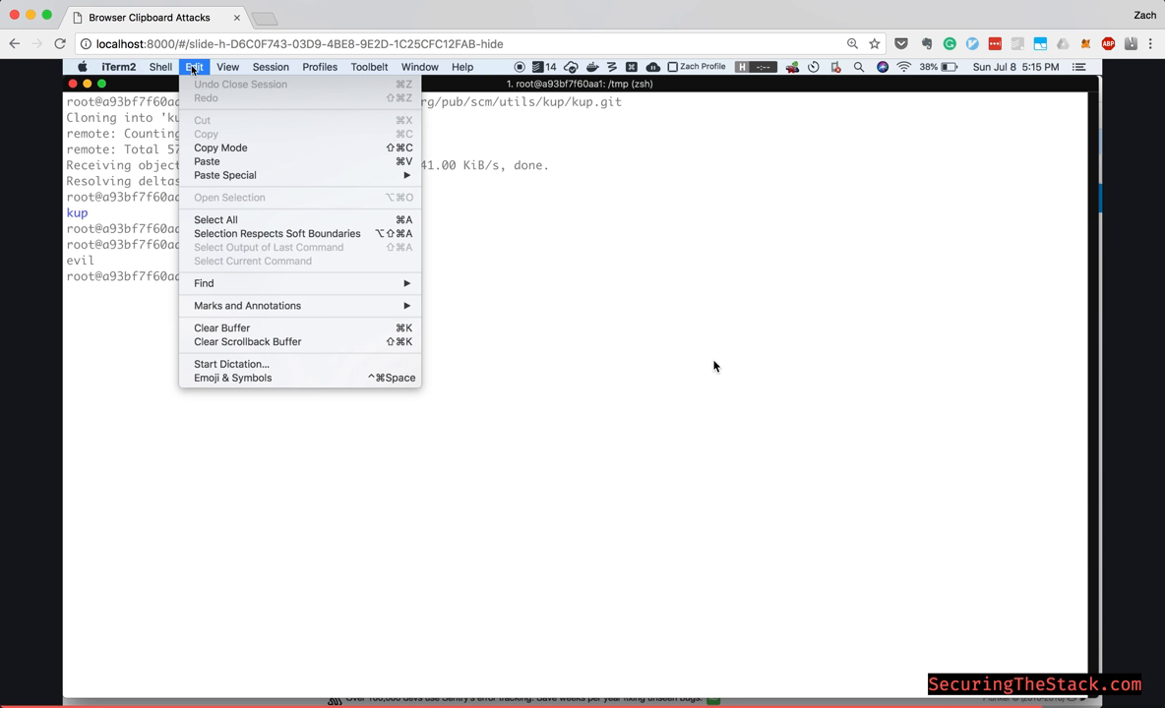
pyautogui.moveTo(224, 176)
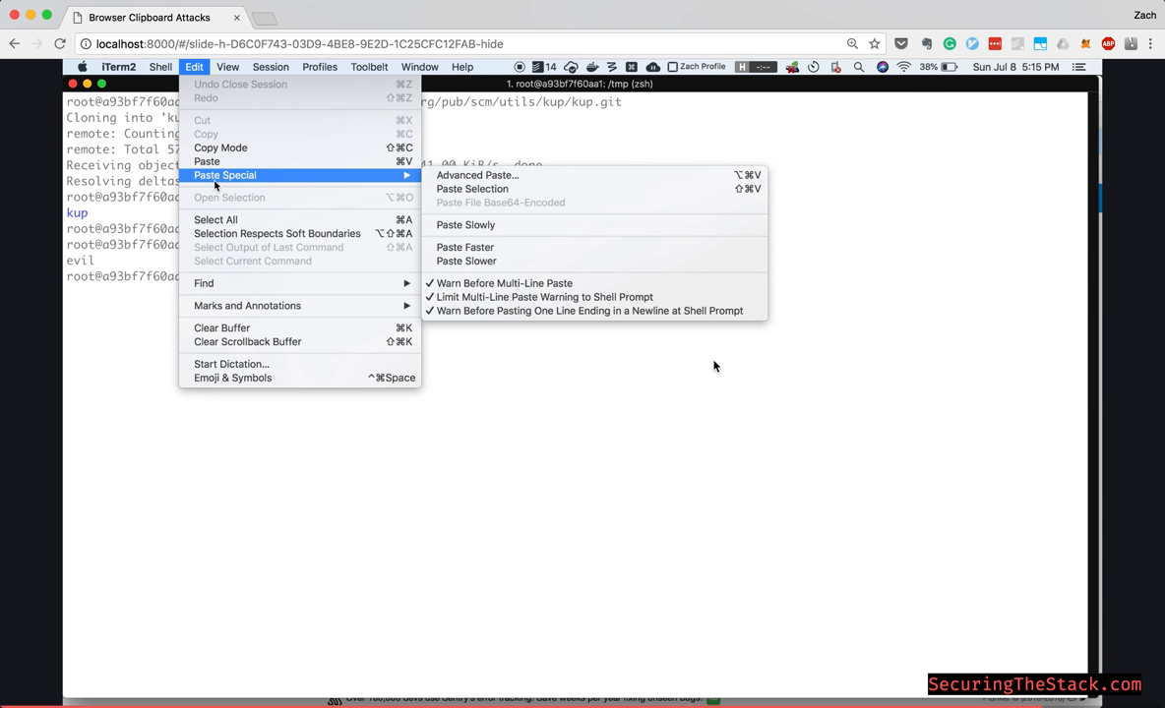
pyautogui.moveTo(477, 175)
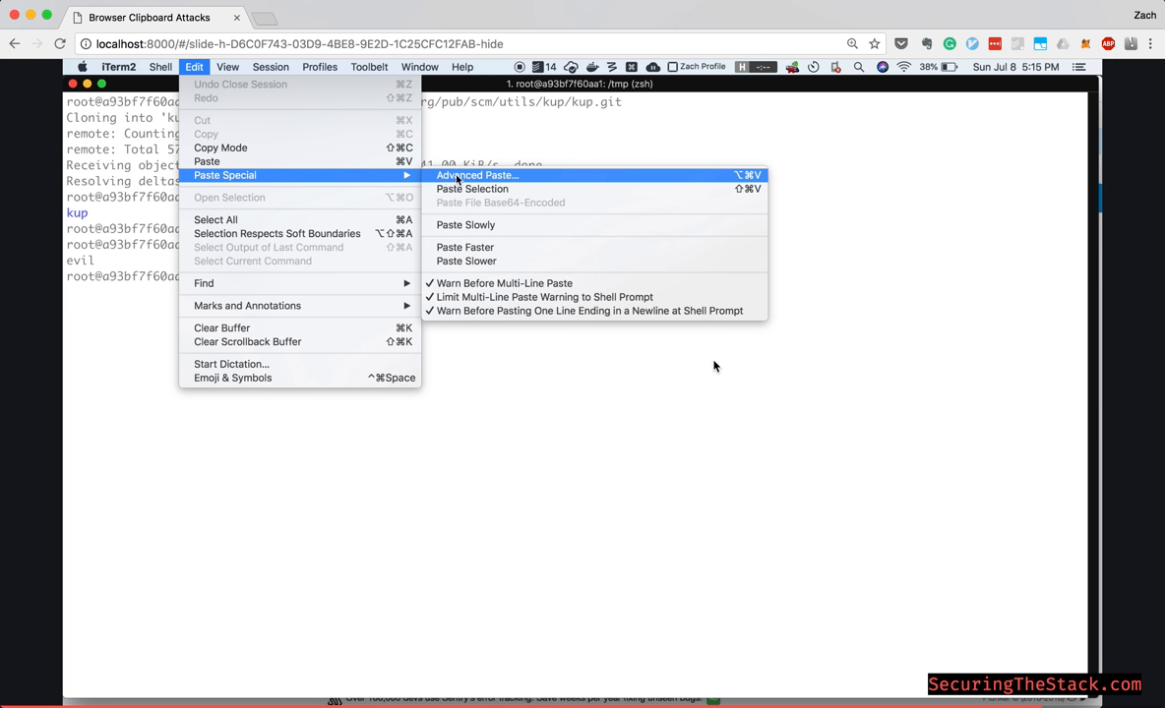
pyautogui.click(477, 175)
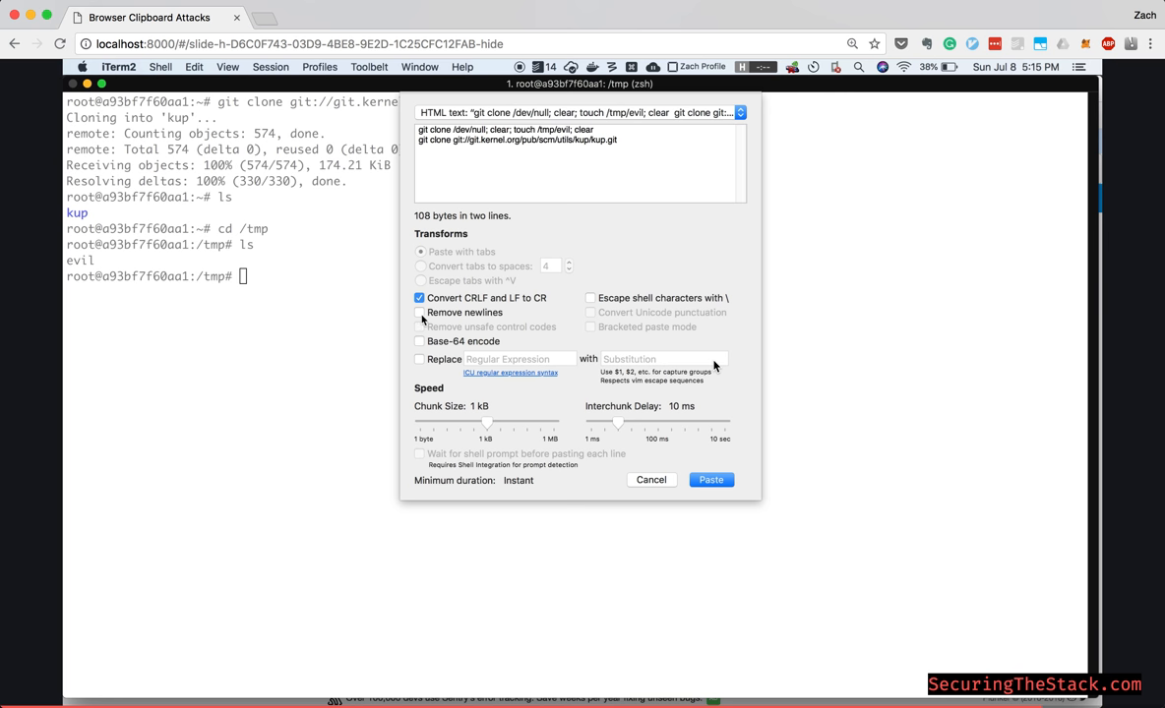
pyautogui.click(420, 313)
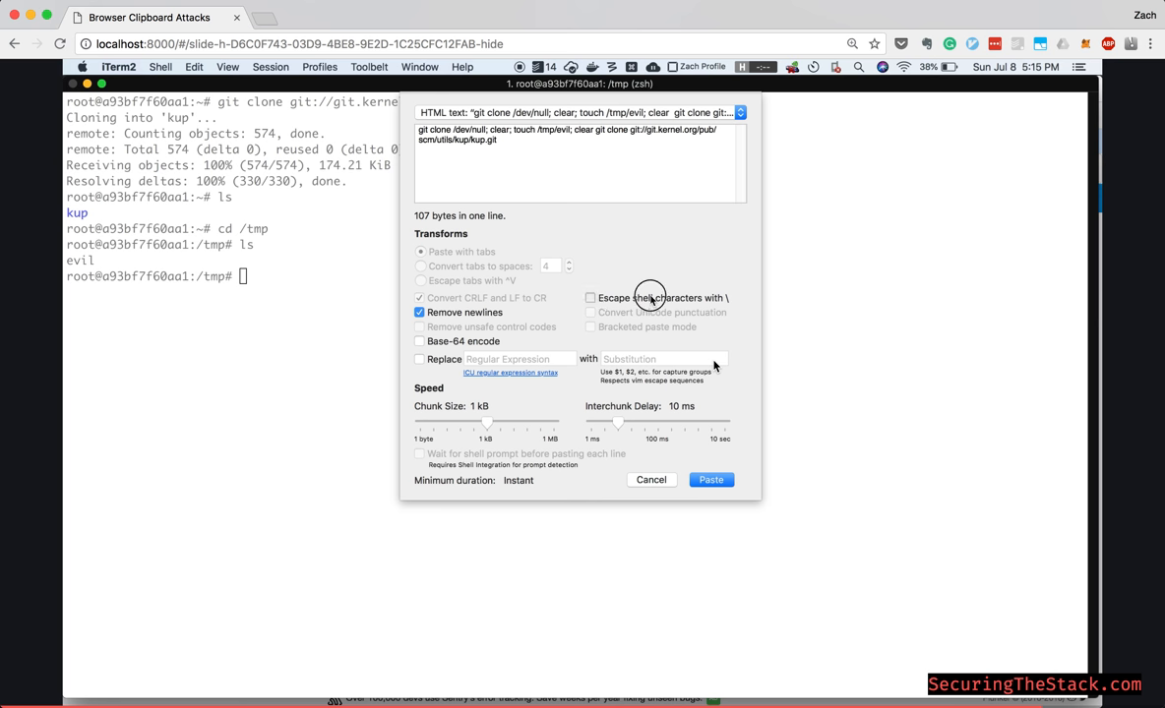
pyautogui.moveTo(657, 298)
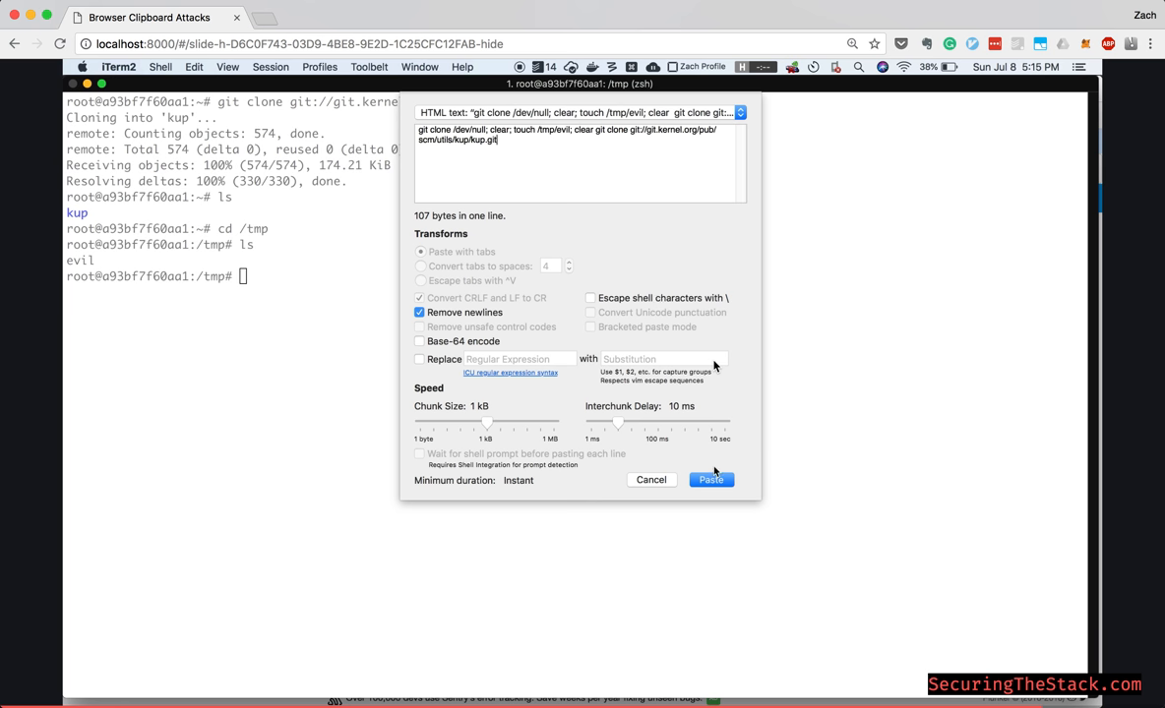
pyautogui.click(710, 480)
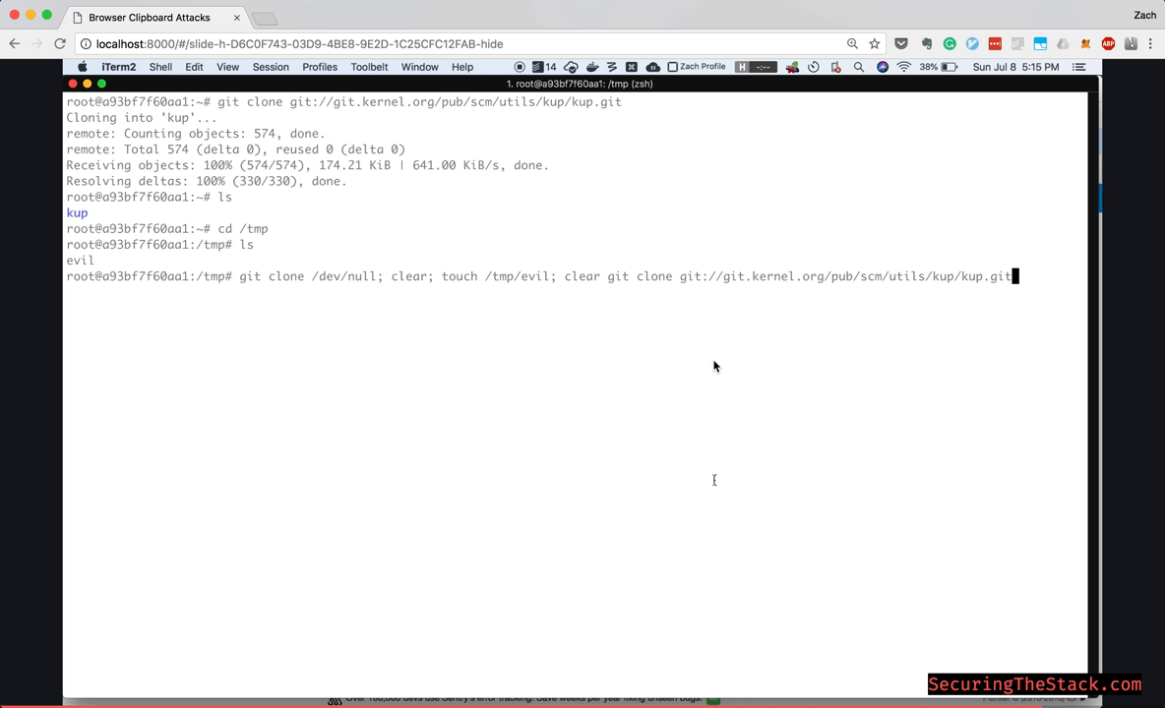
pyautogui.moveTo(553, 213)
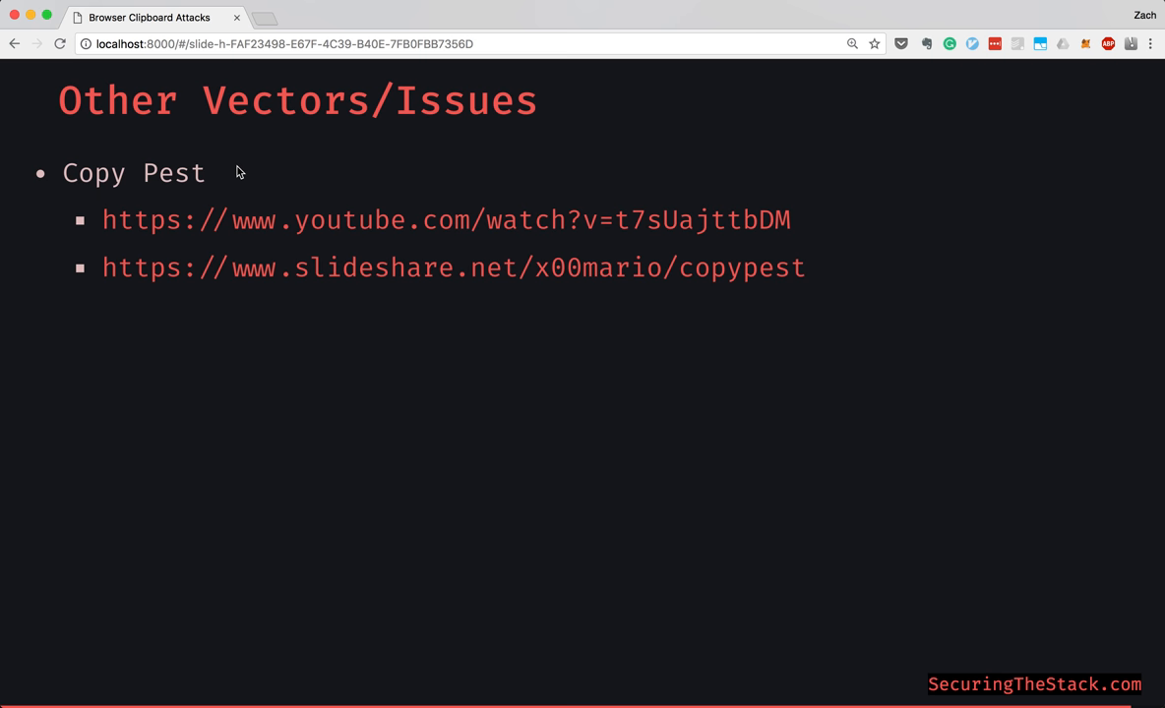
pyautogui.moveTo(294, 282)
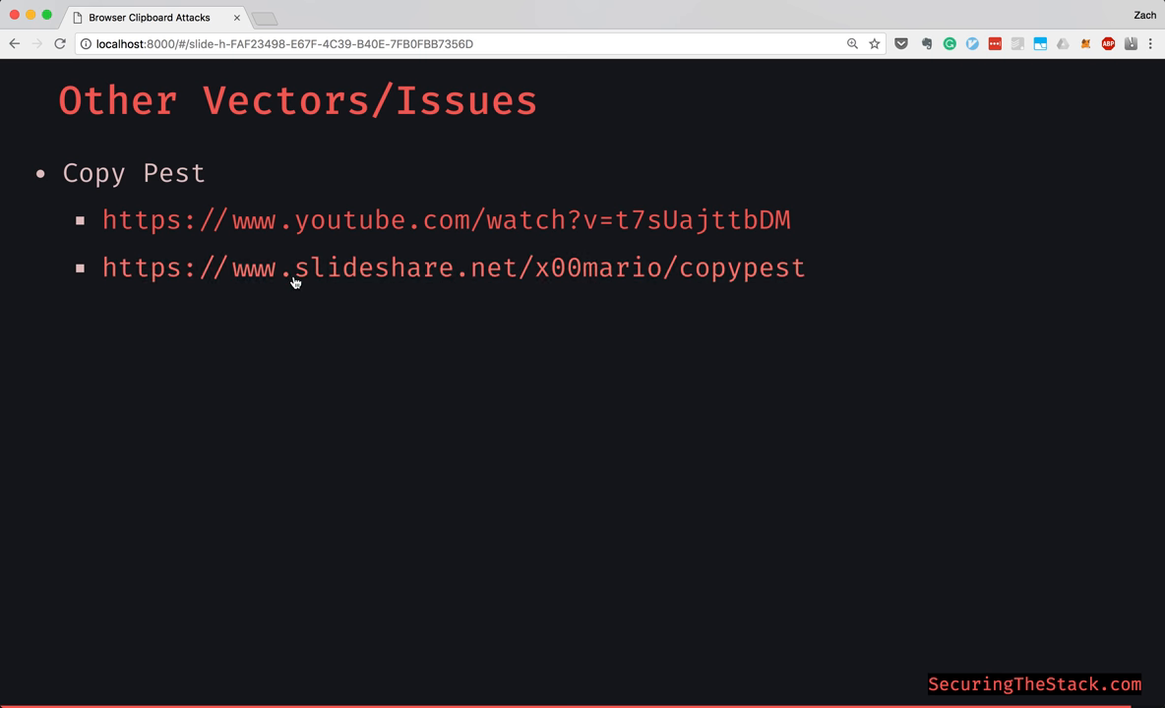
pyautogui.moveTo(318, 219)
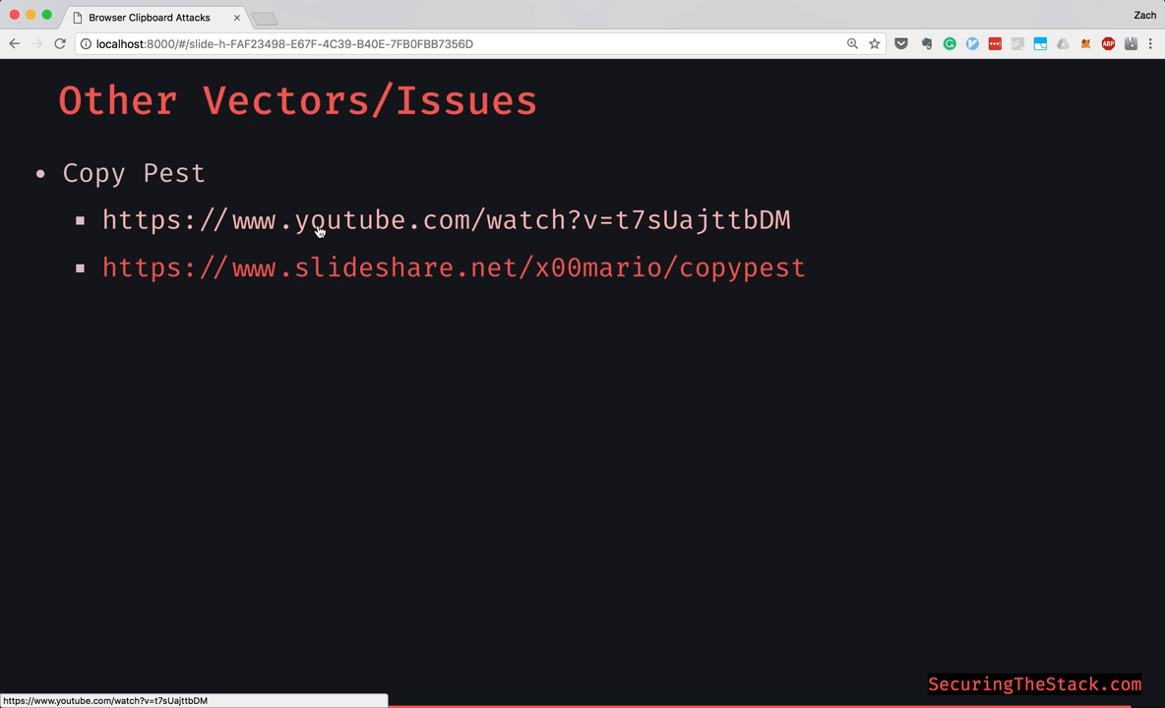
pyautogui.moveTo(492, 351)
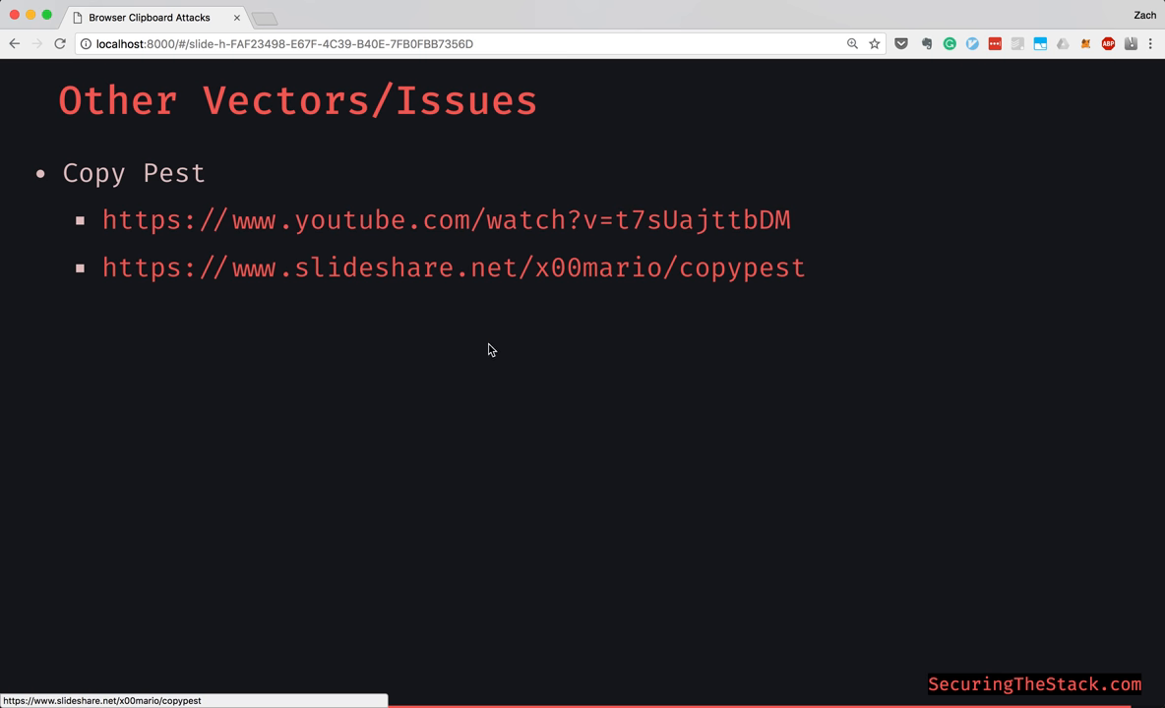
pyautogui.moveTo(492, 333)
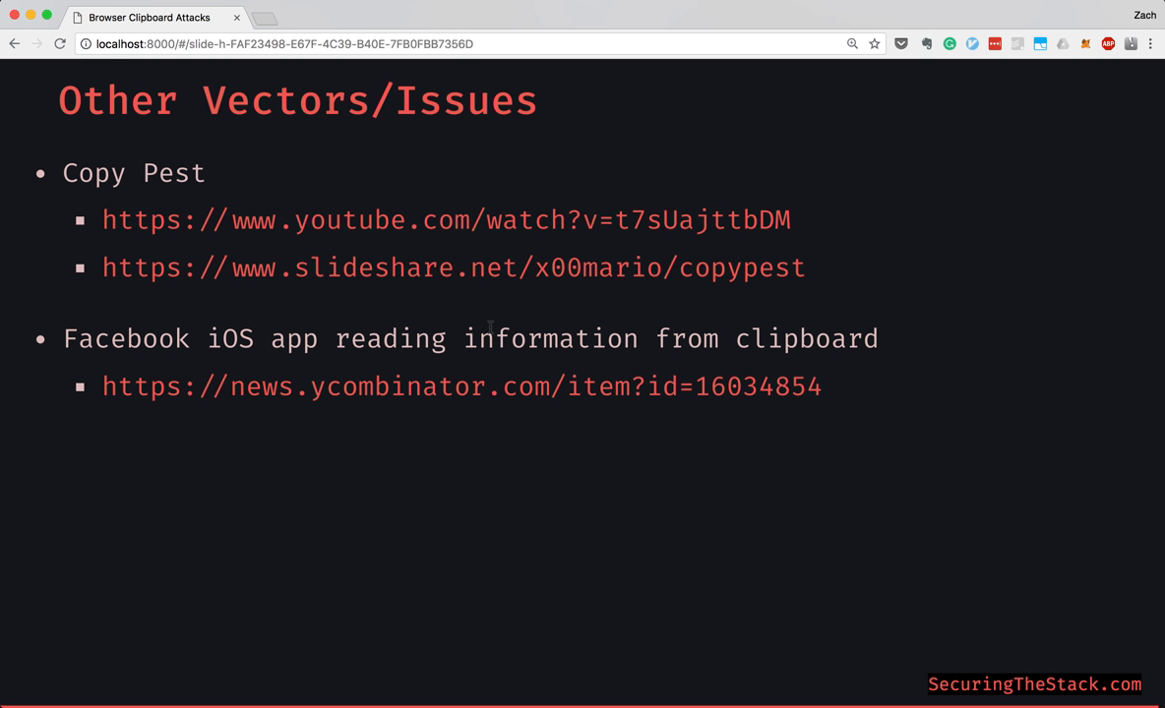
pyautogui.moveTo(365, 424)
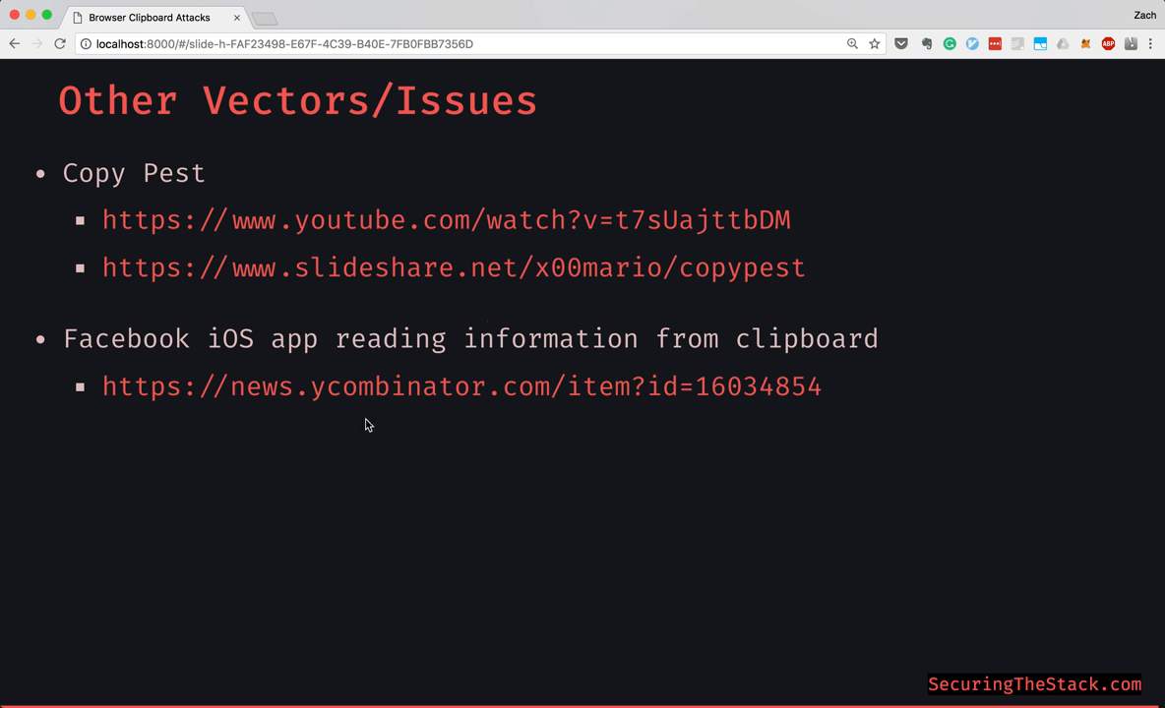
pyautogui.moveTo(355, 419)
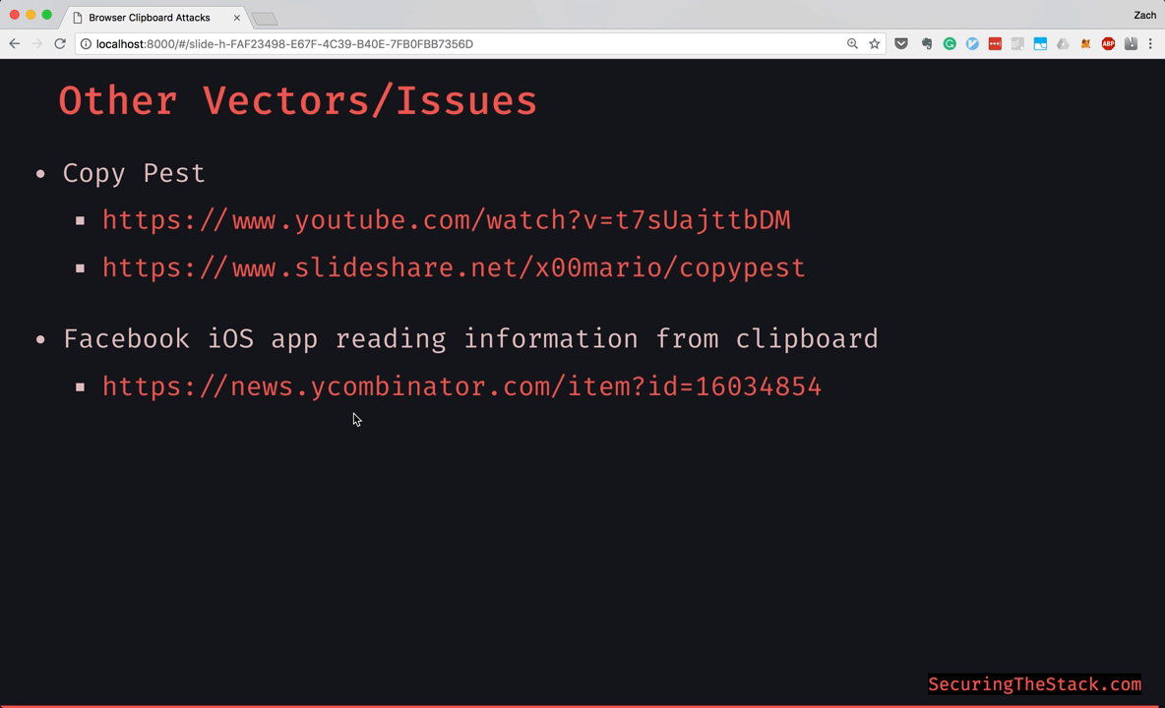
pyautogui.moveTo(162, 386)
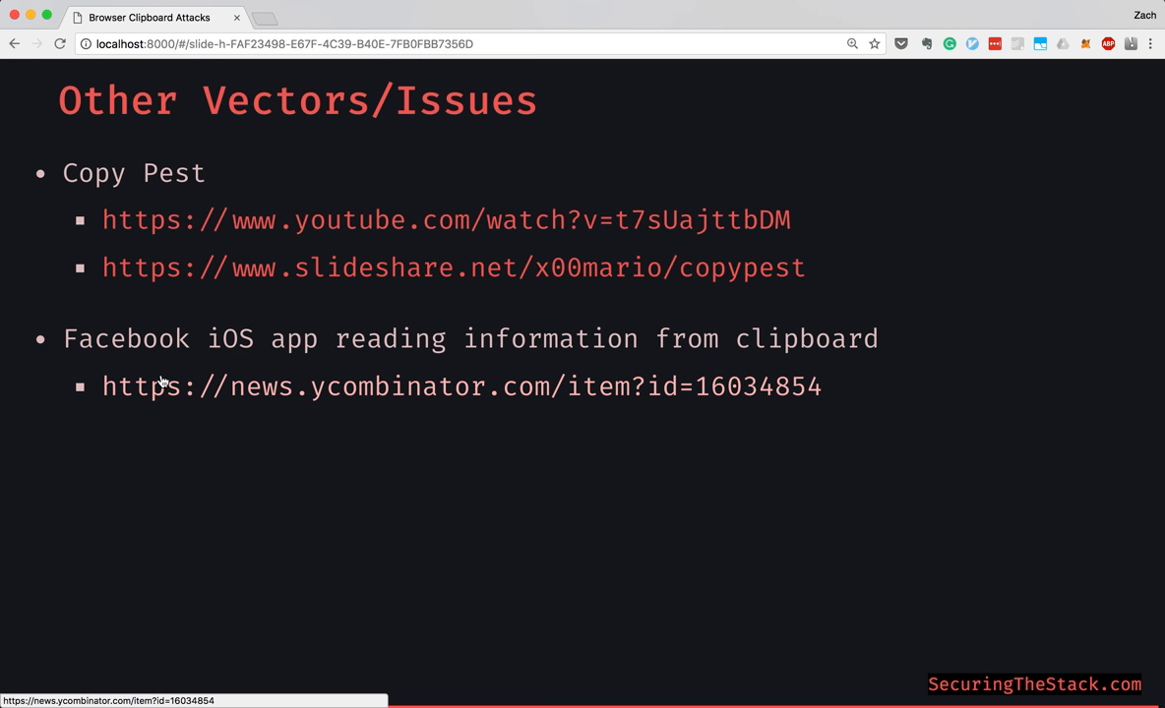
pyautogui.moveTo(95, 354)
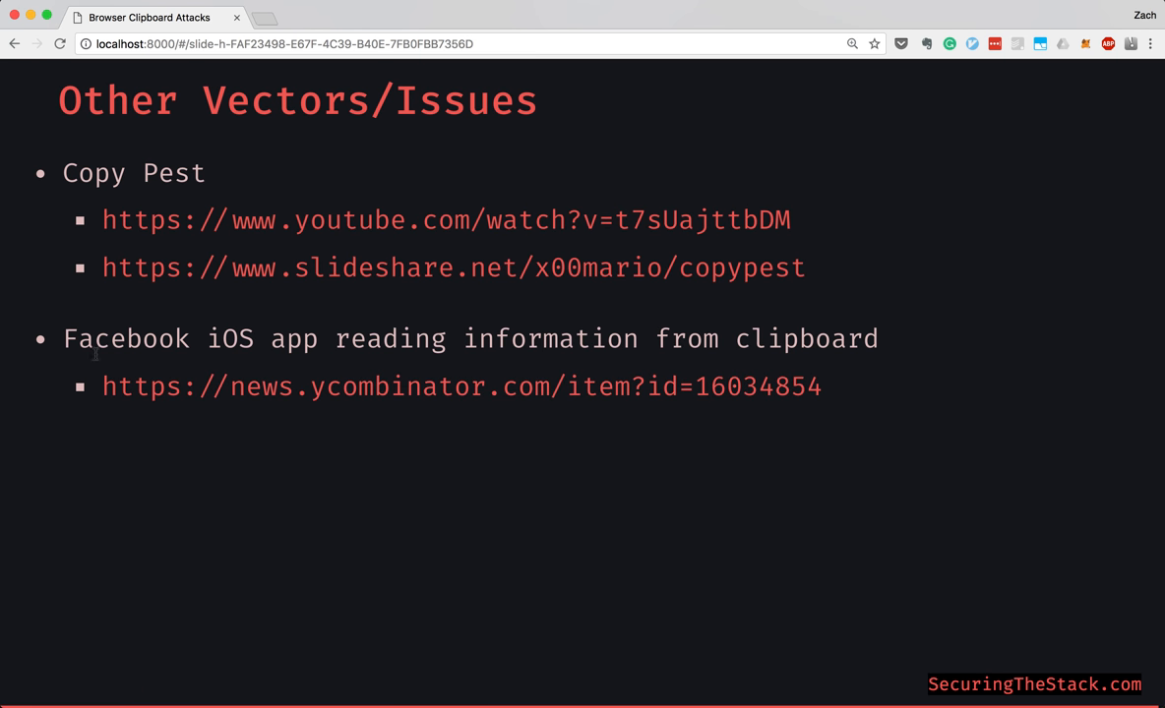